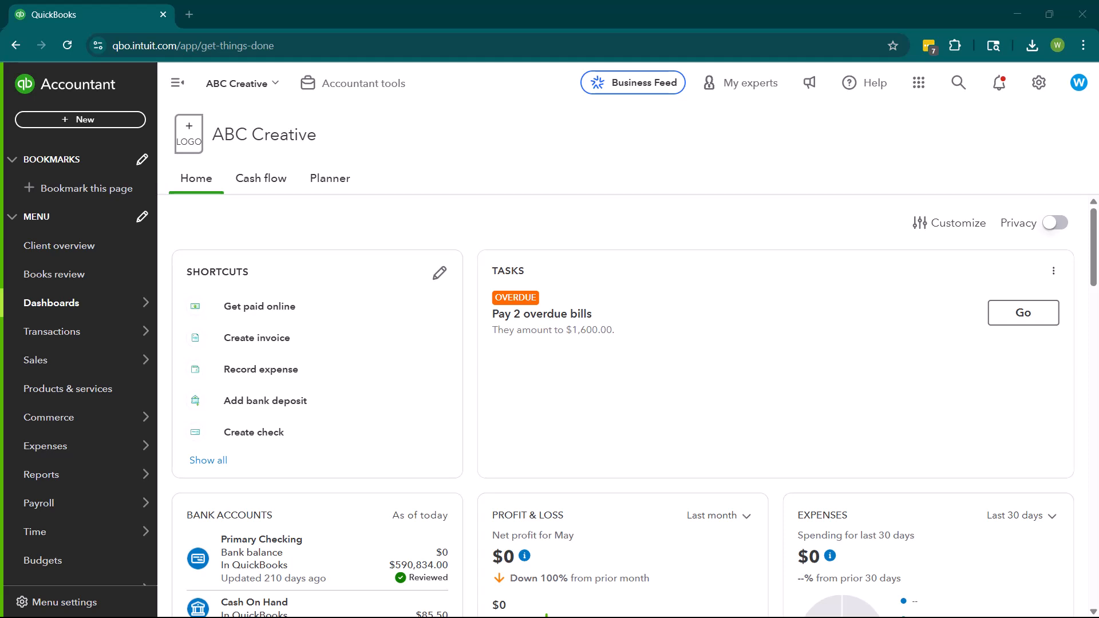
{"action": "mouse_move", "coordinate": [693, 178]}
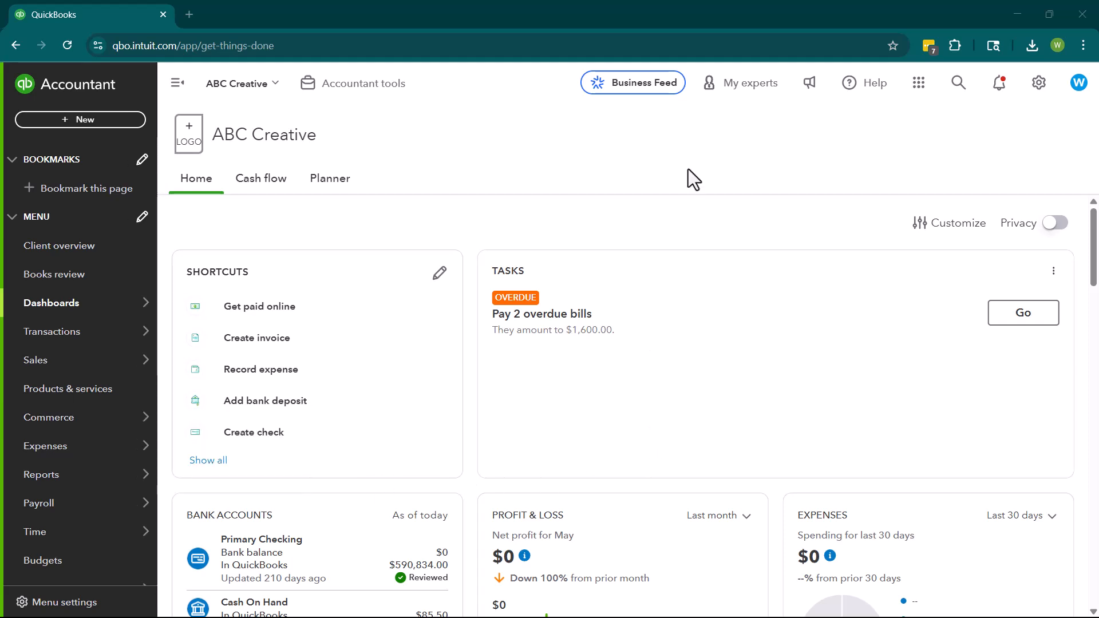
{"action": "mouse_move", "coordinate": [1041, 83]}
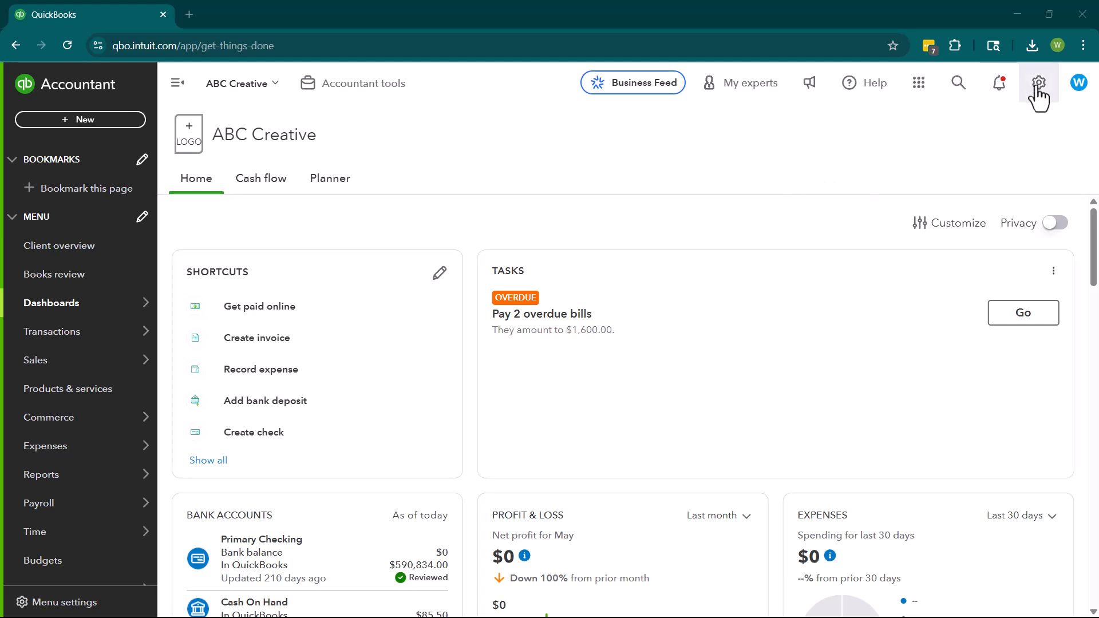
- Open Account and settings from the gear menu under Your Company
{"action": "left_click", "coordinate": [1040, 83]}
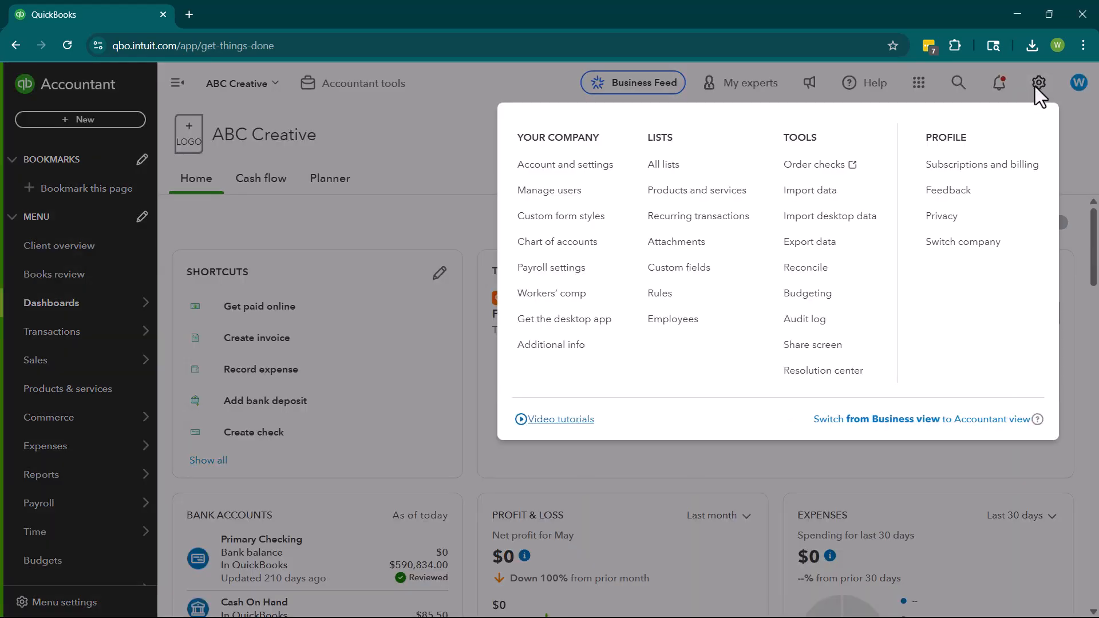
{"action": "mouse_move", "coordinate": [564, 164]}
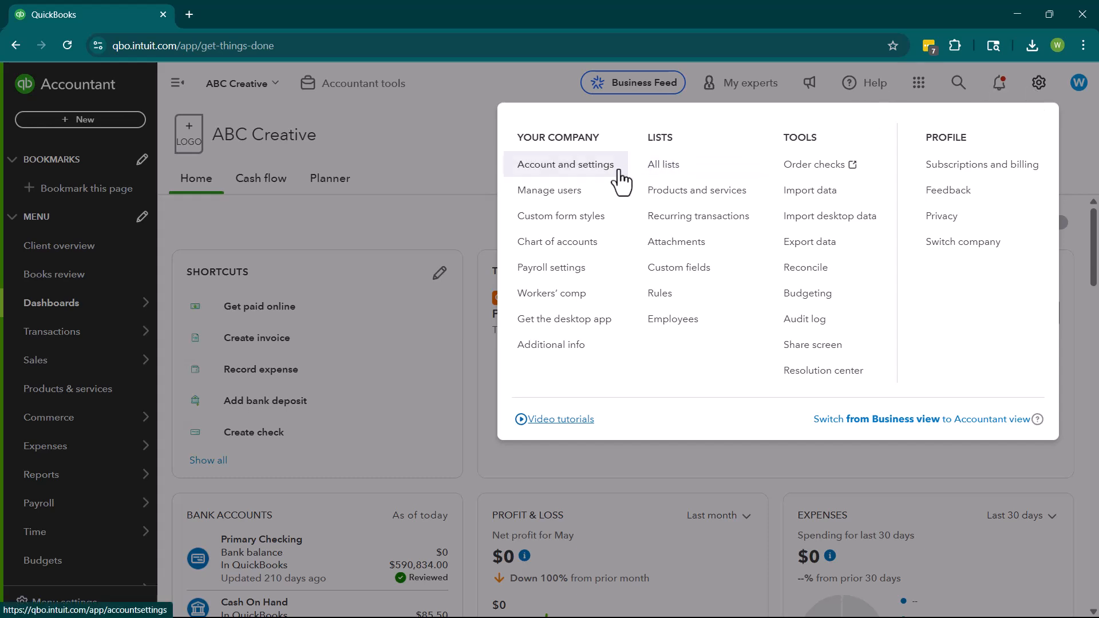
{"action": "left_click", "coordinate": [565, 164]}
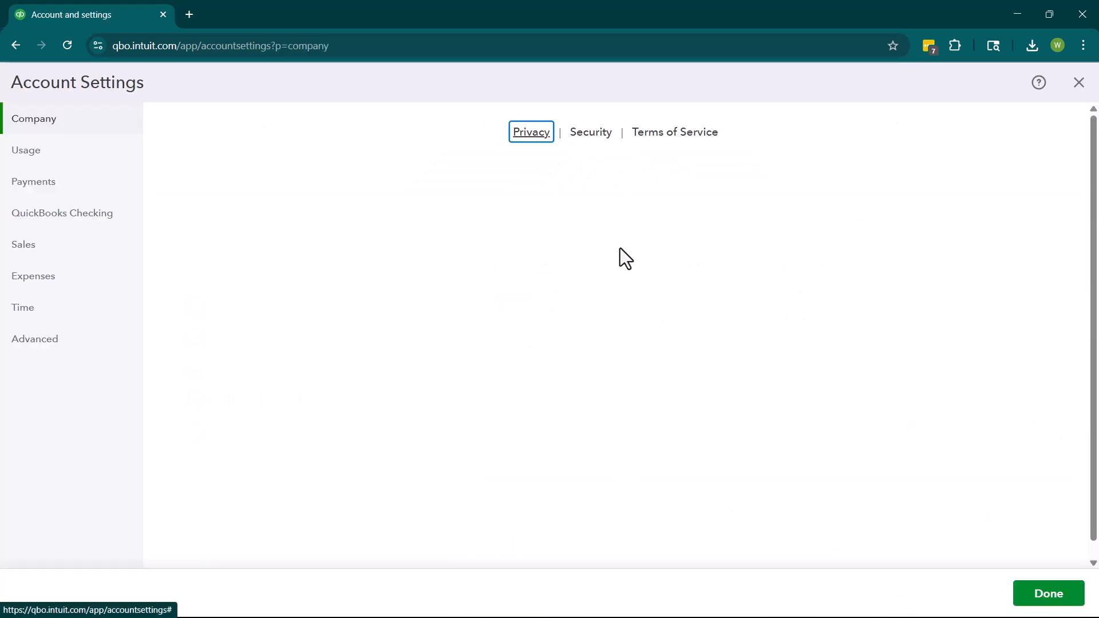
{"action": "mouse_move", "coordinate": [396, 242]}
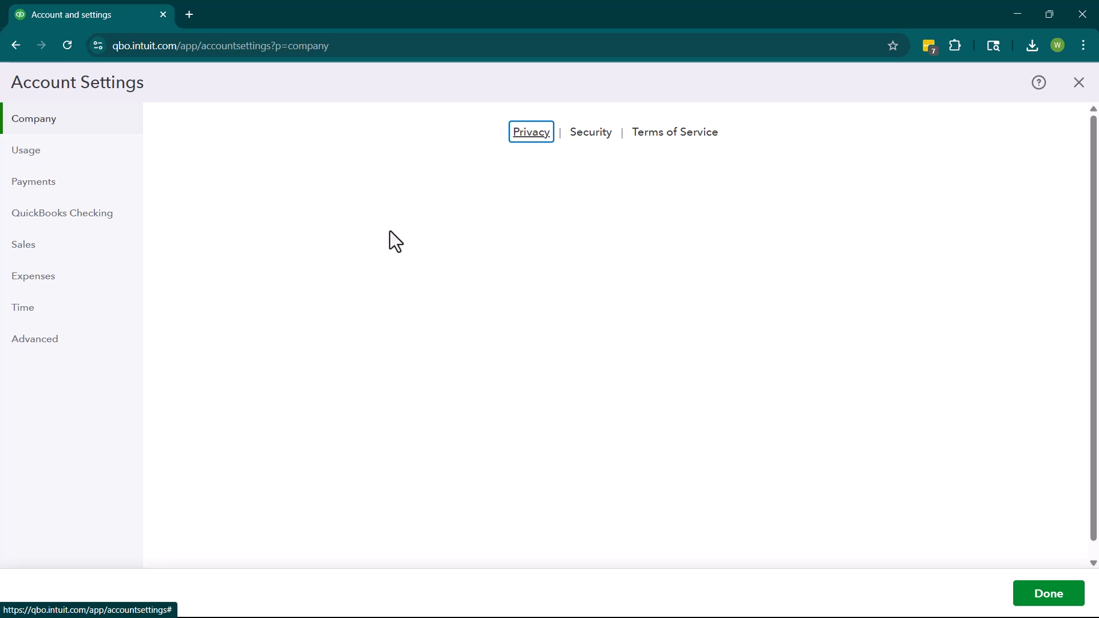
{"action": "left_click", "coordinate": [33, 276]}
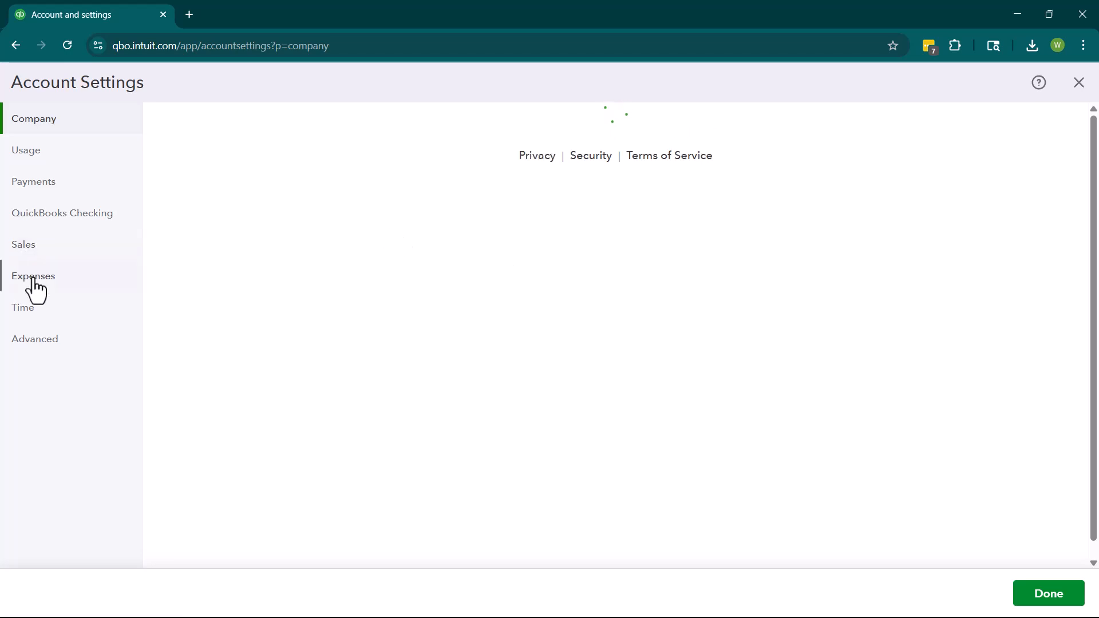
- In Expenses settings, switch Use purchase orders on and save
{"action": "left_click", "coordinate": [33, 276]}
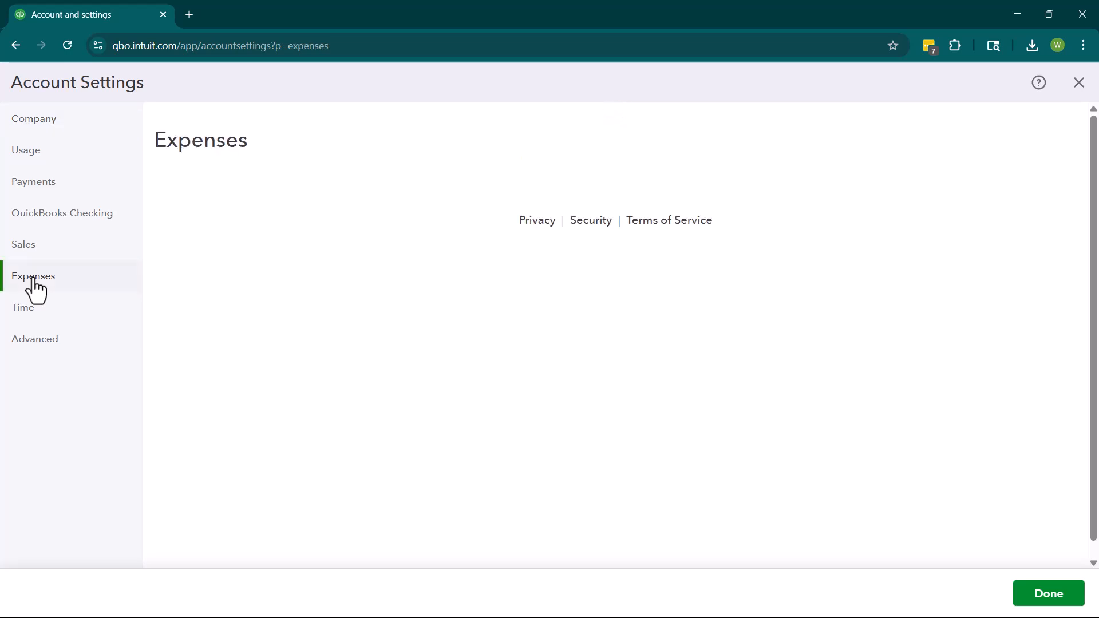
{"action": "left_click", "coordinate": [32, 276]}
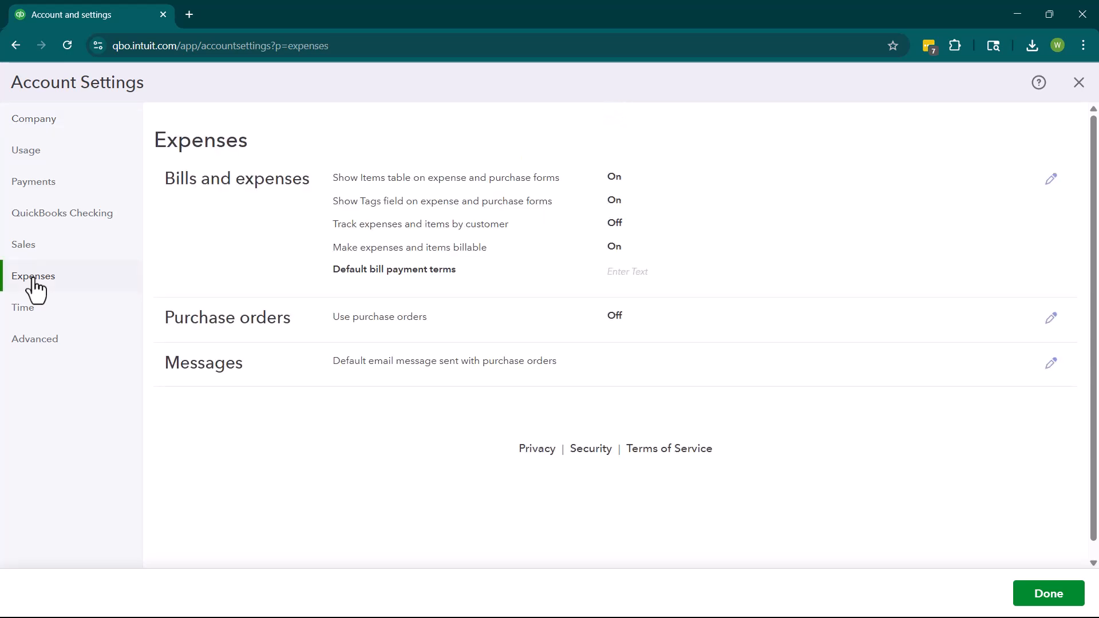
{"action": "mouse_move", "coordinate": [599, 343]}
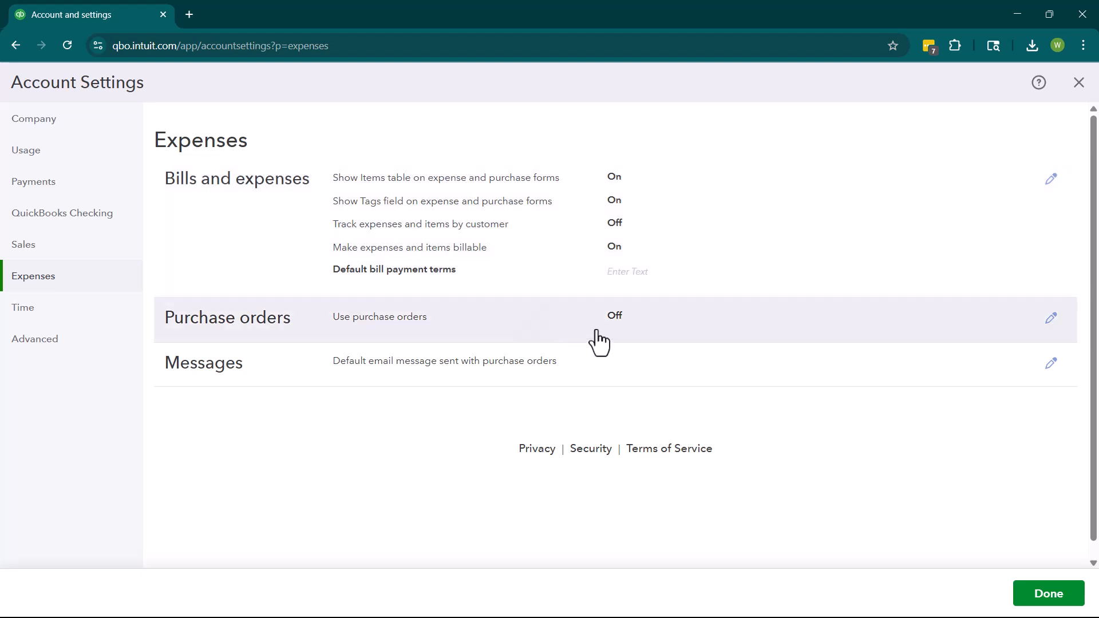
{"action": "mouse_move", "coordinate": [1053, 319]}
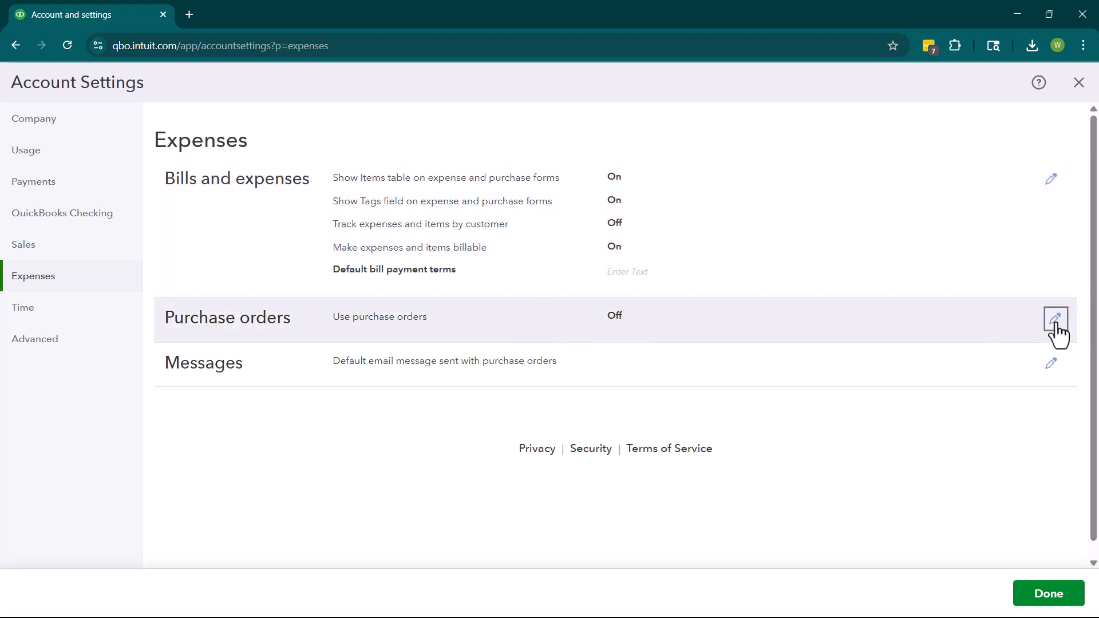
{"action": "left_click", "coordinate": [1055, 320]}
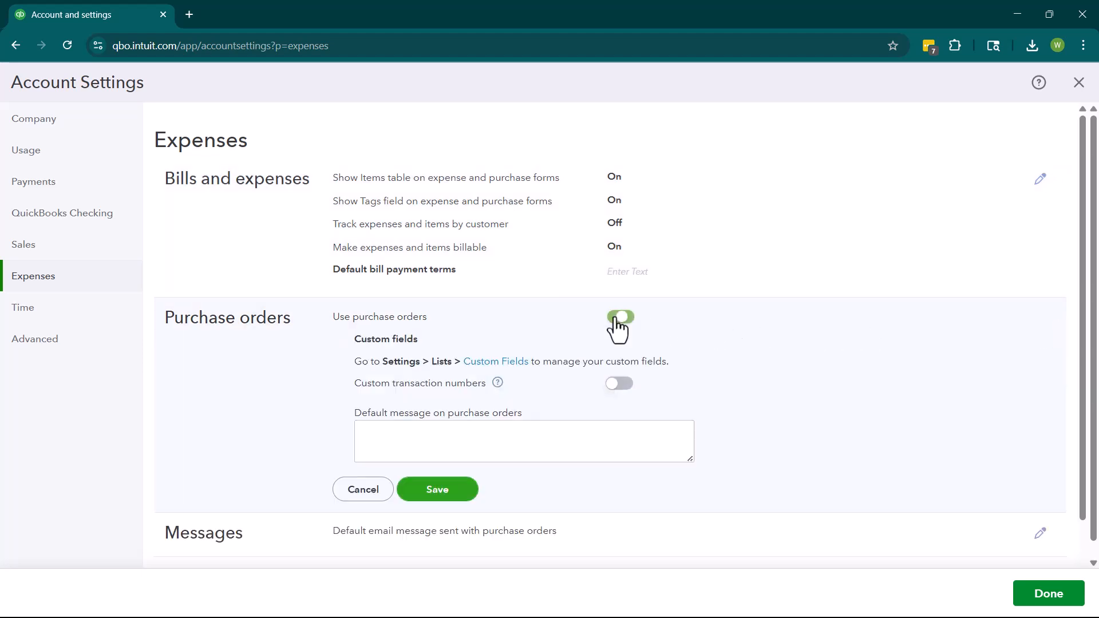
{"action": "left_click", "coordinate": [619, 317]}
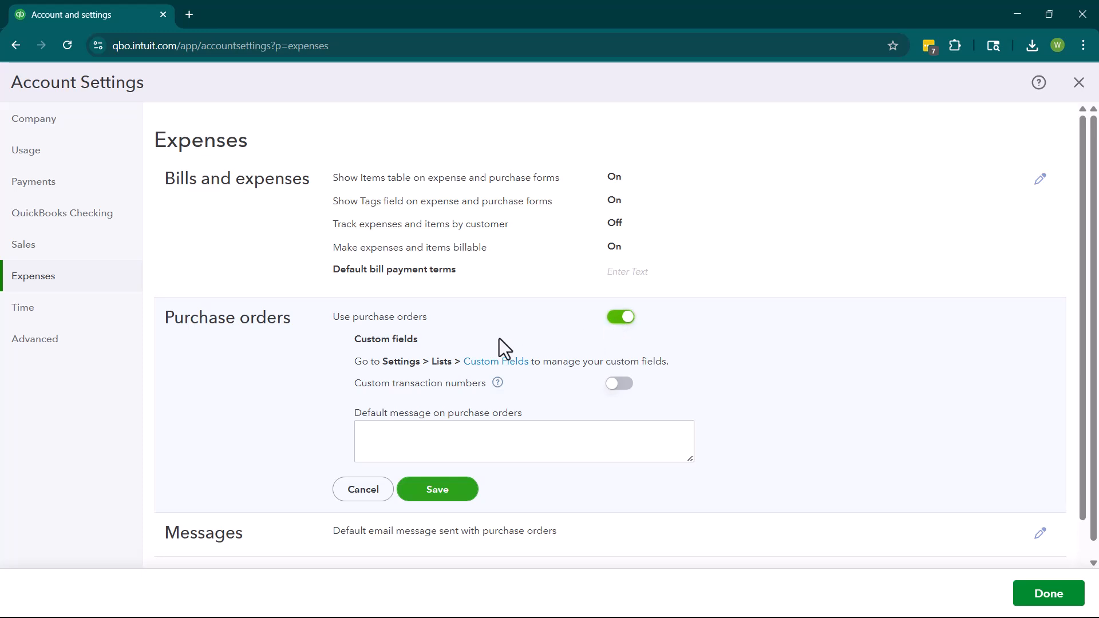
{"action": "mouse_move", "coordinate": [431, 397]}
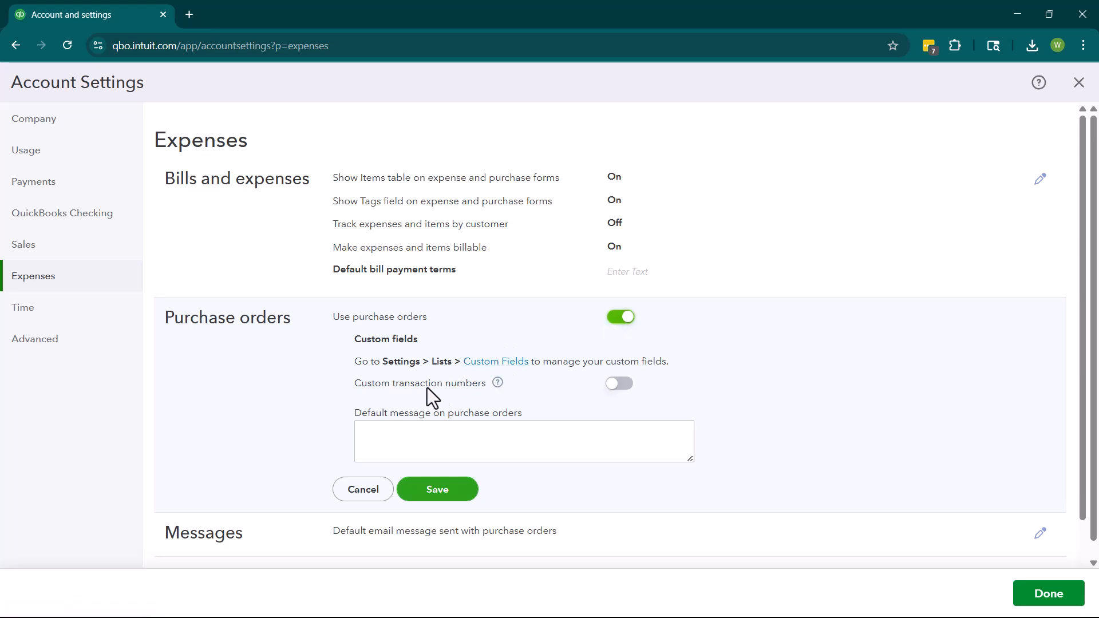
{"action": "mouse_move", "coordinate": [498, 383]}
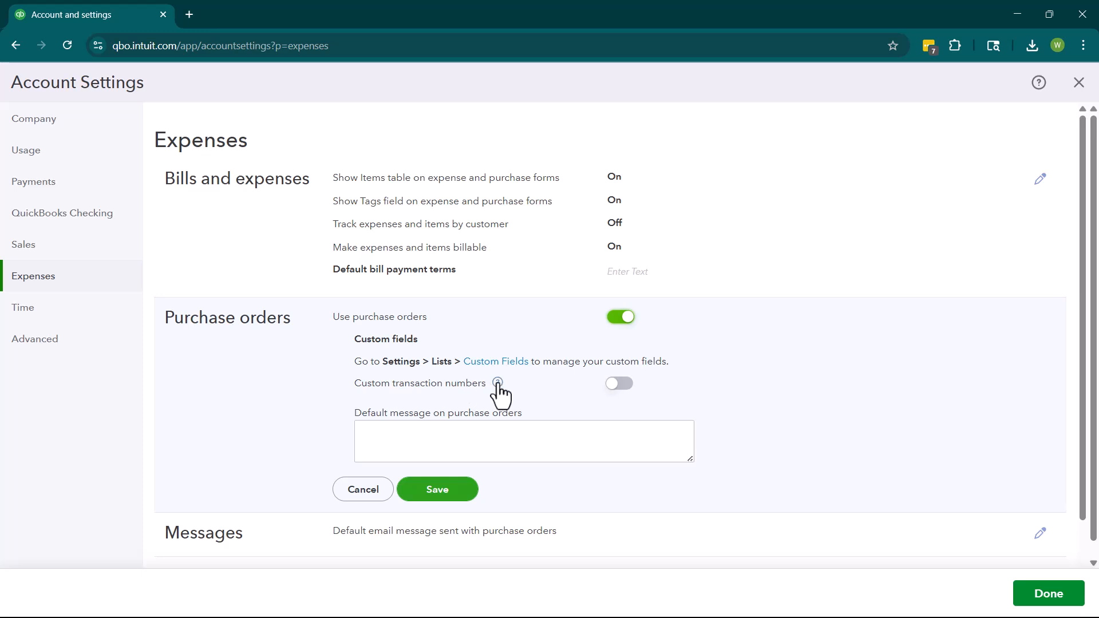
{"action": "left_click", "coordinate": [497, 384]}
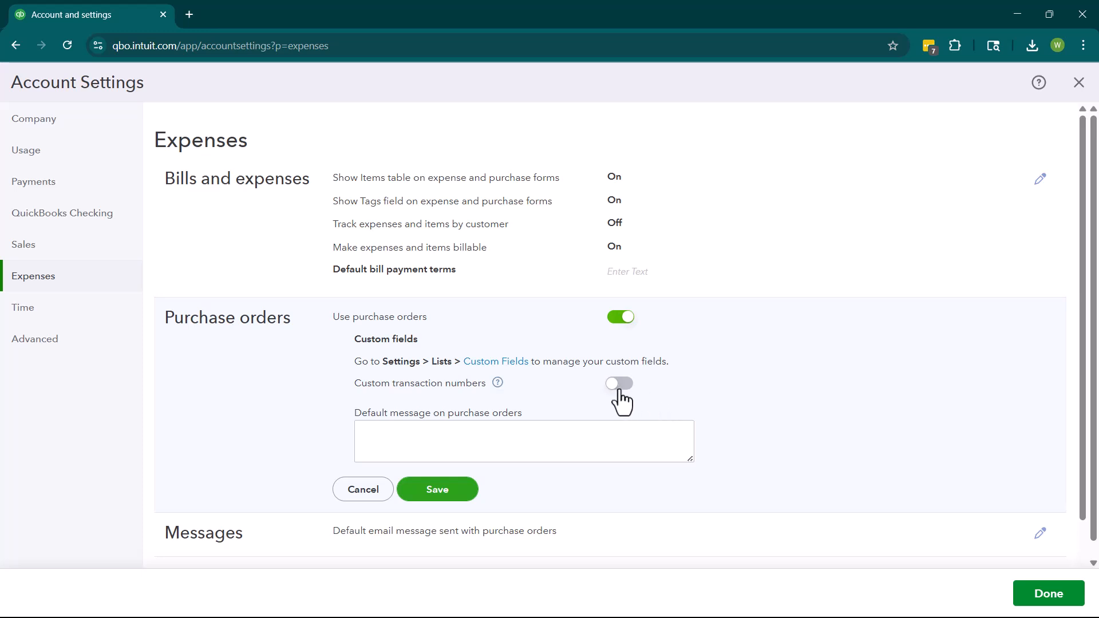
{"action": "mouse_move", "coordinate": [575, 401]}
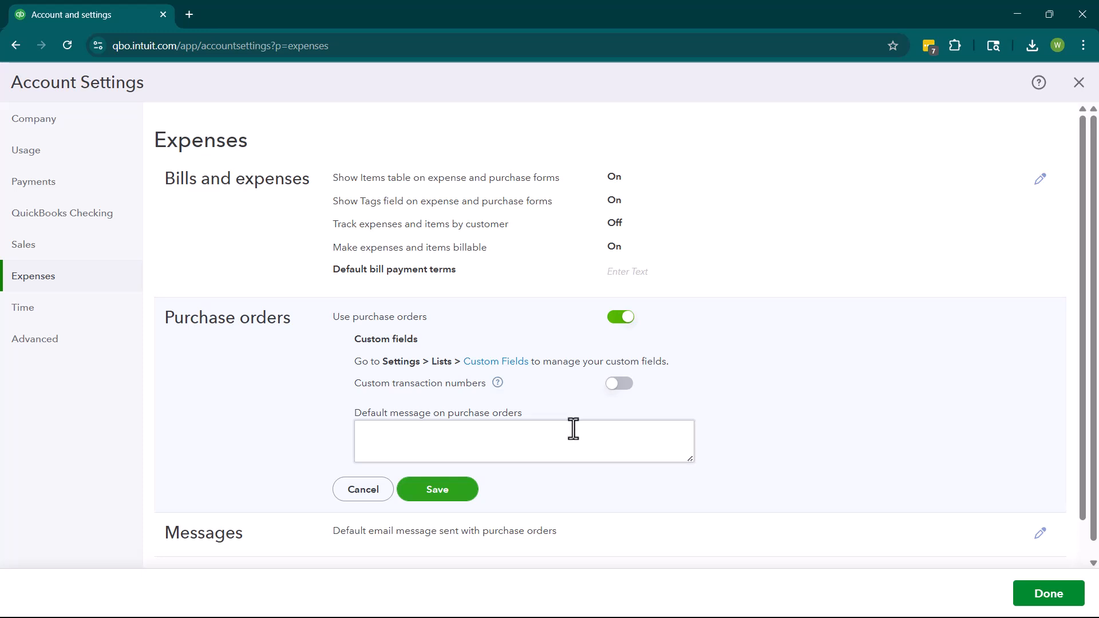
{"action": "mouse_move", "coordinate": [553, 431]}
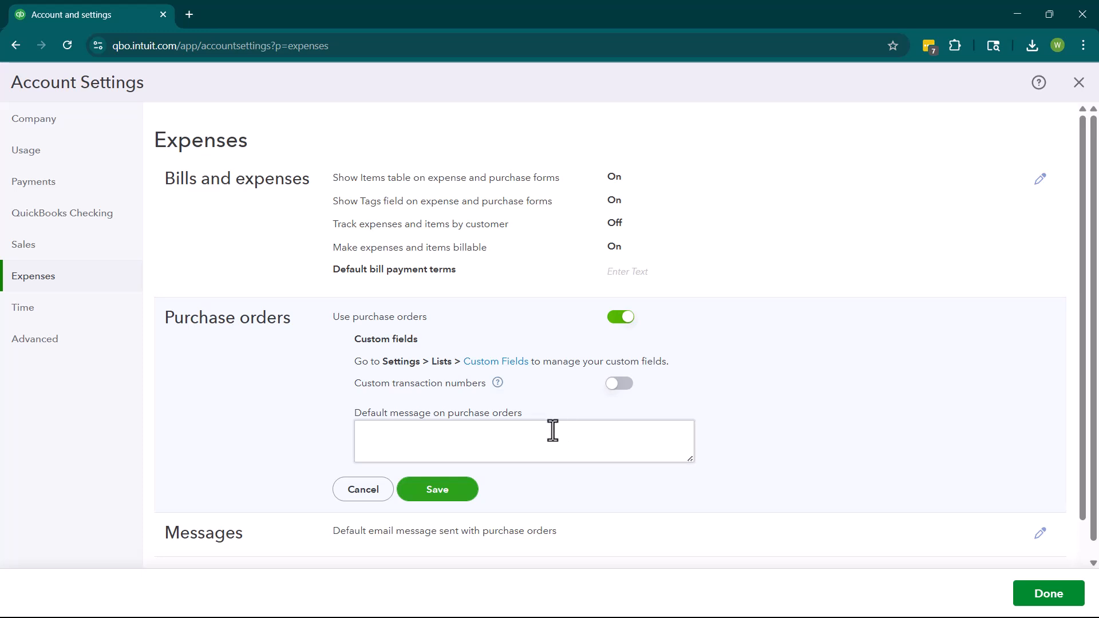
{"action": "left_click", "coordinate": [437, 489]}
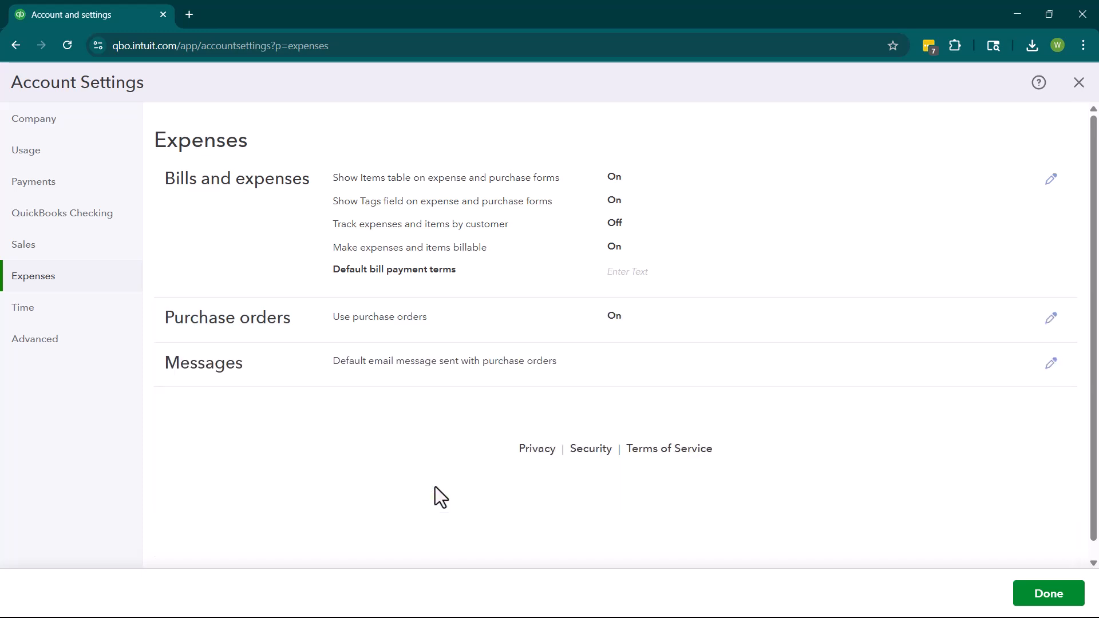
{"action": "mouse_move", "coordinate": [942, 535]}
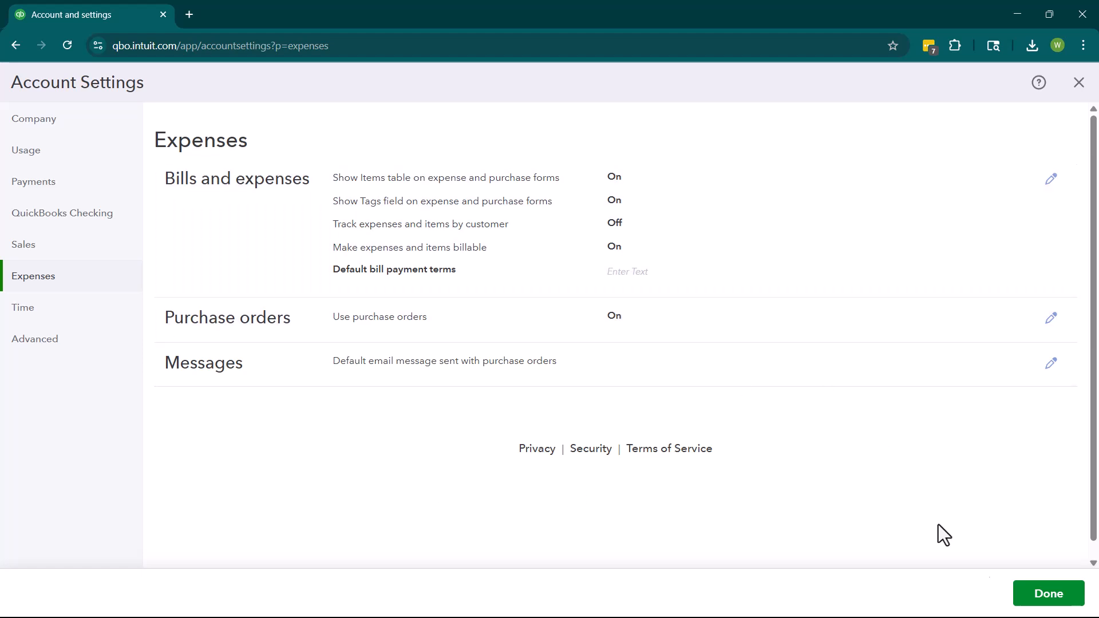
- Finish with Account Settings and return to the home dashboard
{"action": "left_click", "coordinate": [1048, 593]}
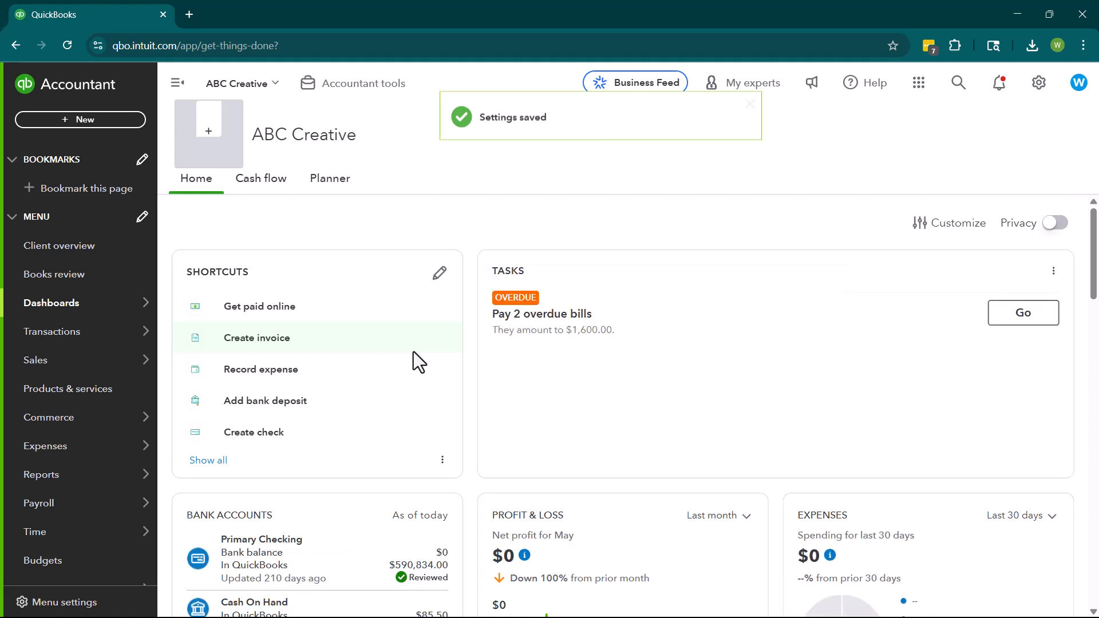
{"action": "mouse_move", "coordinate": [506, 330]}
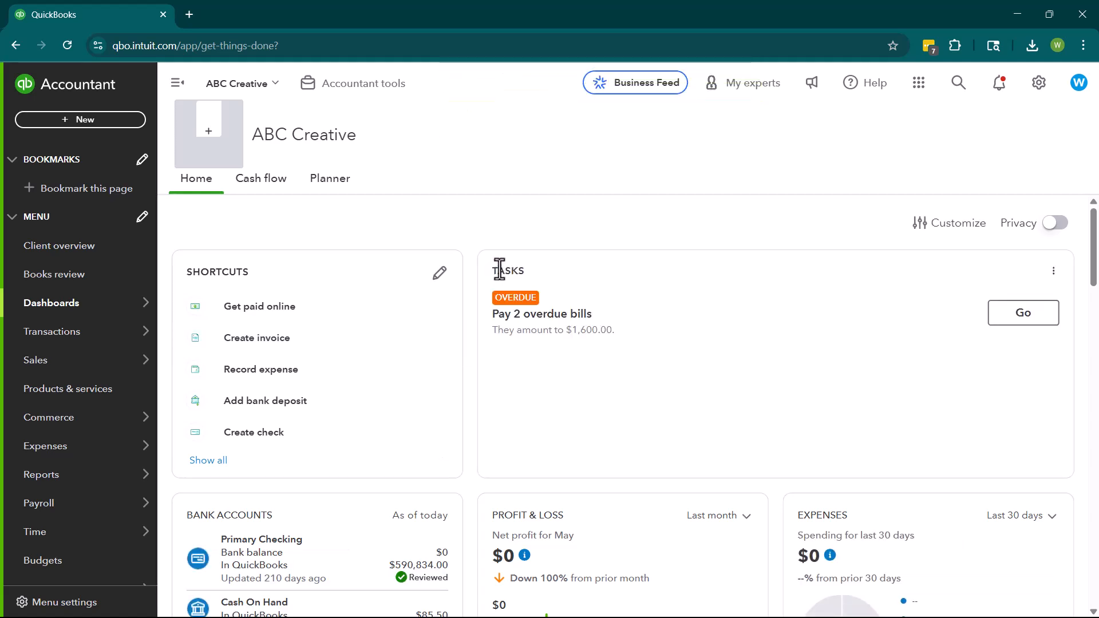
{"action": "mouse_move", "coordinate": [539, 178]}
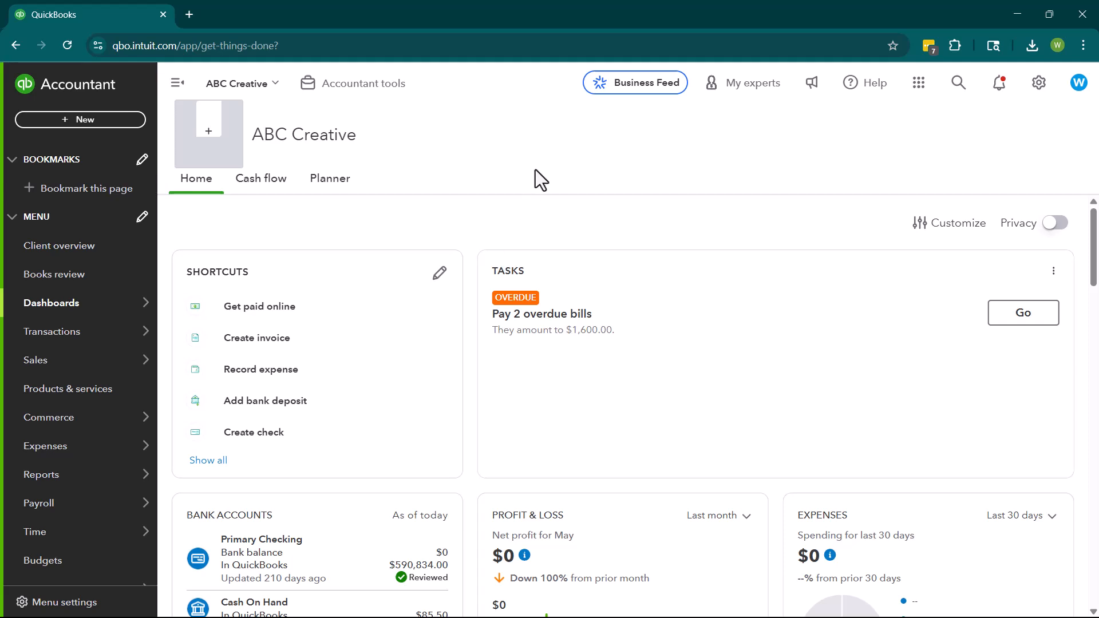
- Start a new Purchase order from the + New menu under Vendors
{"action": "left_click", "coordinate": [46, 445]}
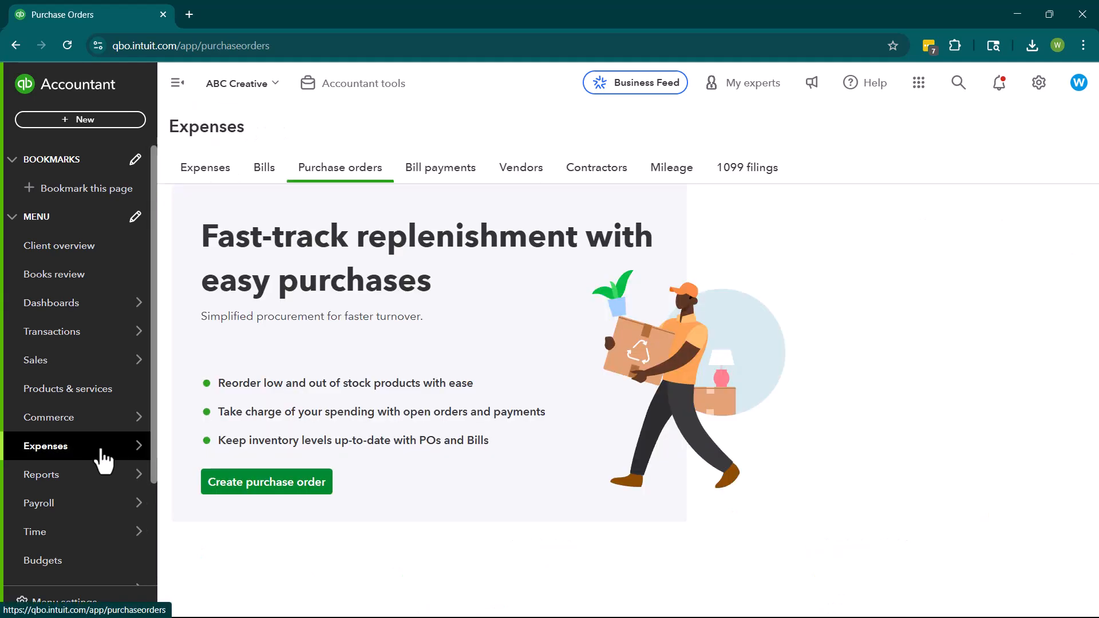
{"action": "mouse_move", "coordinate": [265, 489]}
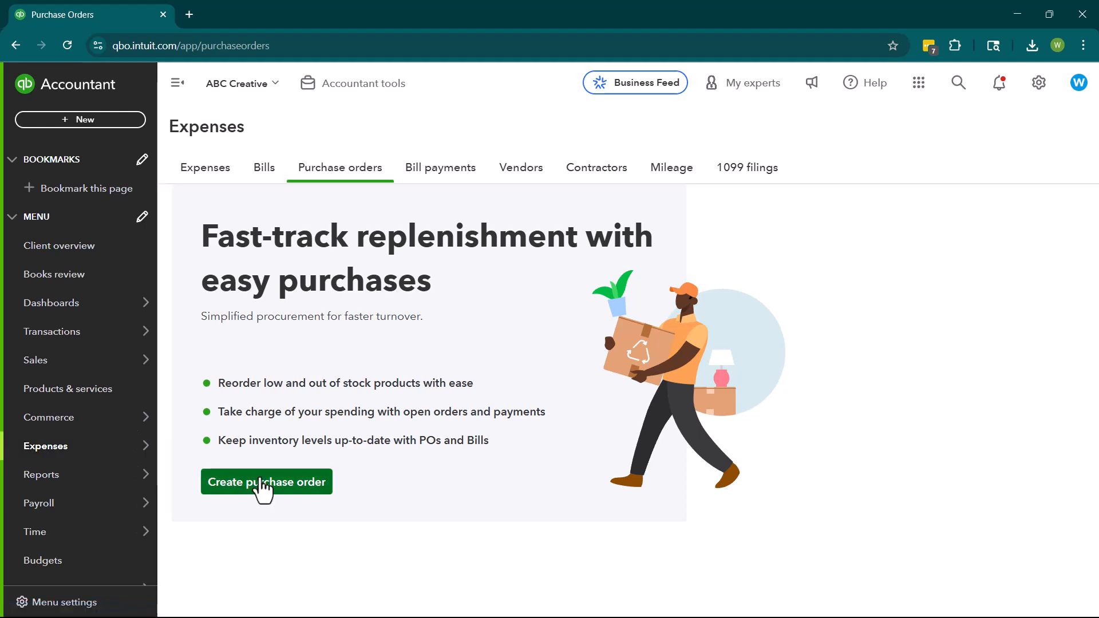
{"action": "mouse_move", "coordinate": [258, 501]}
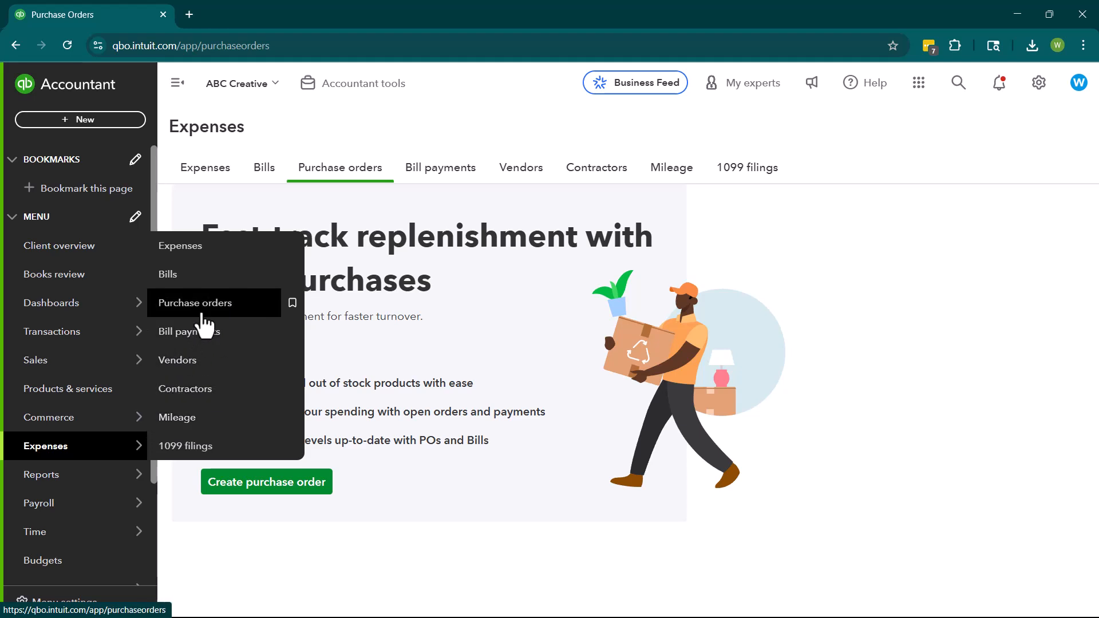
{"action": "left_click", "coordinate": [80, 119]}
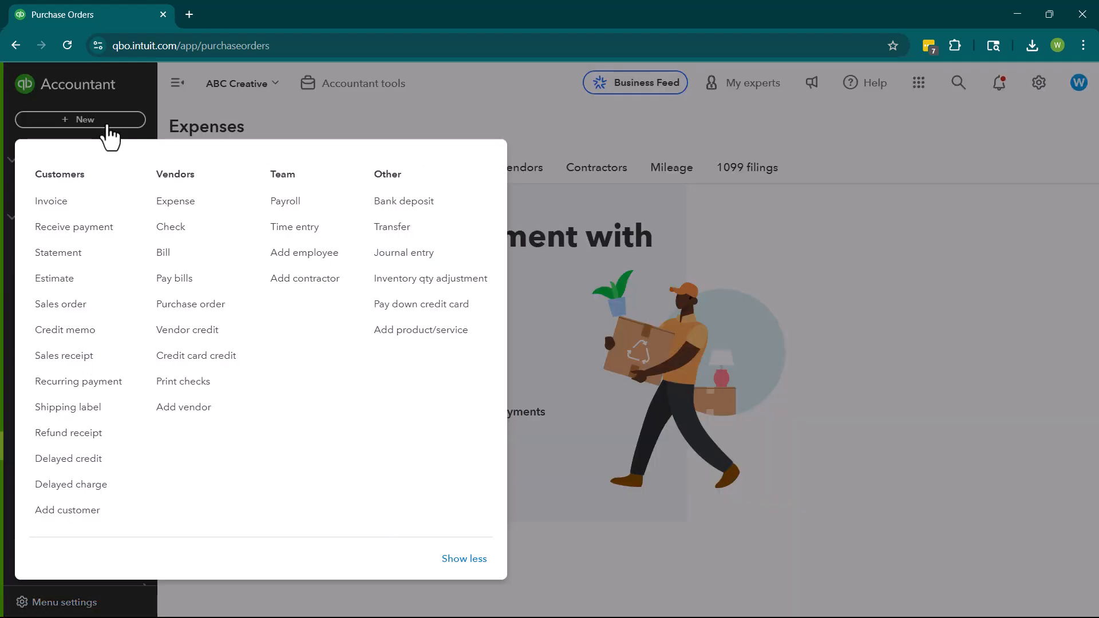
{"action": "mouse_move", "coordinate": [174, 277]}
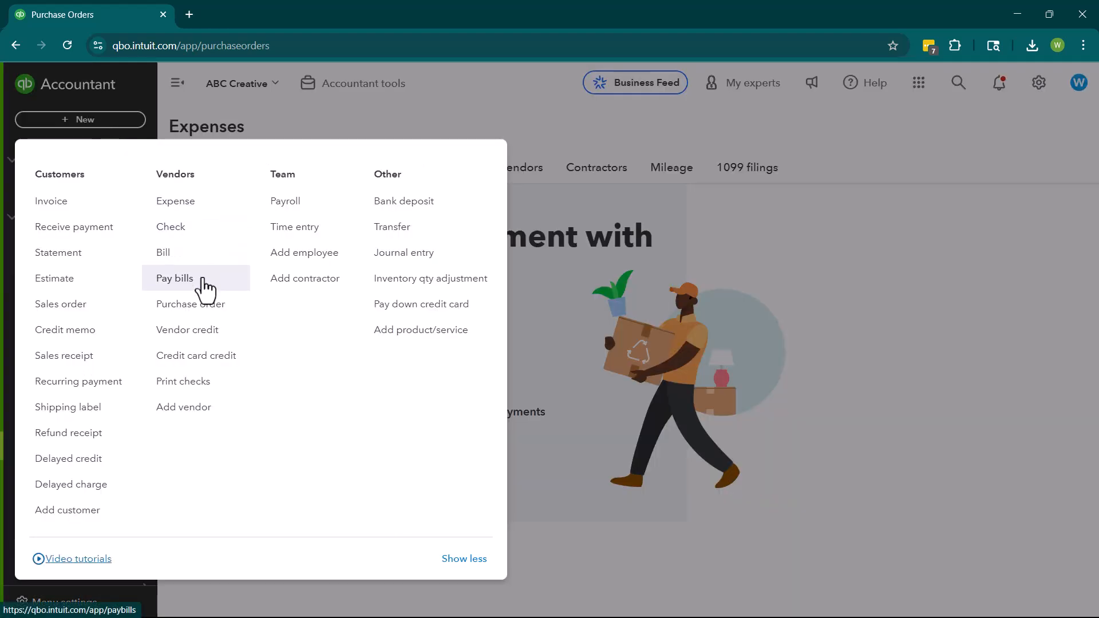
{"action": "left_click", "coordinate": [191, 304]}
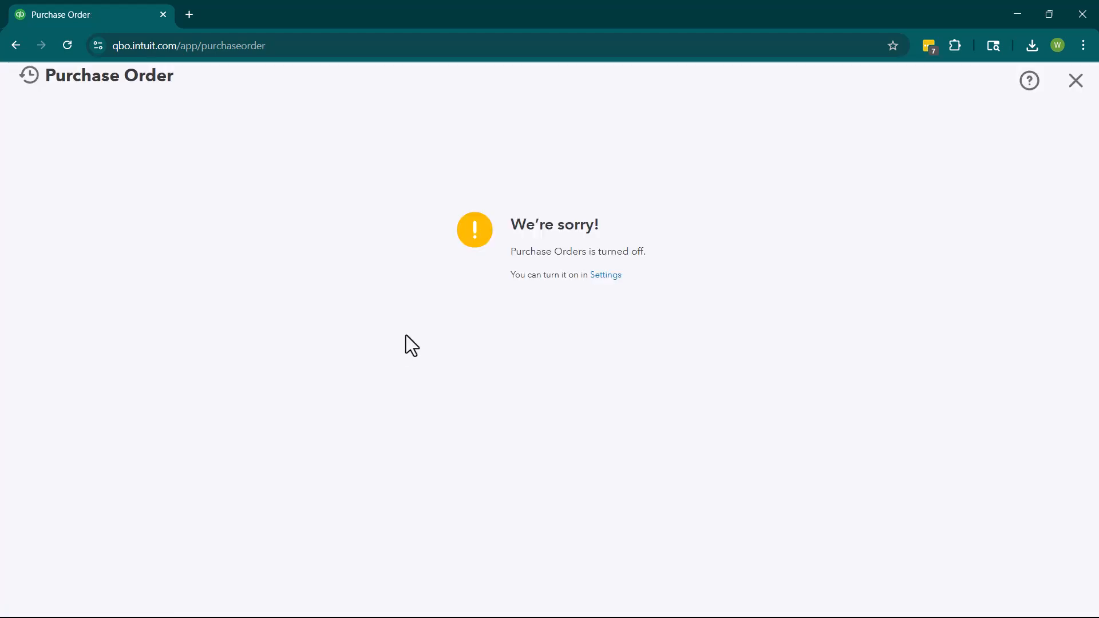
- Choose Belmar Professional Products as the purchase order's vendor
{"action": "left_click", "coordinate": [605, 274]}
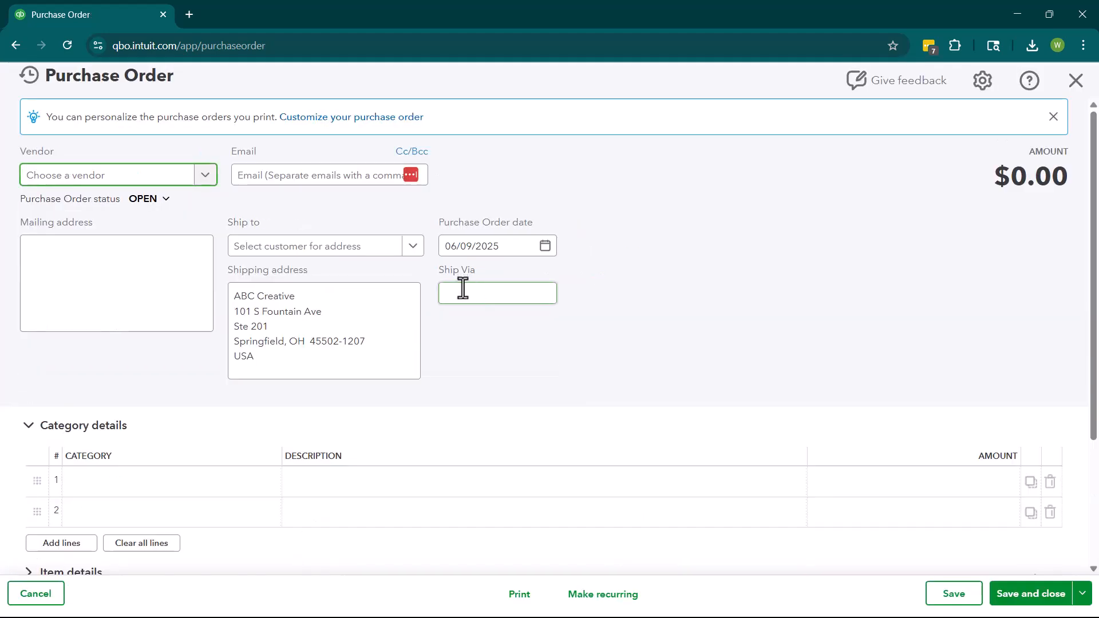
{"action": "mouse_move", "coordinate": [305, 217]}
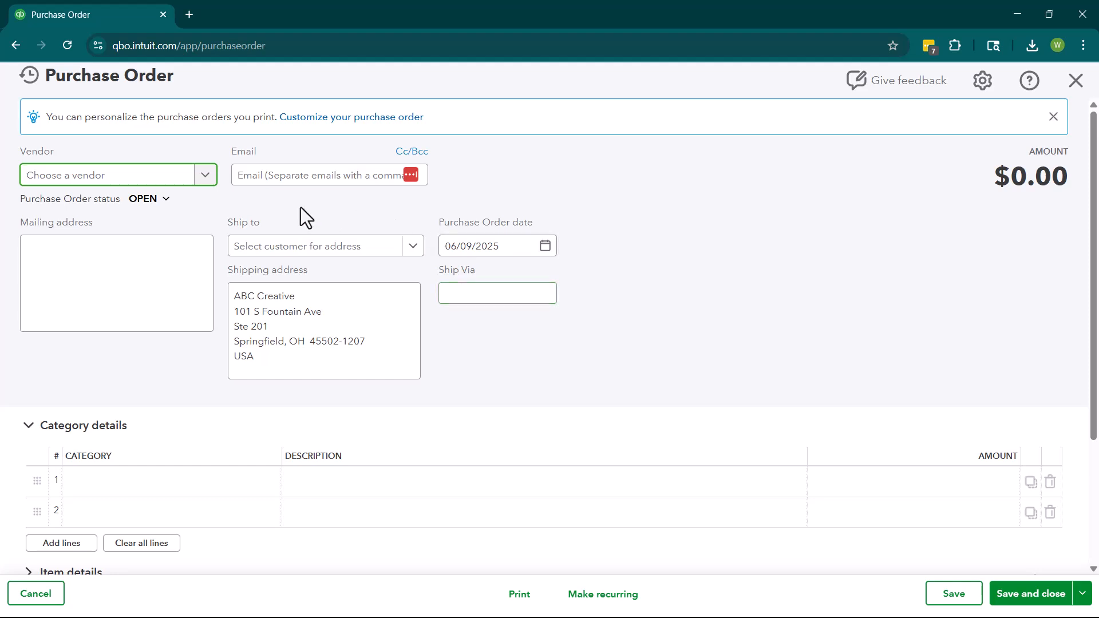
{"action": "mouse_move", "coordinate": [257, 209]}
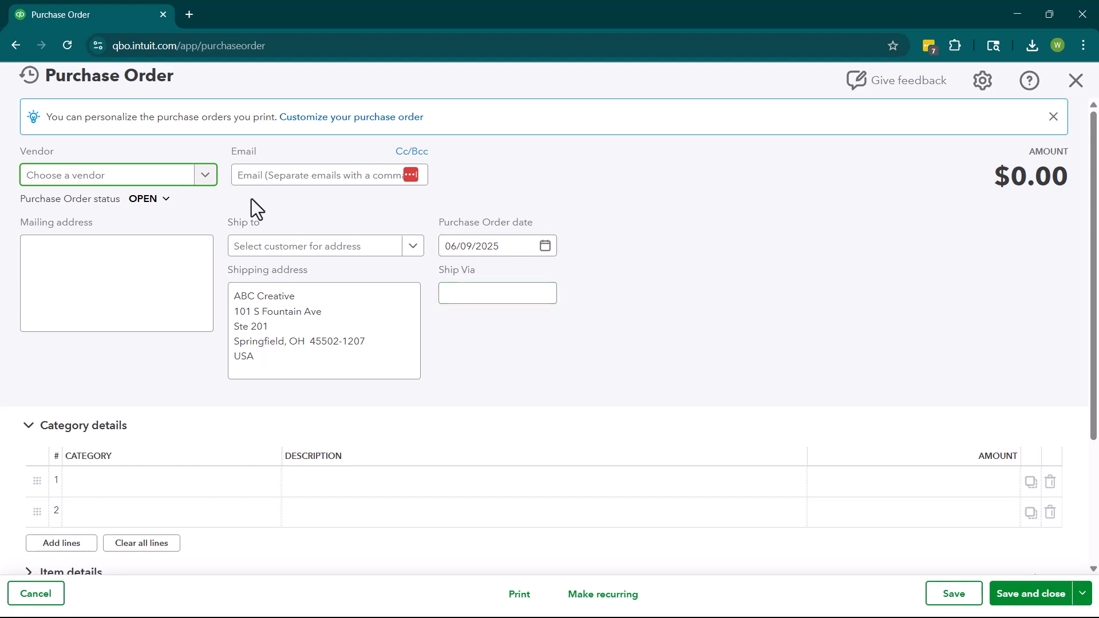
{"action": "left_click", "coordinate": [118, 174]}
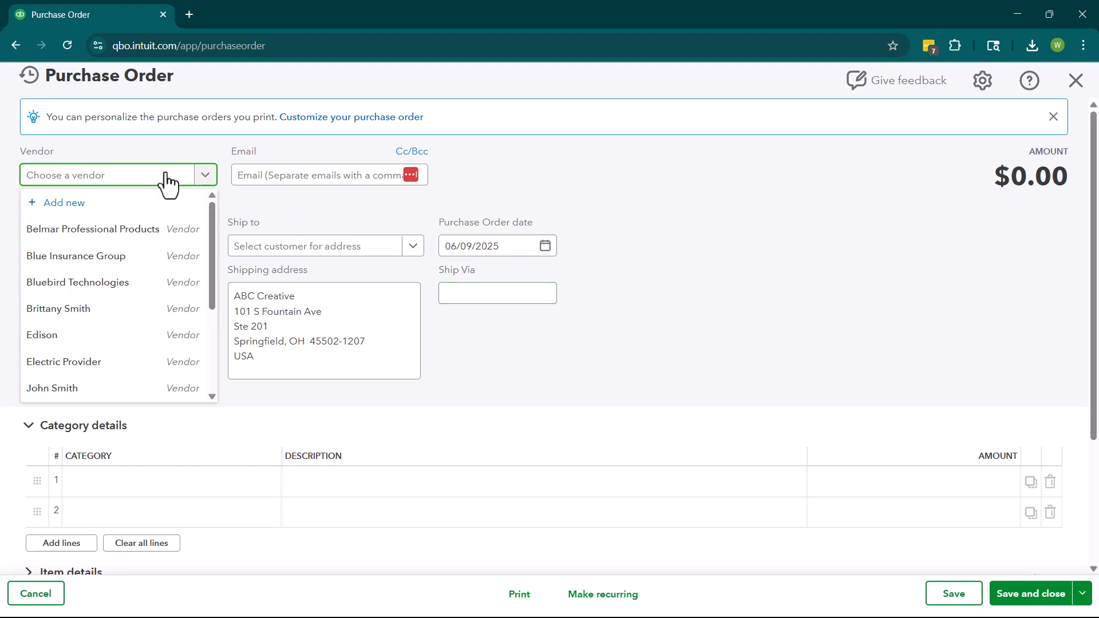
{"action": "left_click", "coordinate": [93, 229]}
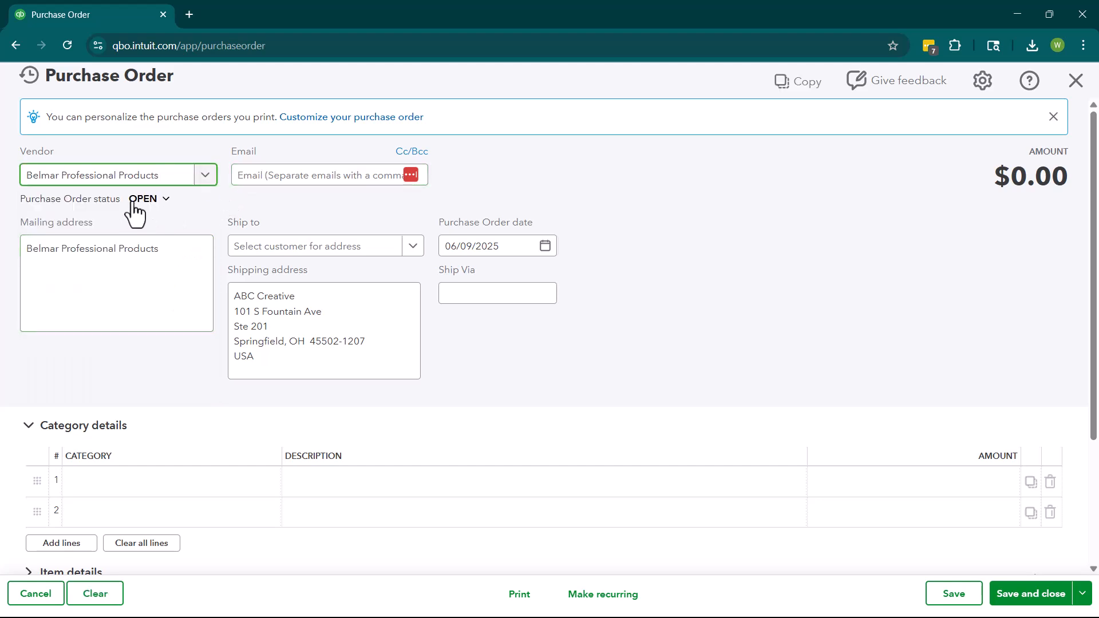
{"action": "left_click", "coordinate": [149, 198]}
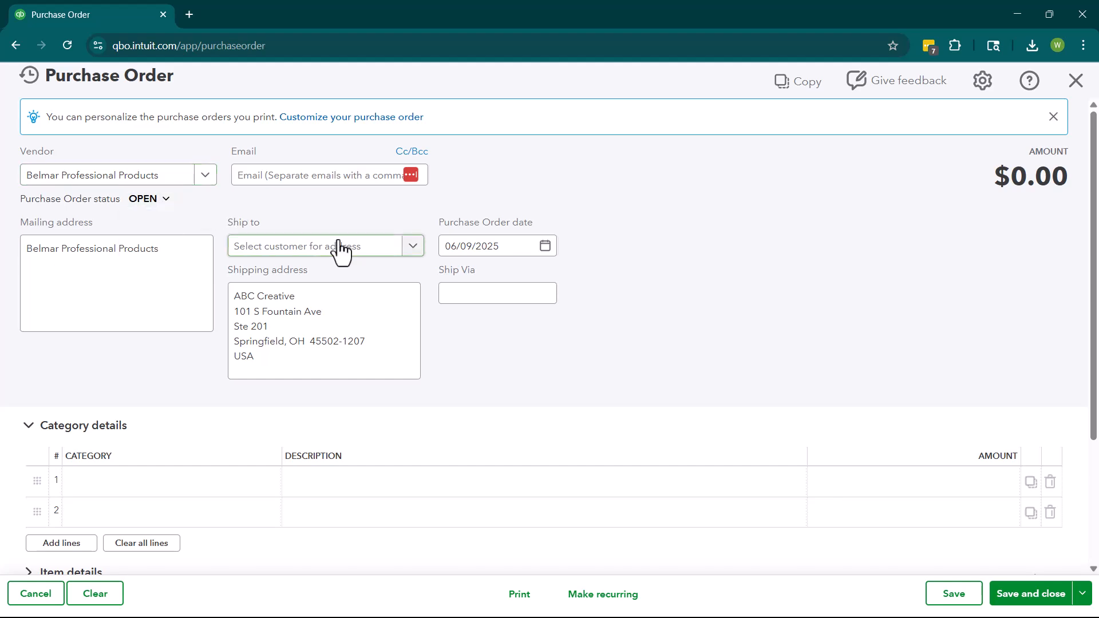
{"action": "mouse_move", "coordinate": [347, 258]}
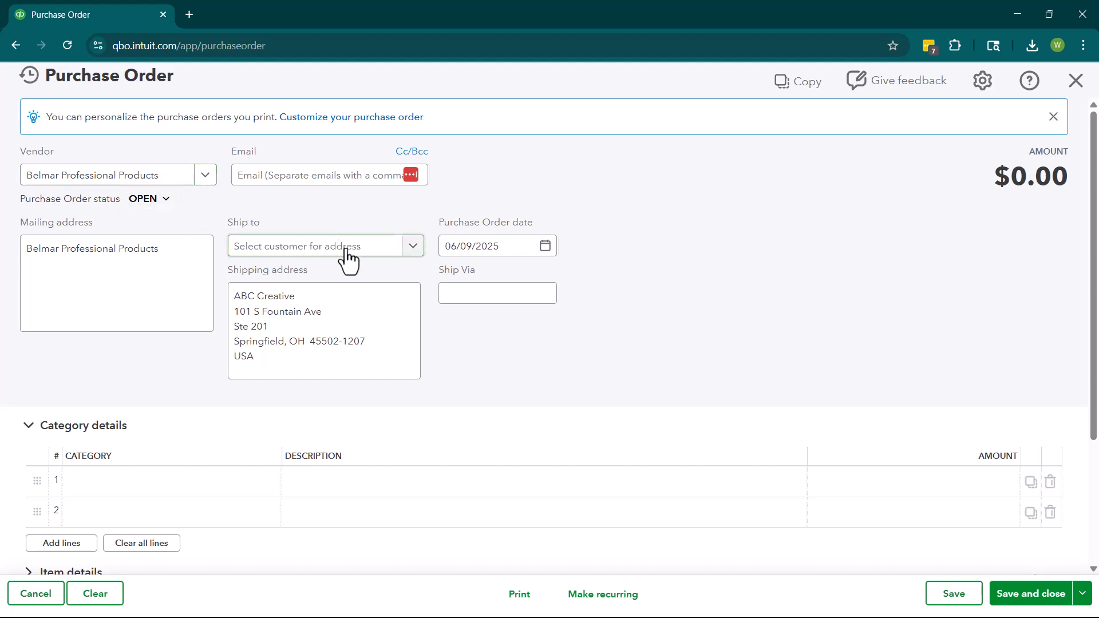
{"action": "mouse_move", "coordinate": [316, 247]}
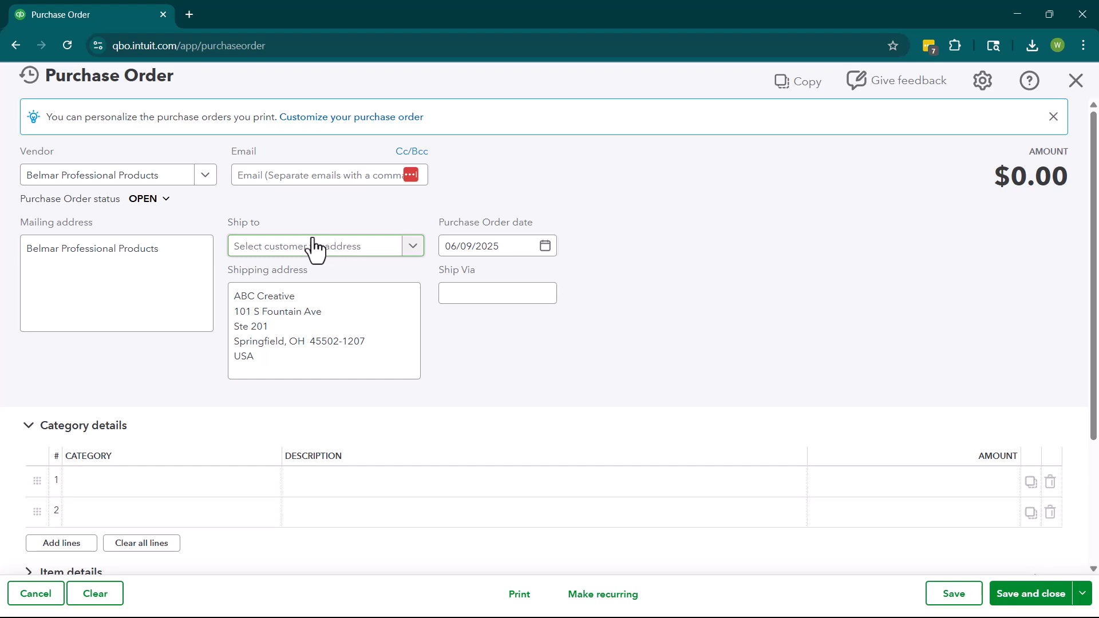
- Review the Ship to customer list and the Ship Via field without choosing
{"action": "left_click", "coordinate": [326, 246]}
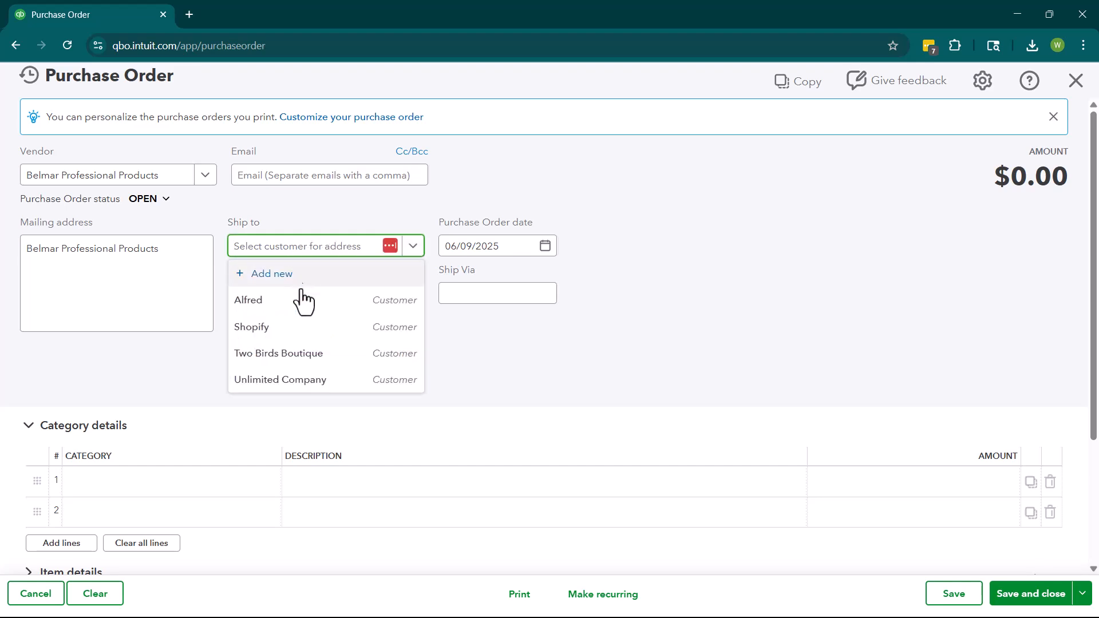
{"action": "mouse_move", "coordinate": [638, 195]}
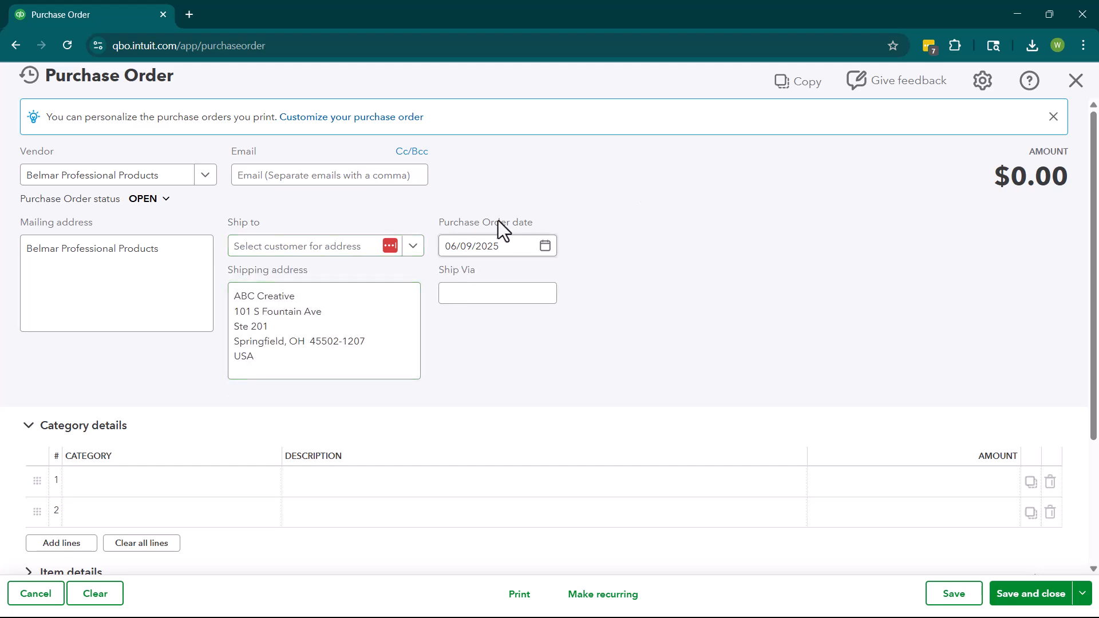
{"action": "left_click", "coordinate": [492, 245]}
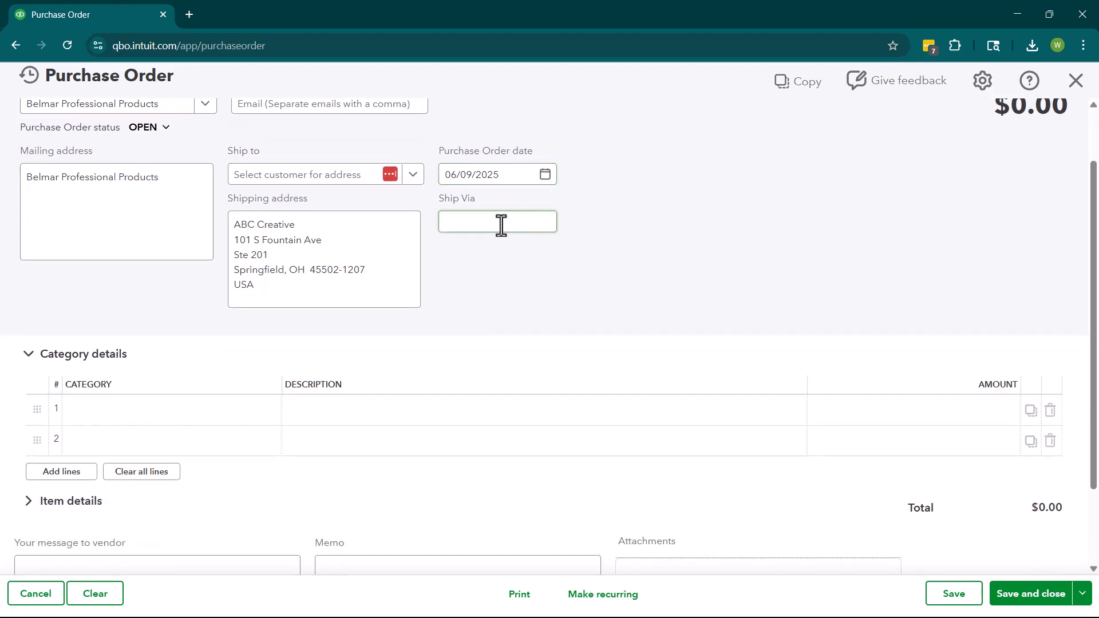
{"action": "left_click", "coordinate": [497, 222]}
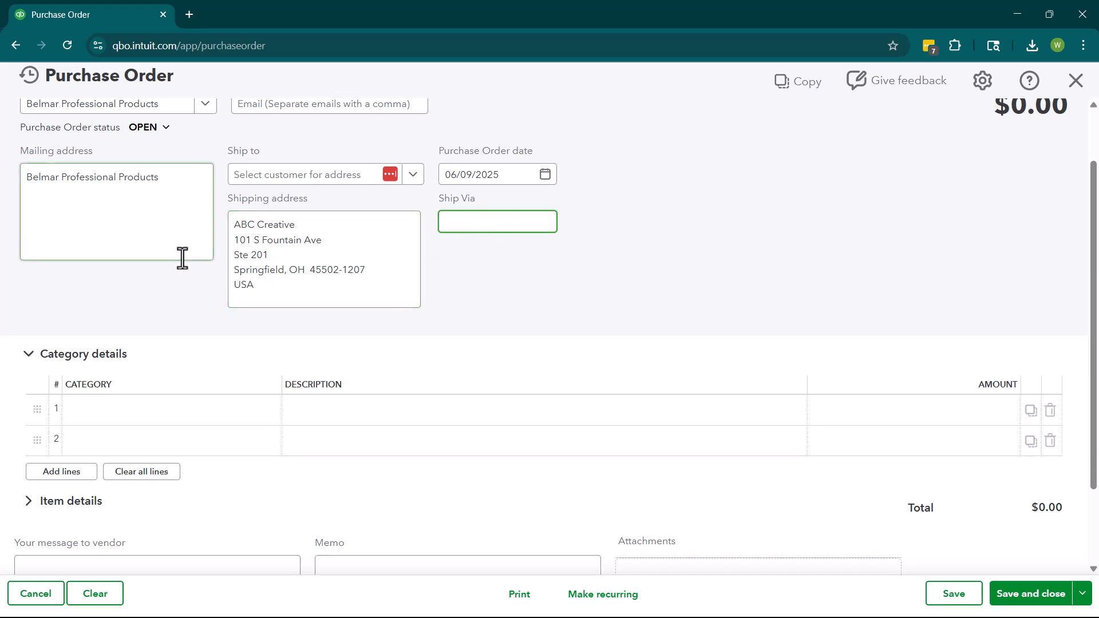
{"action": "scroll", "scroll_direction": "down", "scroll_amount": 3}
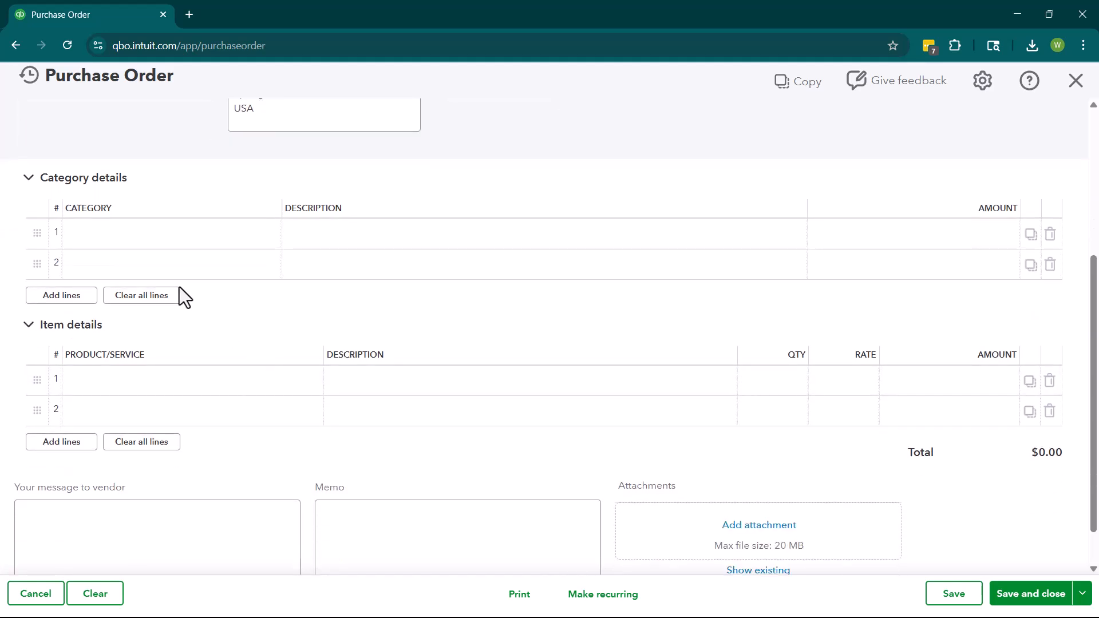
{"action": "mouse_move", "coordinate": [124, 234]}
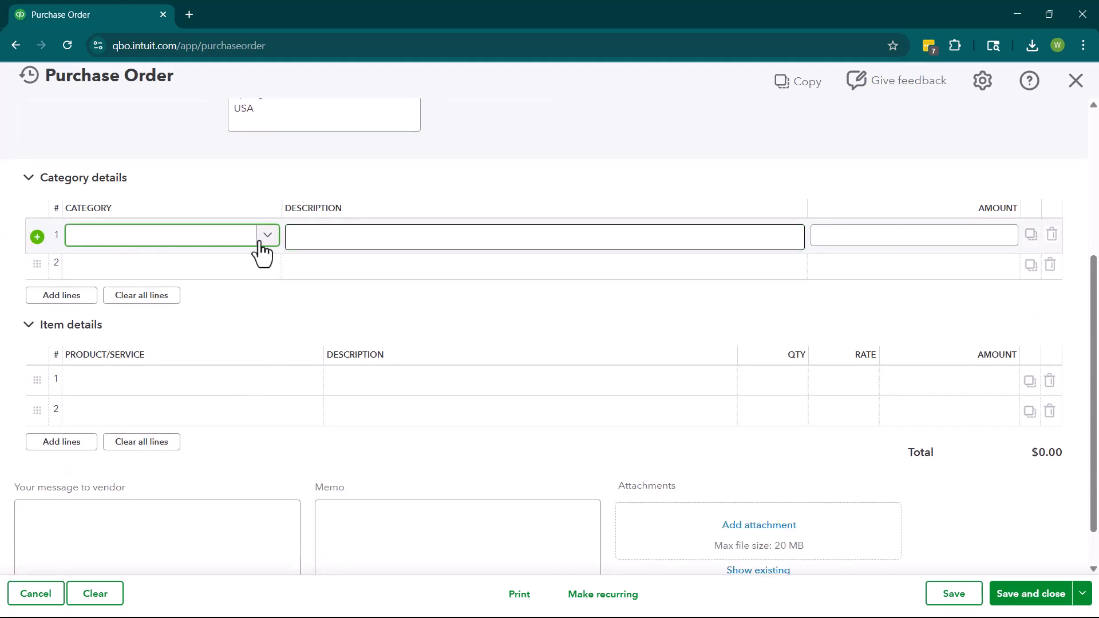
{"action": "left_click", "coordinate": [267, 234]}
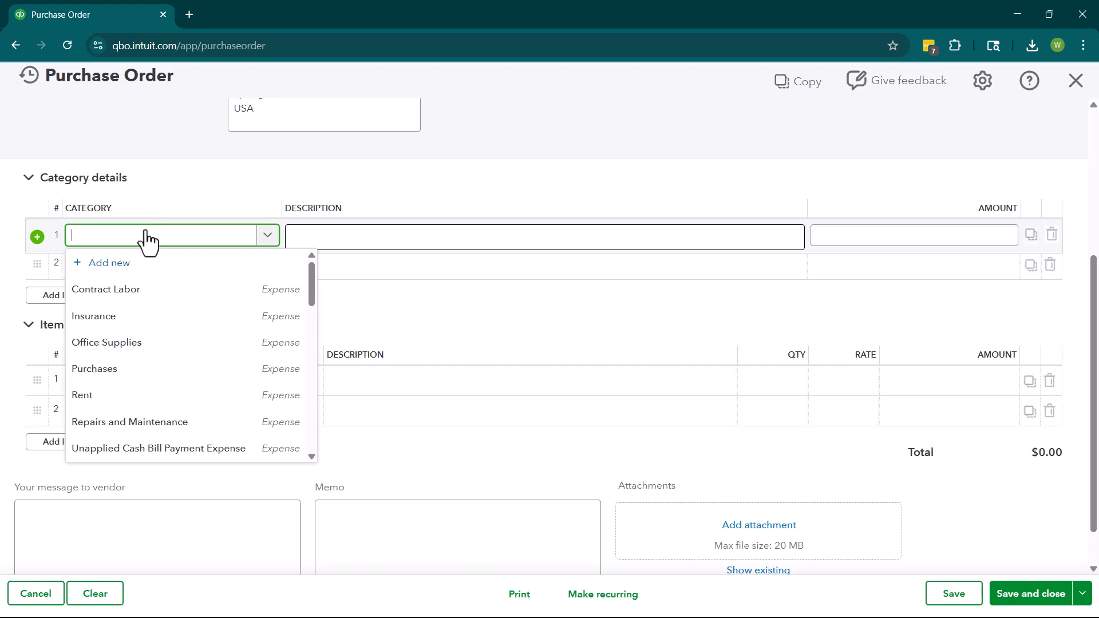
{"action": "mouse_move", "coordinate": [118, 330]}
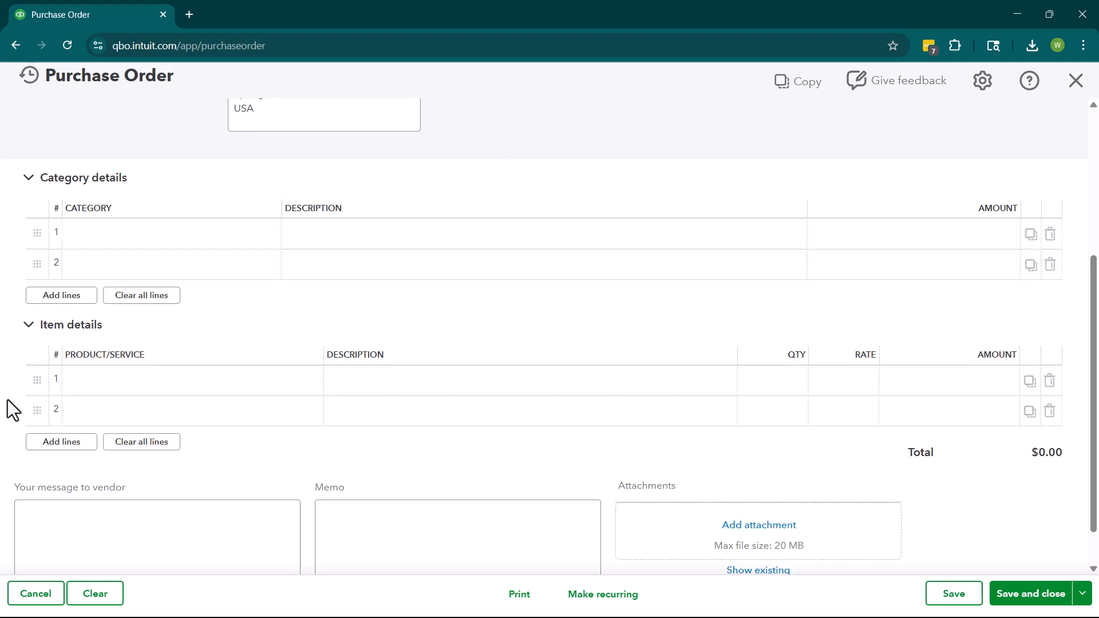
{"action": "mouse_move", "coordinate": [119, 380]}
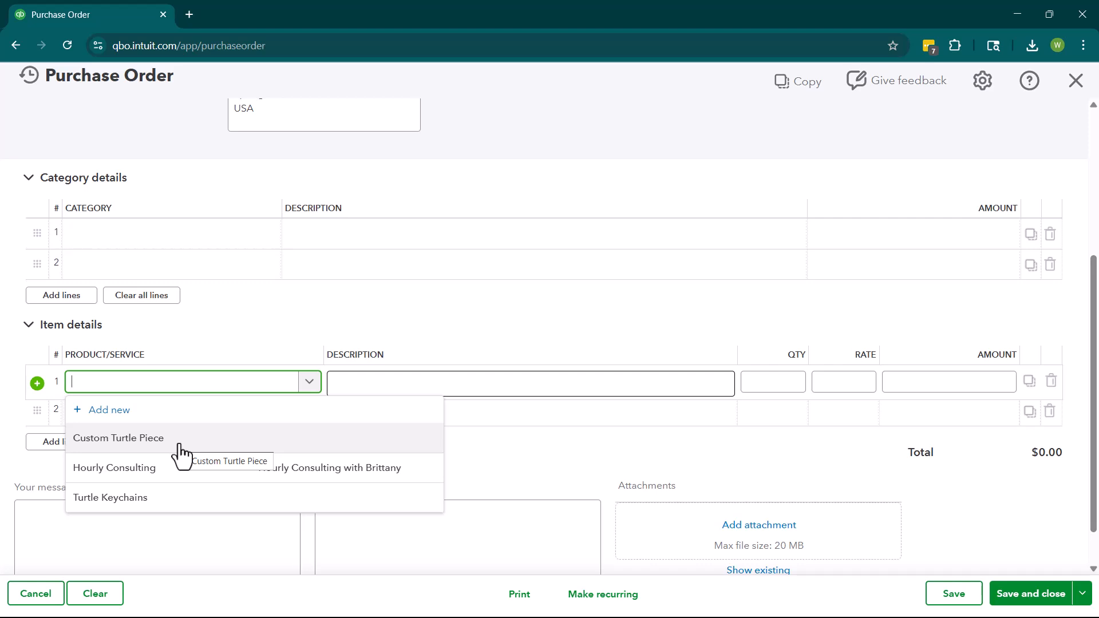
- Set line 1 to Turtle Keychains with quantity 200 at rate 10, total $2,000.00
{"action": "left_click", "coordinate": [110, 497]}
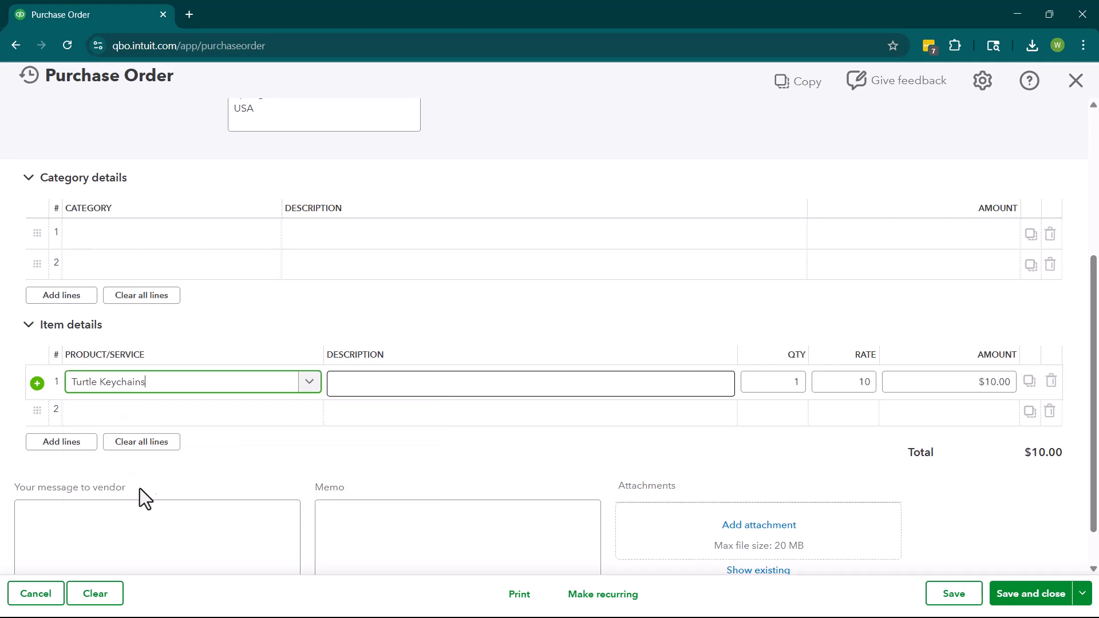
{"action": "mouse_move", "coordinate": [547, 363]}
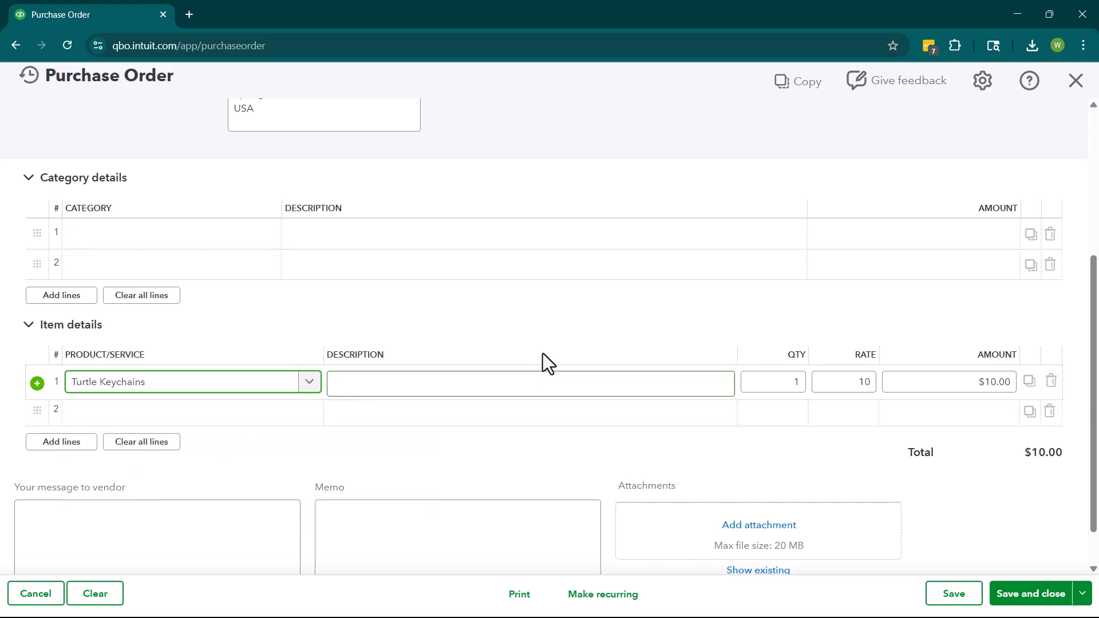
{"action": "scroll", "scroll_direction": "down", "scroll_amount": 3}
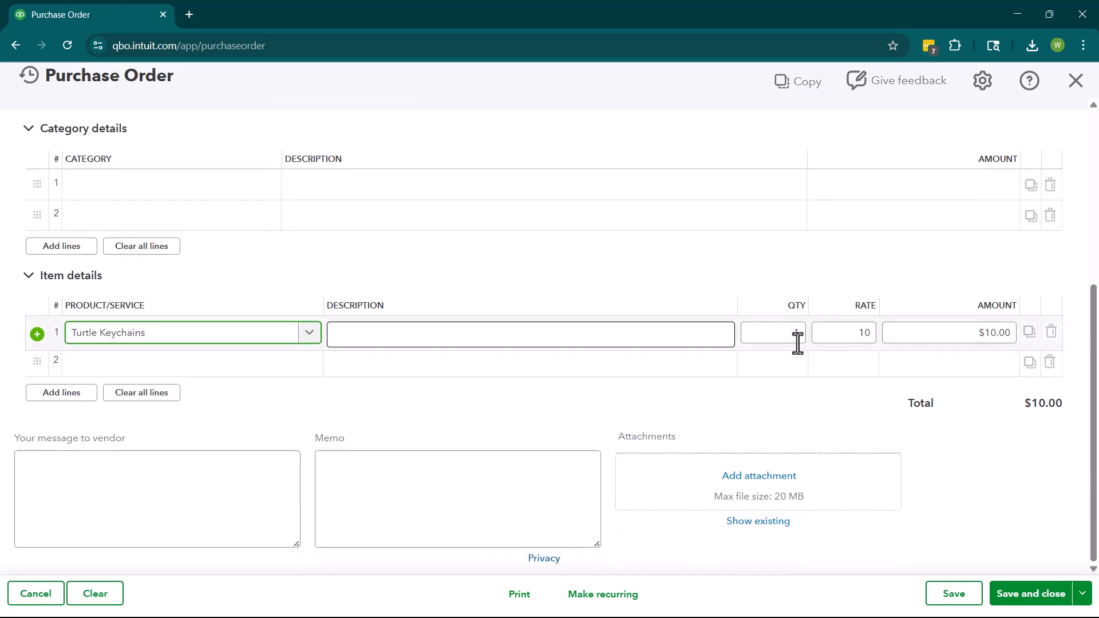
{"action": "left_click", "coordinate": [773, 332]}
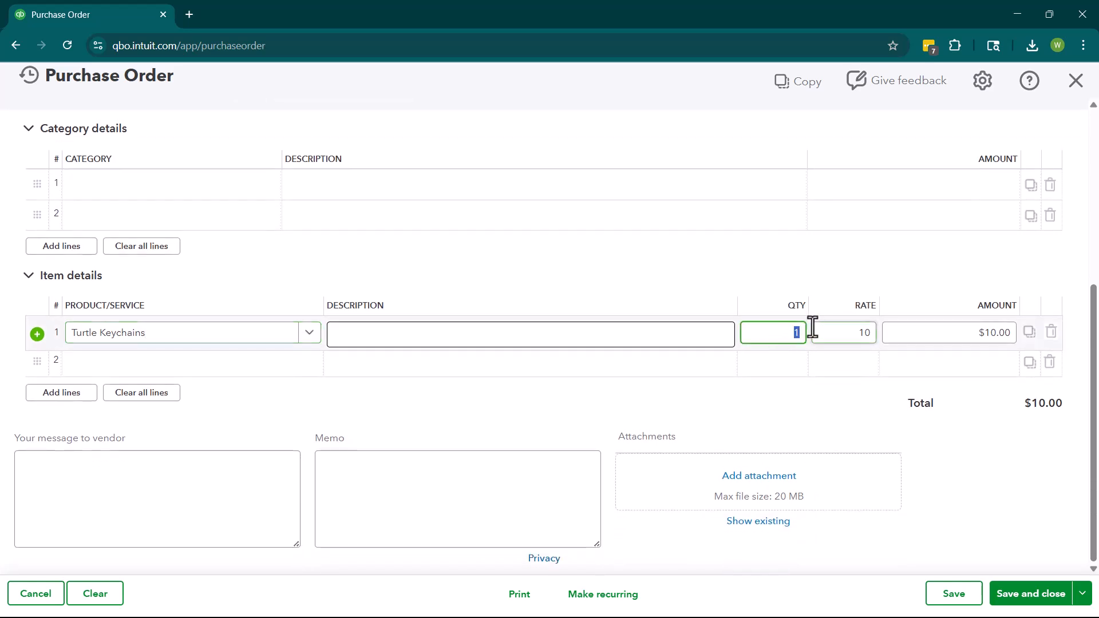
{"action": "type", "text": "200"}
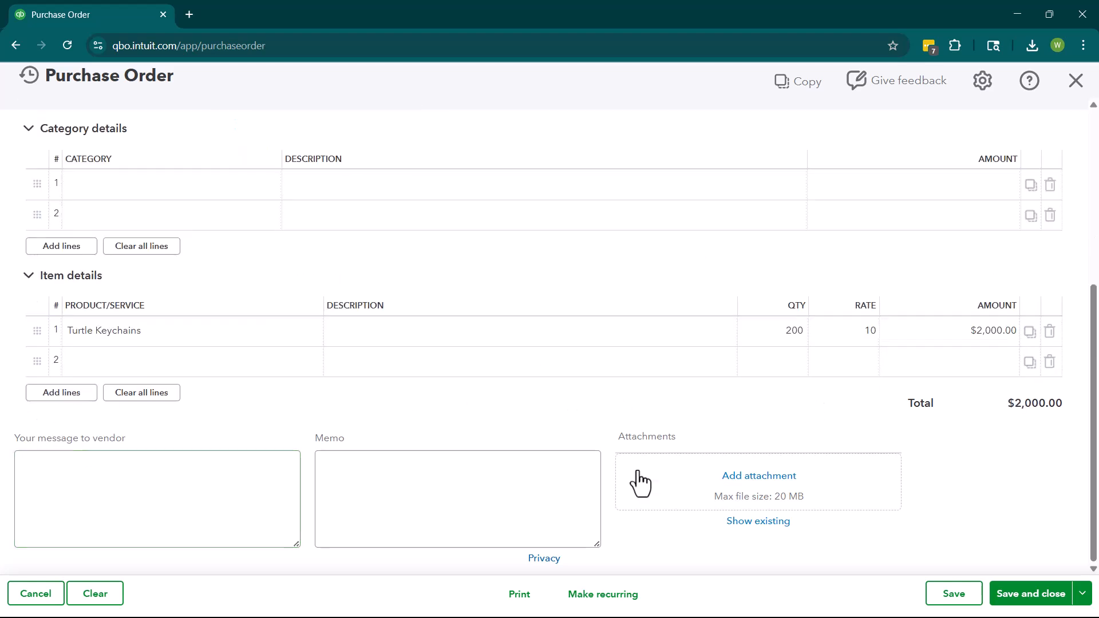
{"action": "mouse_move", "coordinate": [974, 331]}
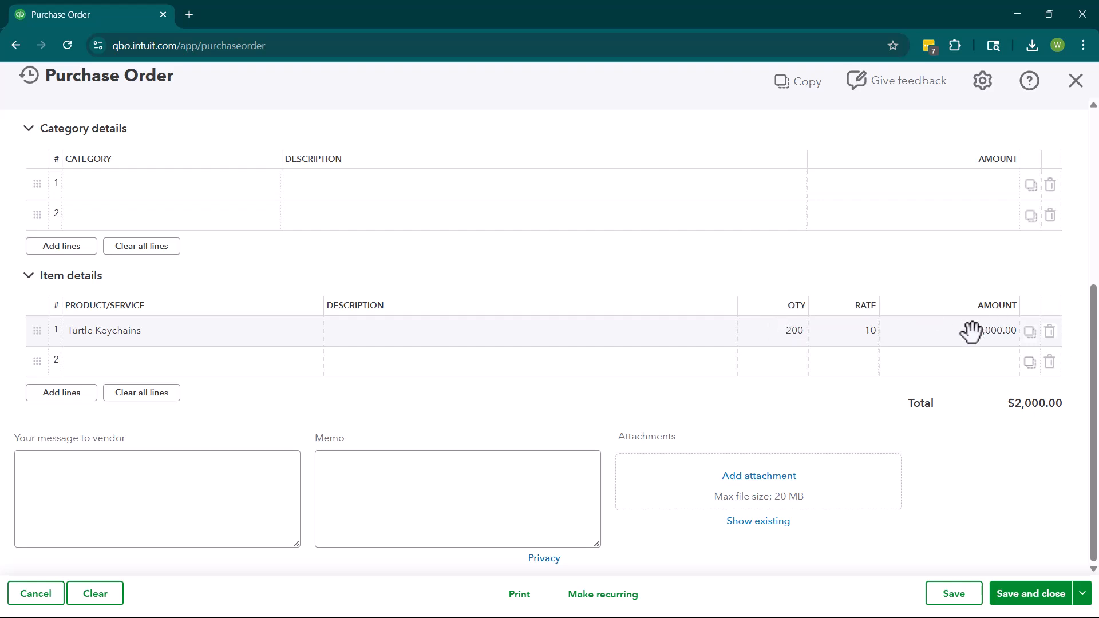
{"action": "left_click", "coordinate": [531, 332]}
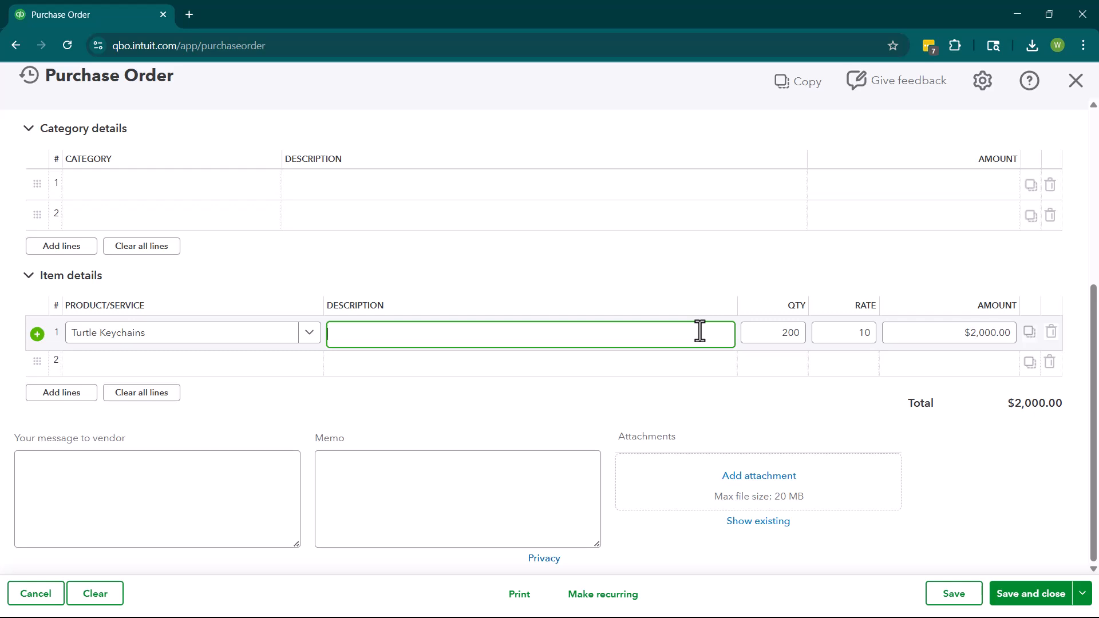
- Describe the Turtle Keychains line as '50% Blue, 25% Green, 25% Orange'
{"action": "type", "text": "50% B"}
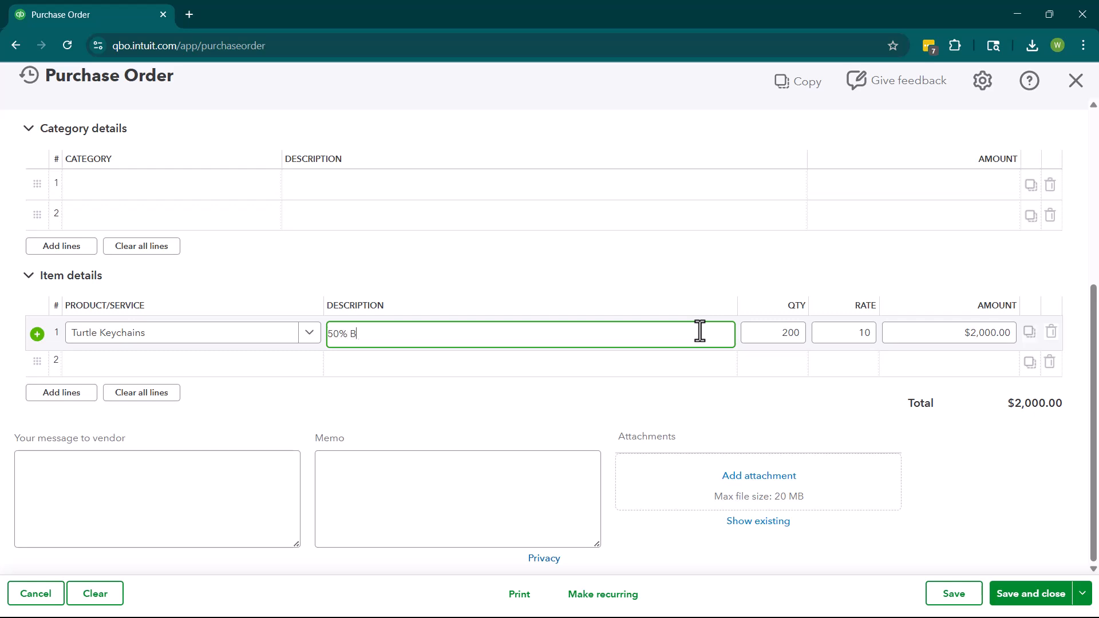
{"action": "type", "text": "lue and"}
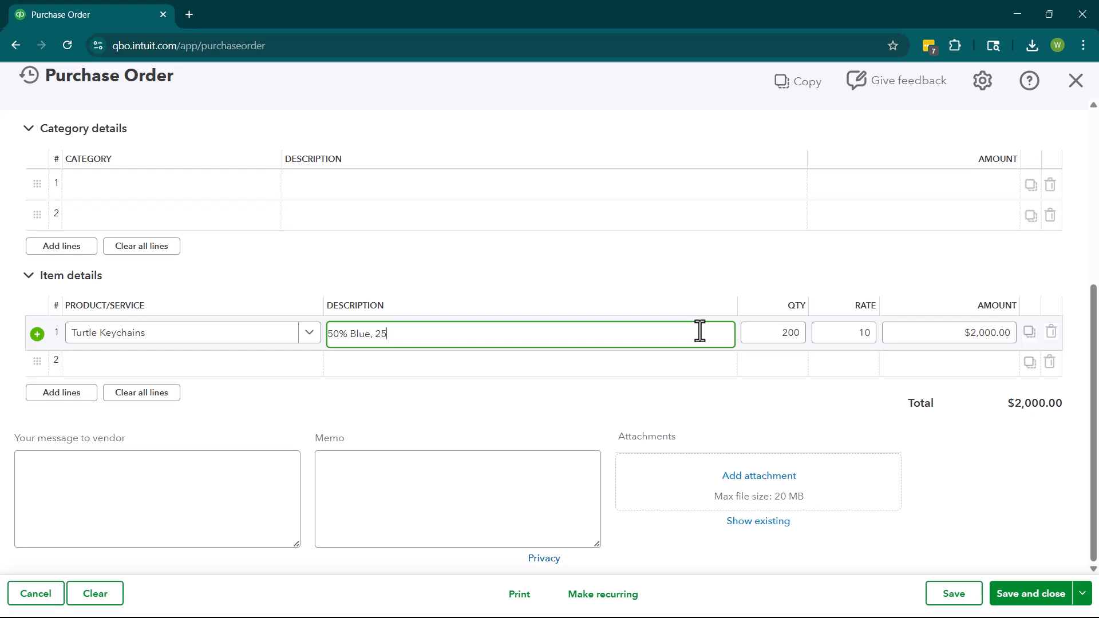
{"action": "type", "text": "% Green, 25%"}
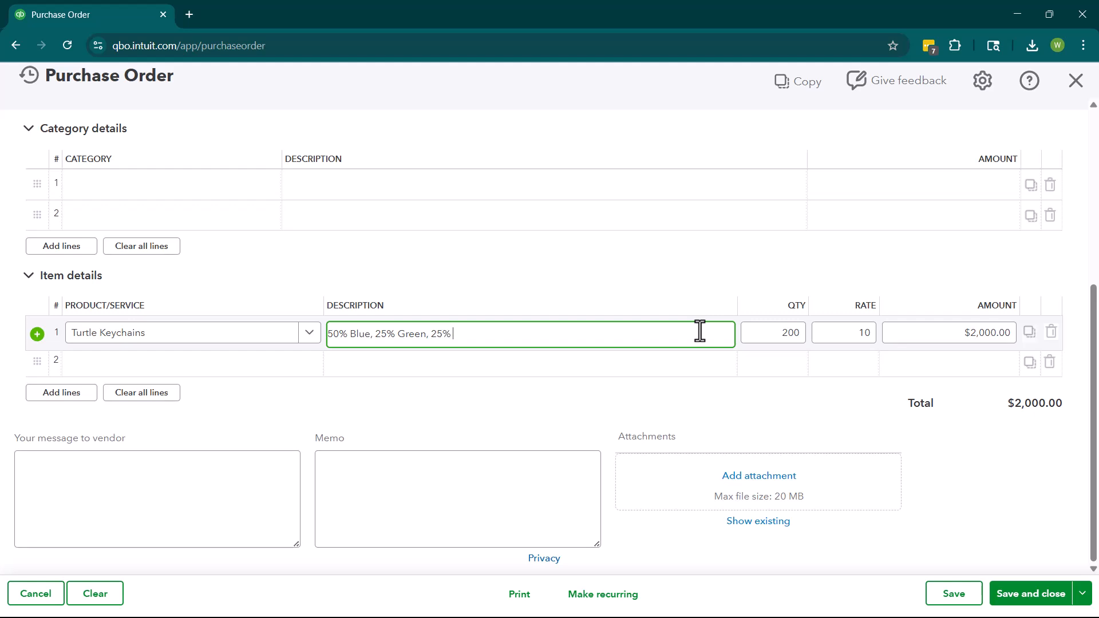
{"action": "type", "text": "Ora"}
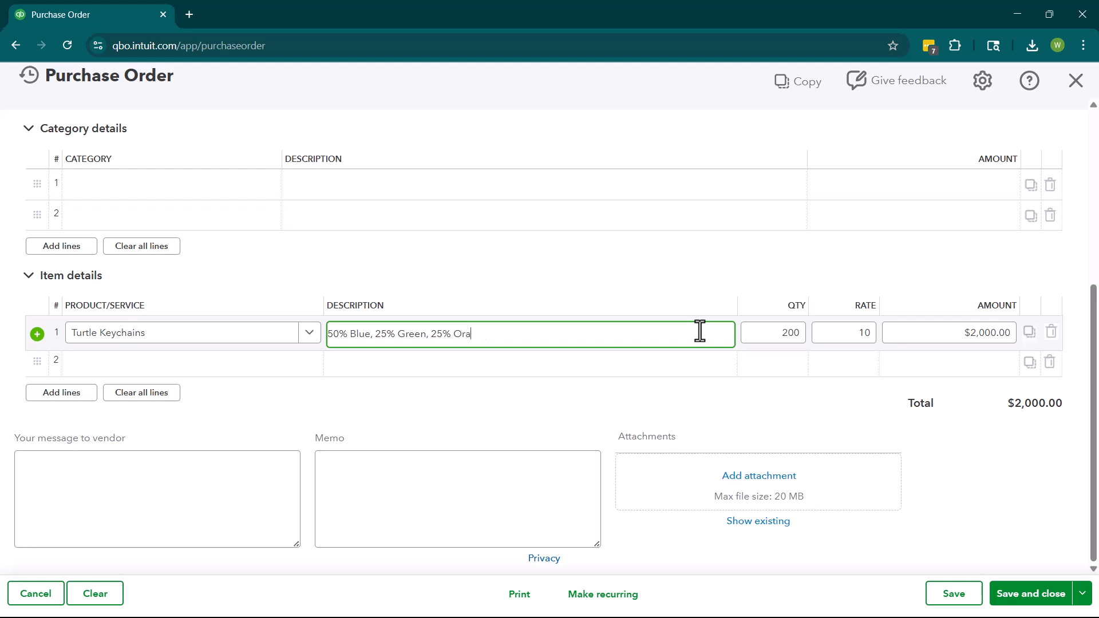
{"action": "scroll", "scroll_direction": "up", "scroll_amount": 3}
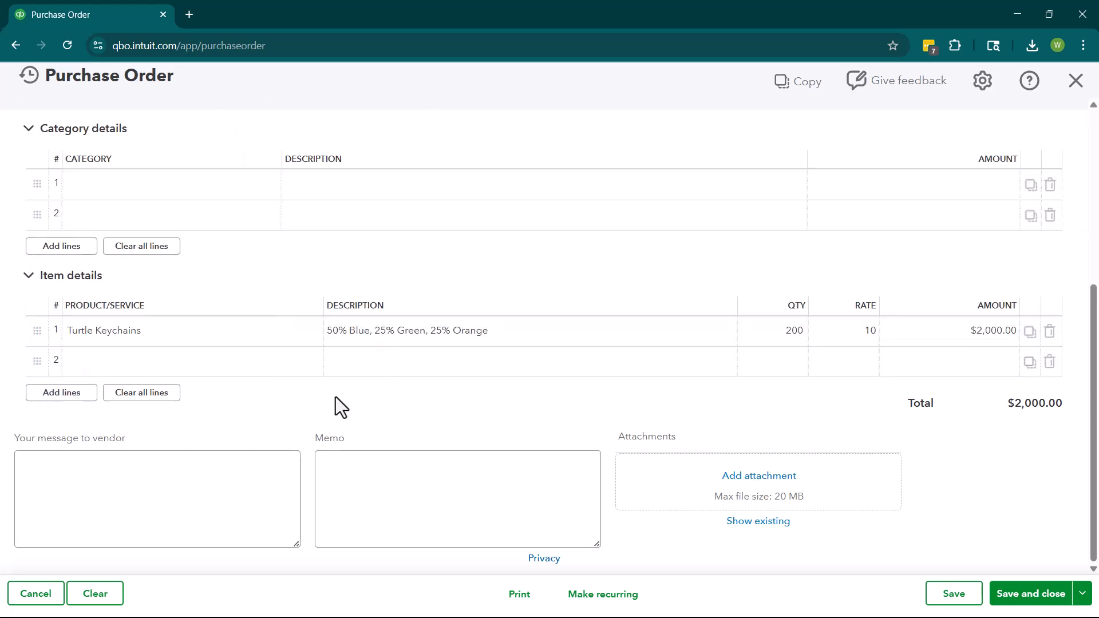
{"action": "left_click", "coordinate": [157, 498]}
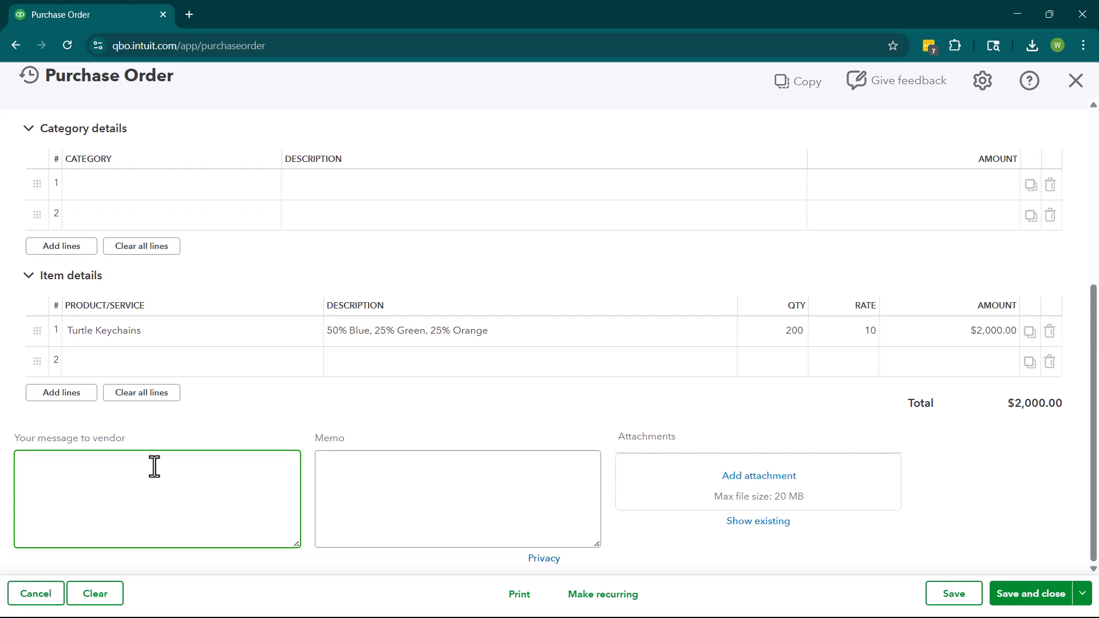
{"action": "left_click", "coordinate": [457, 499]}
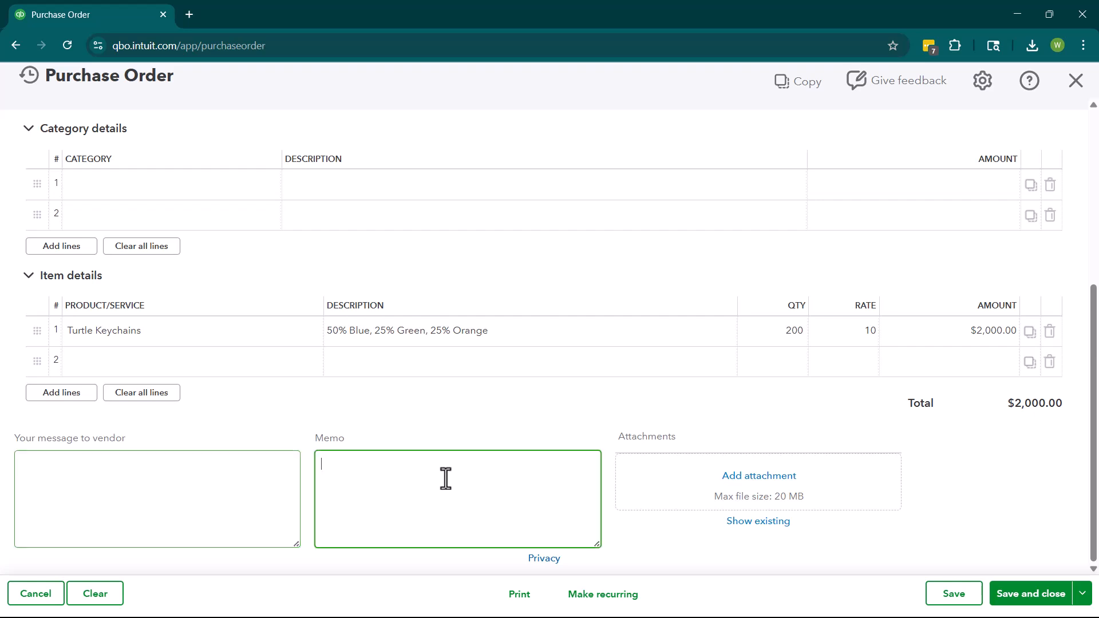
{"action": "mouse_move", "coordinate": [385, 505]}
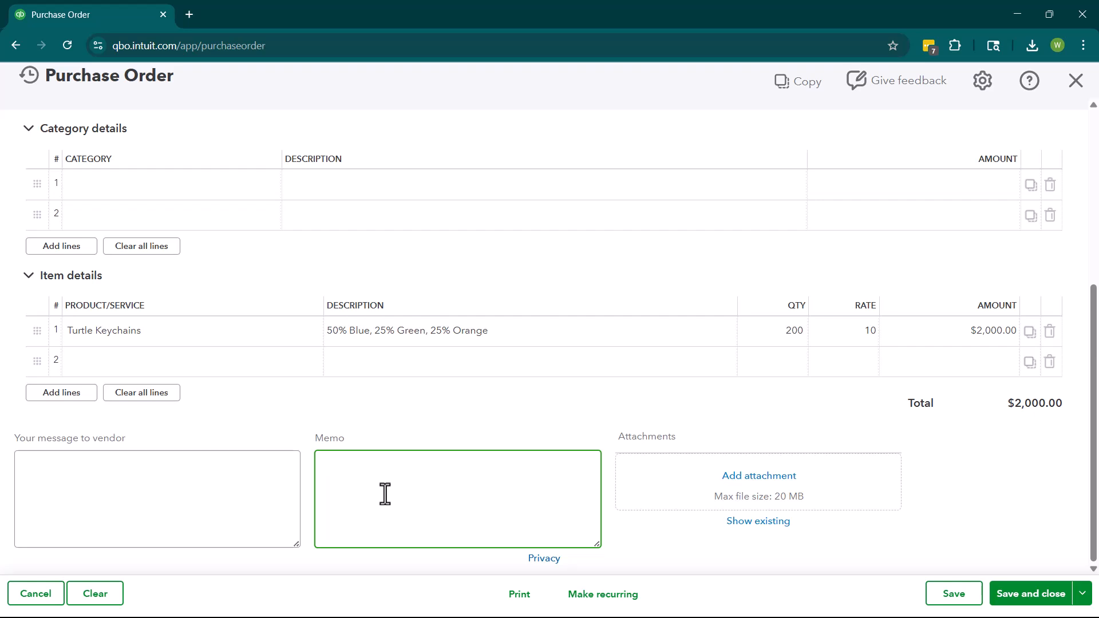
{"action": "scroll", "scroll_direction": "up", "scroll_amount": 3}
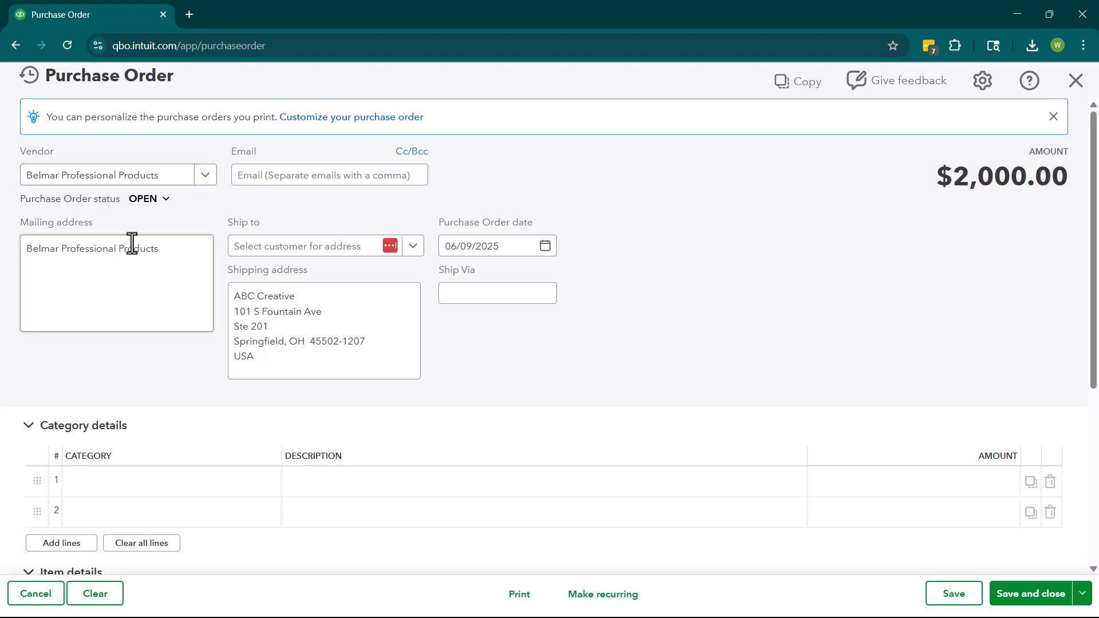
{"action": "mouse_move", "coordinate": [144, 258]}
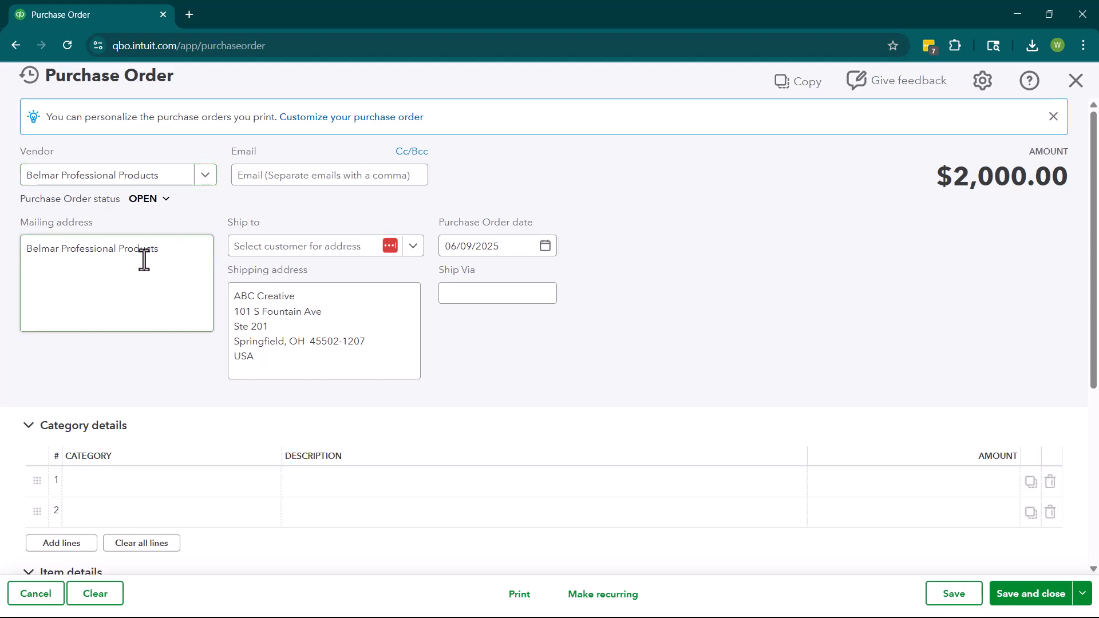
{"action": "mouse_move", "coordinate": [136, 273]}
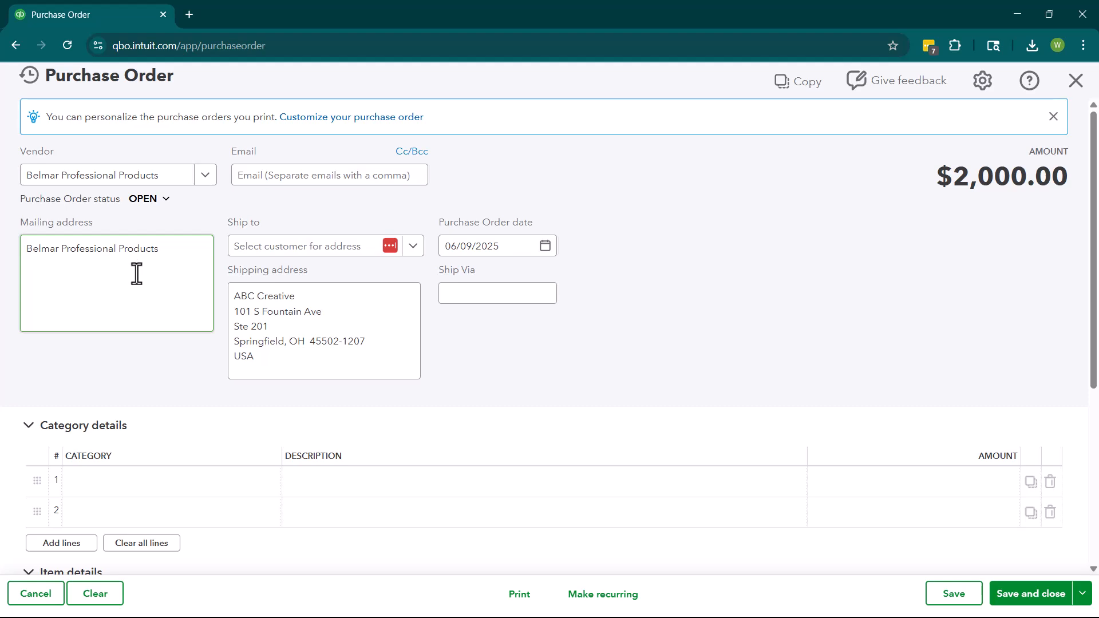
{"action": "left_click", "coordinate": [329, 174]}
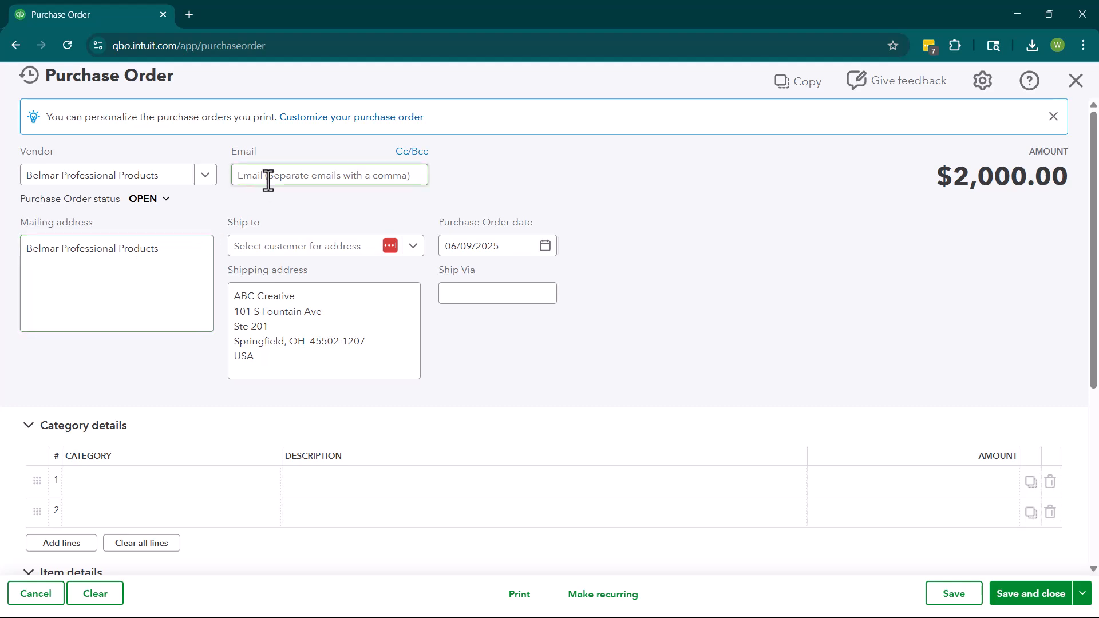
{"action": "mouse_move", "coordinate": [287, 247]}
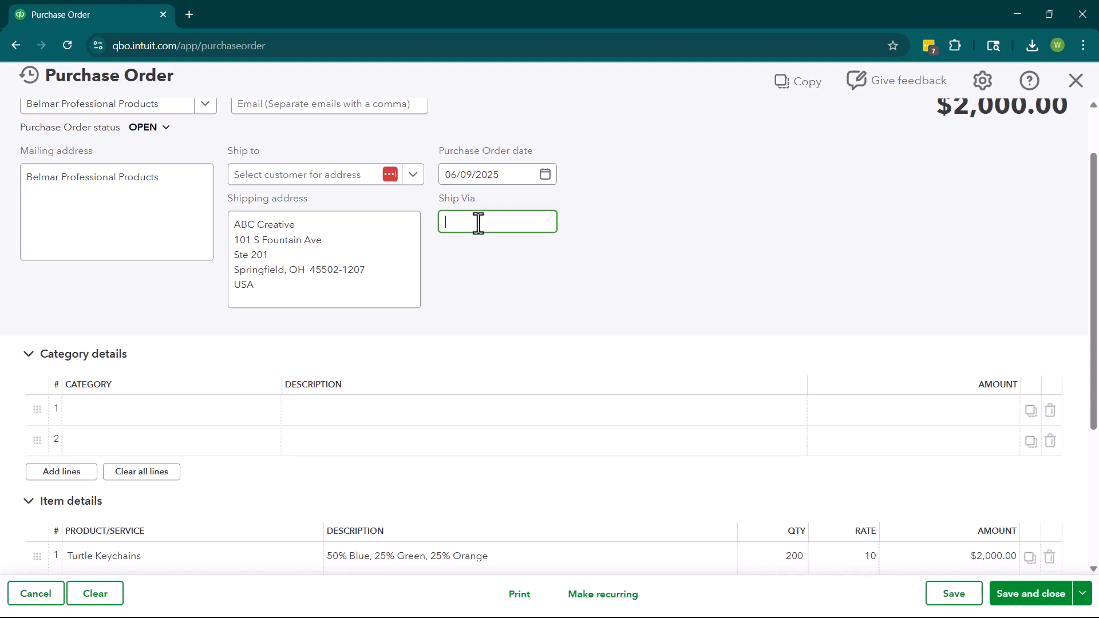
{"action": "scroll", "scroll_direction": "down", "scroll_amount": 3}
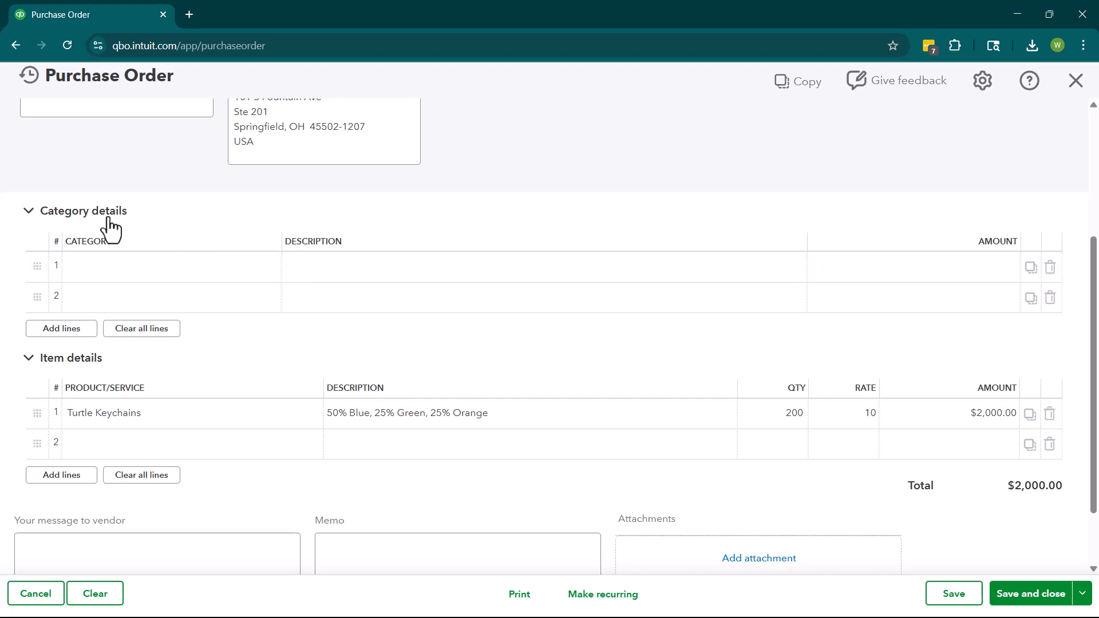
{"action": "mouse_move", "coordinate": [133, 417]}
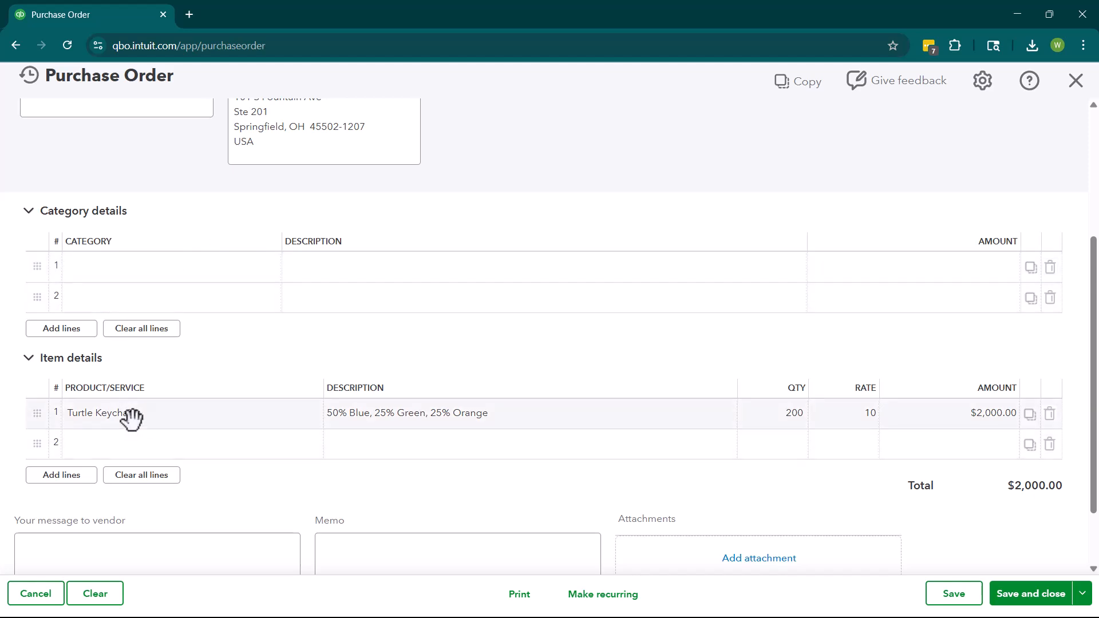
{"action": "mouse_move", "coordinate": [161, 410]}
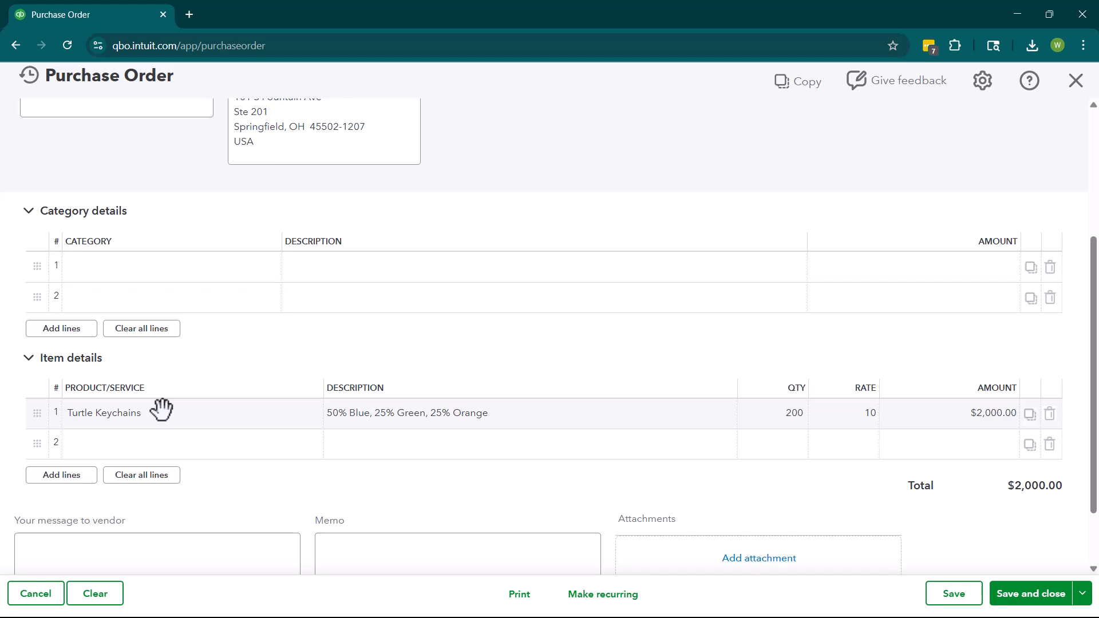
{"action": "mouse_move", "coordinate": [140, 429]}
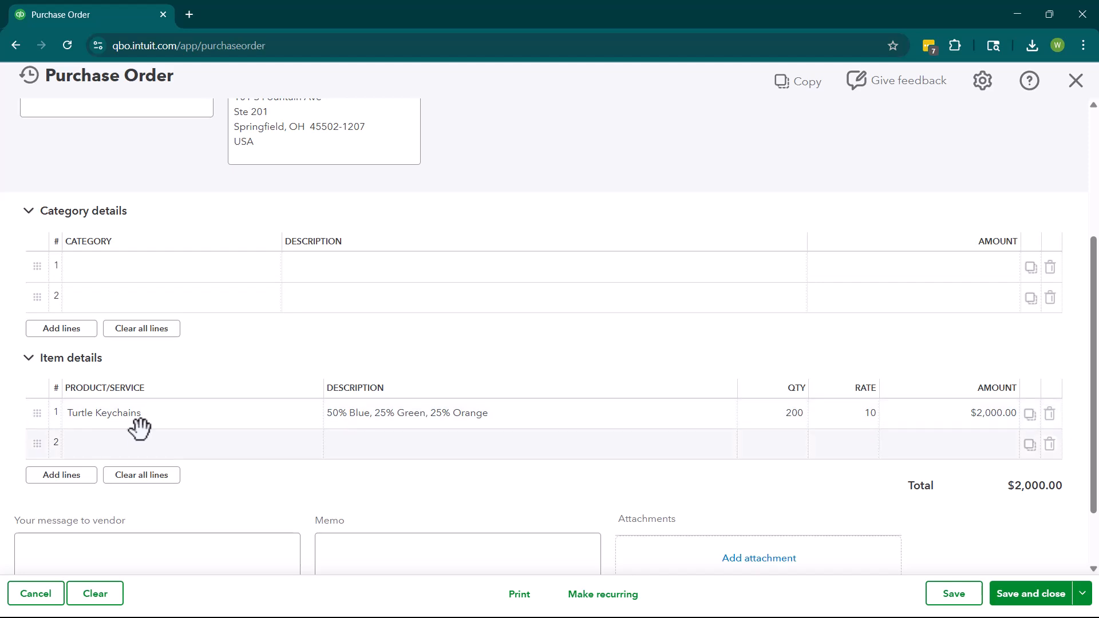
{"action": "scroll", "scroll_direction": "down", "scroll_amount": 3}
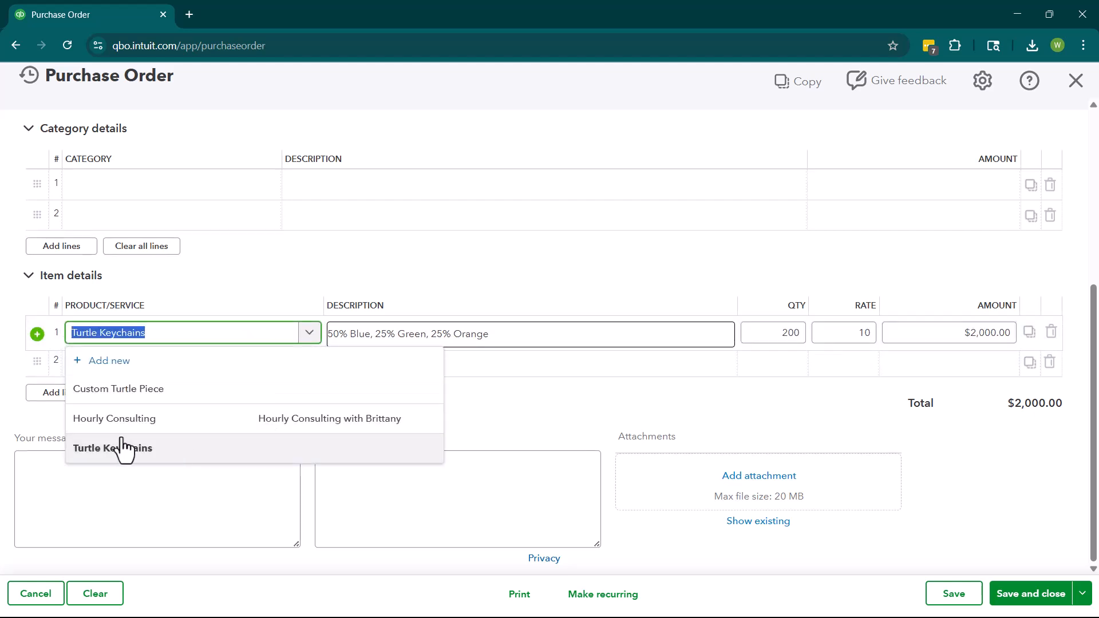
{"action": "mouse_move", "coordinate": [130, 456]}
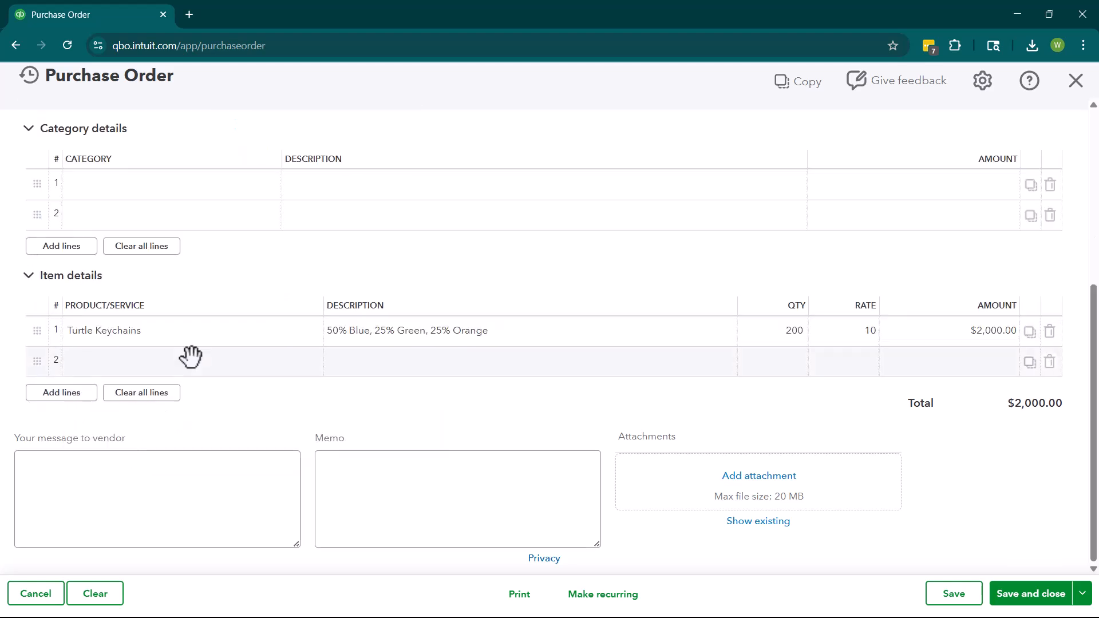
{"action": "mouse_move", "coordinate": [215, 330]}
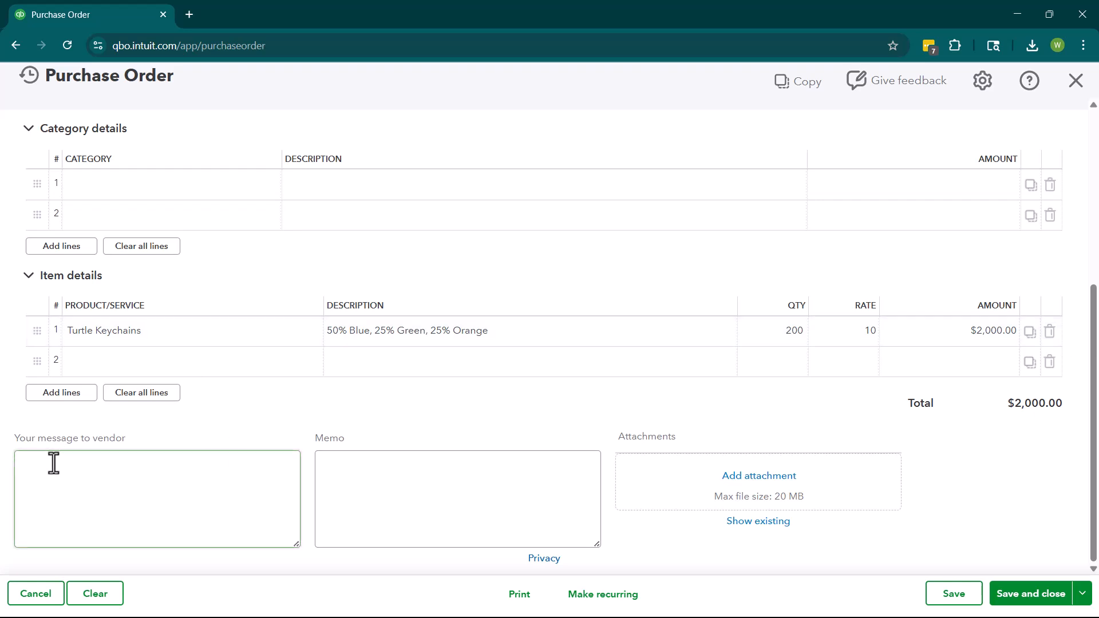
{"action": "mouse_move", "coordinate": [100, 455]}
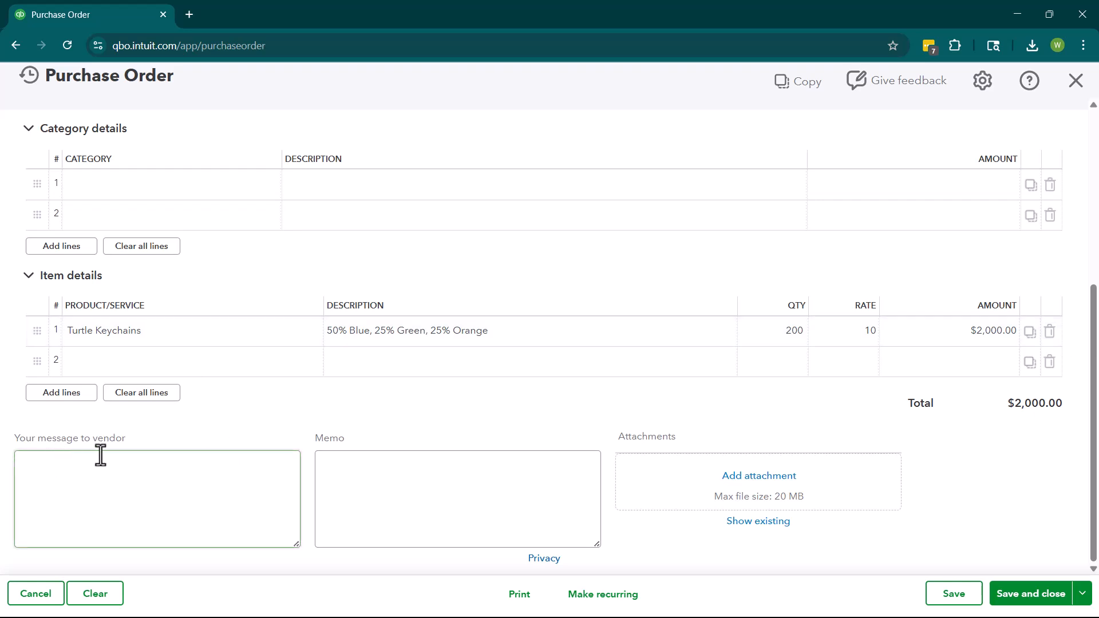
{"action": "left_click", "coordinate": [457, 498]}
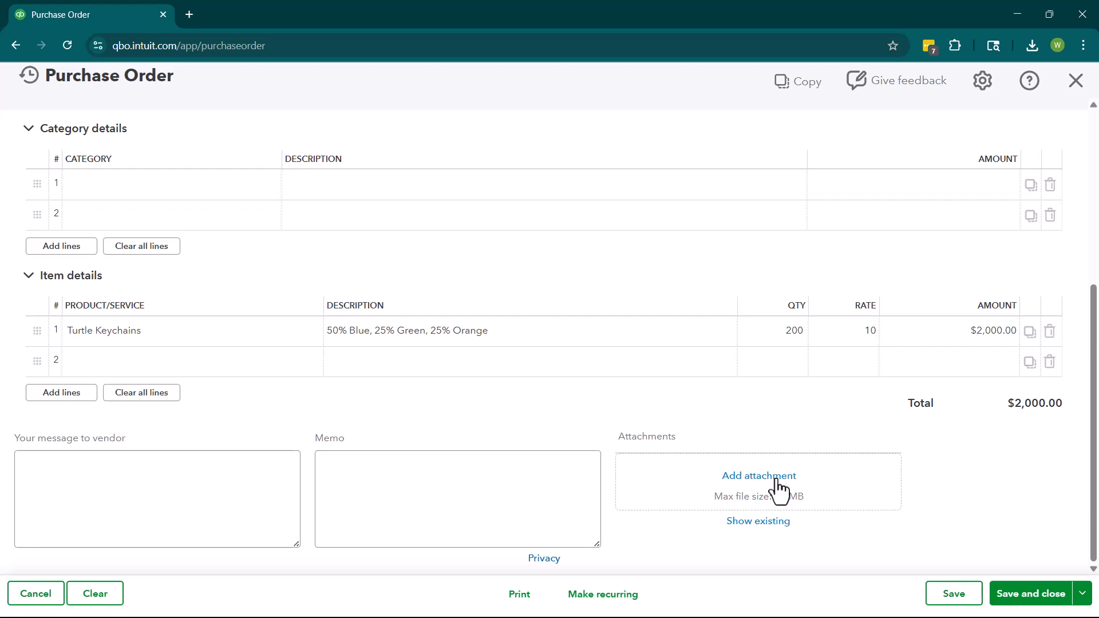
{"action": "mouse_move", "coordinate": [973, 466]}
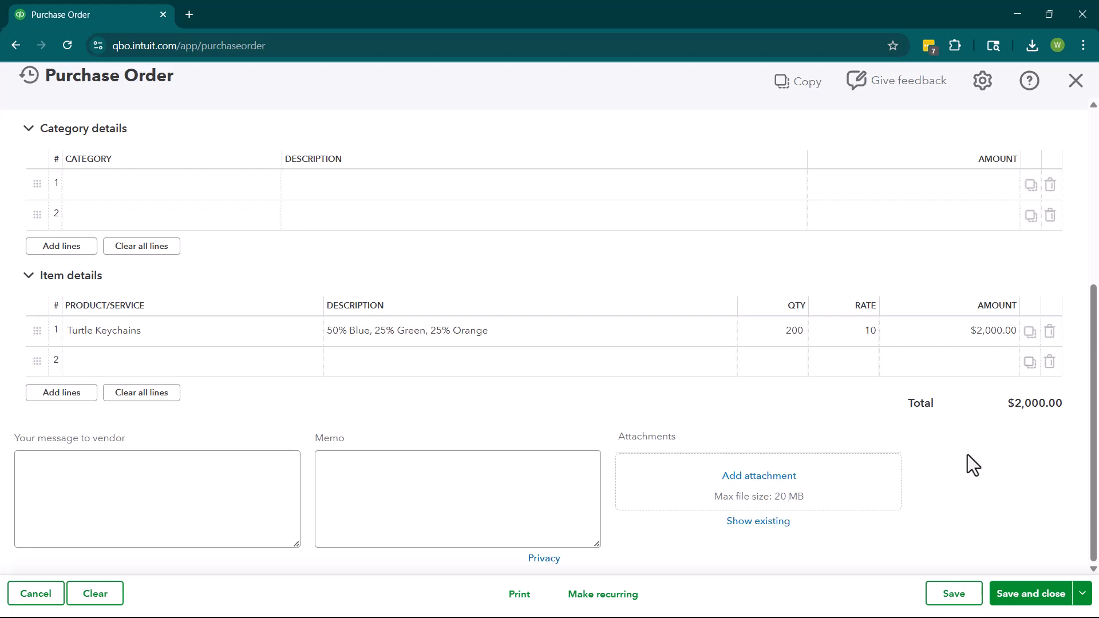
{"action": "mouse_move", "coordinate": [520, 594]}
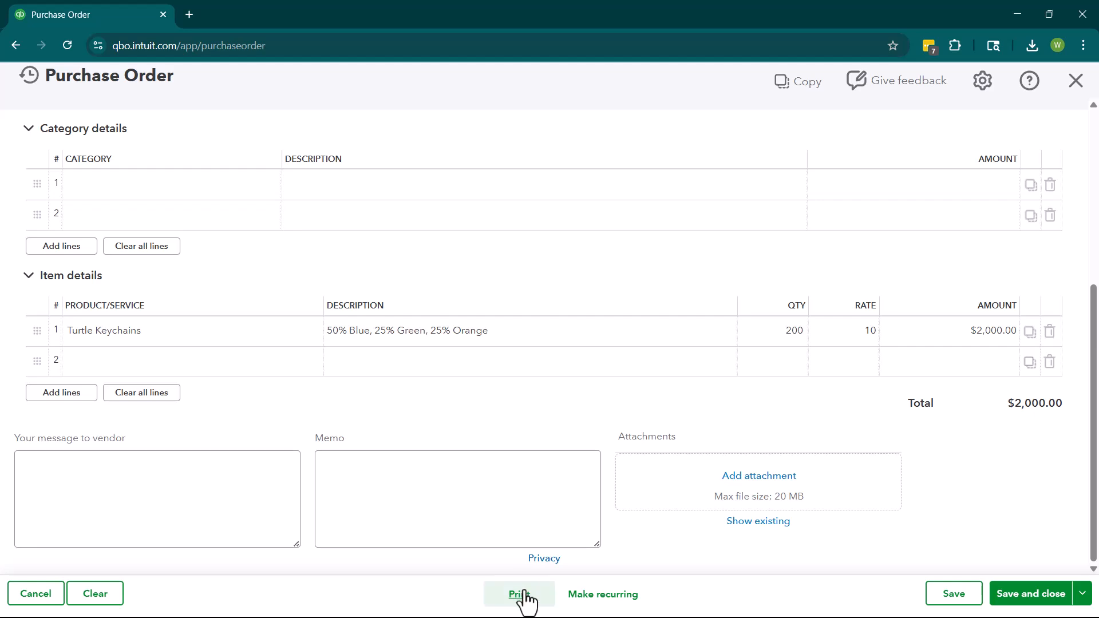
{"action": "mouse_move", "coordinate": [603, 595]}
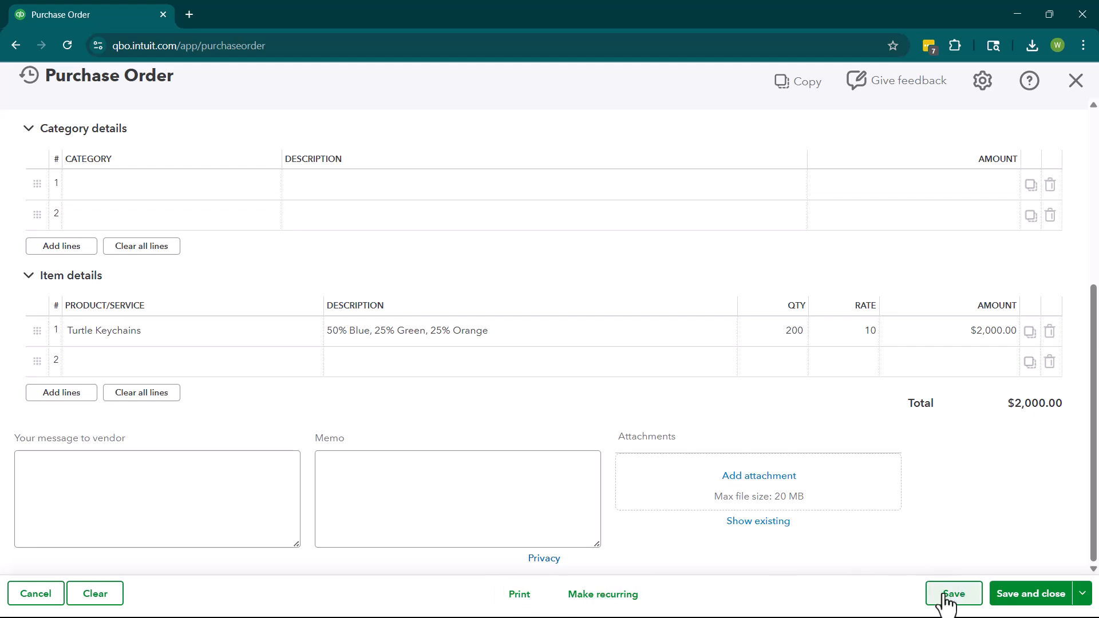
{"action": "left_click", "coordinate": [1082, 595]}
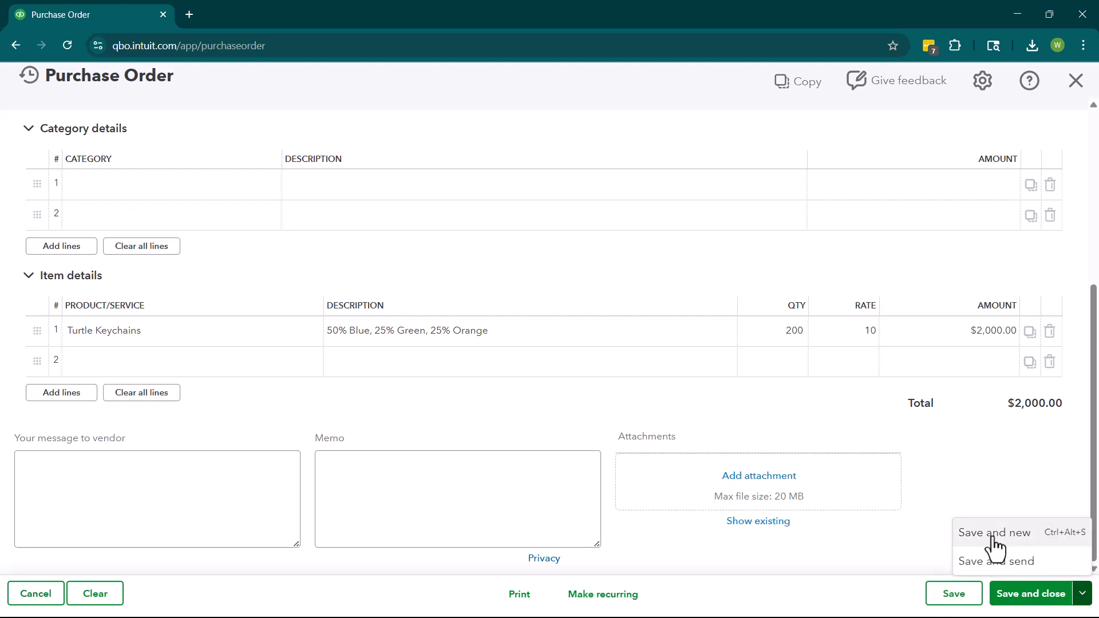
{"action": "mouse_move", "coordinate": [977, 495]}
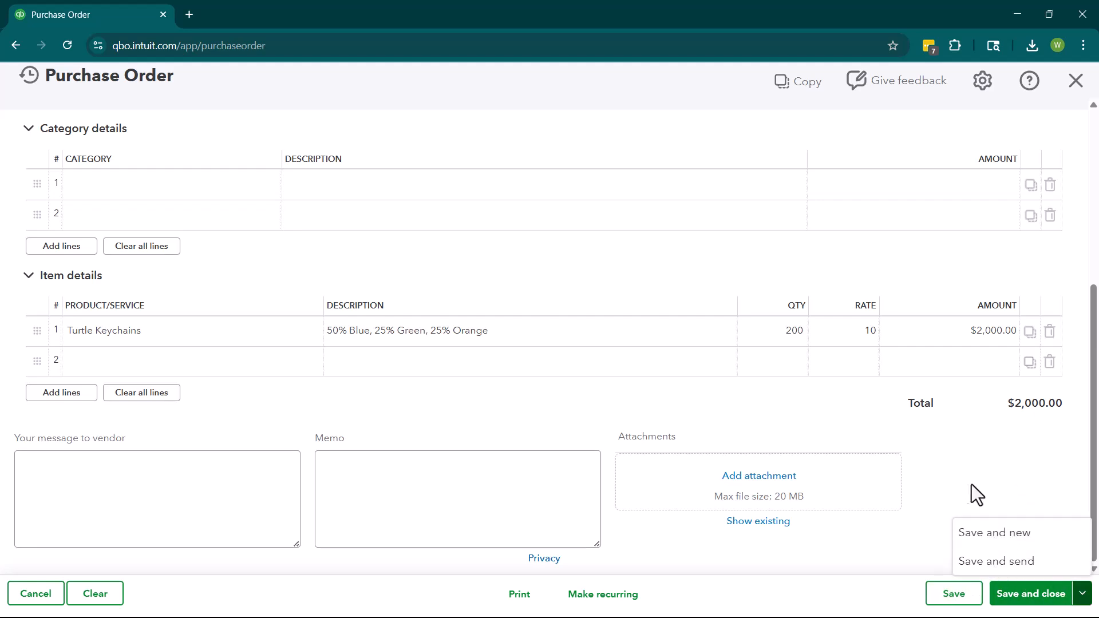
{"action": "mouse_move", "coordinate": [574, 589]}
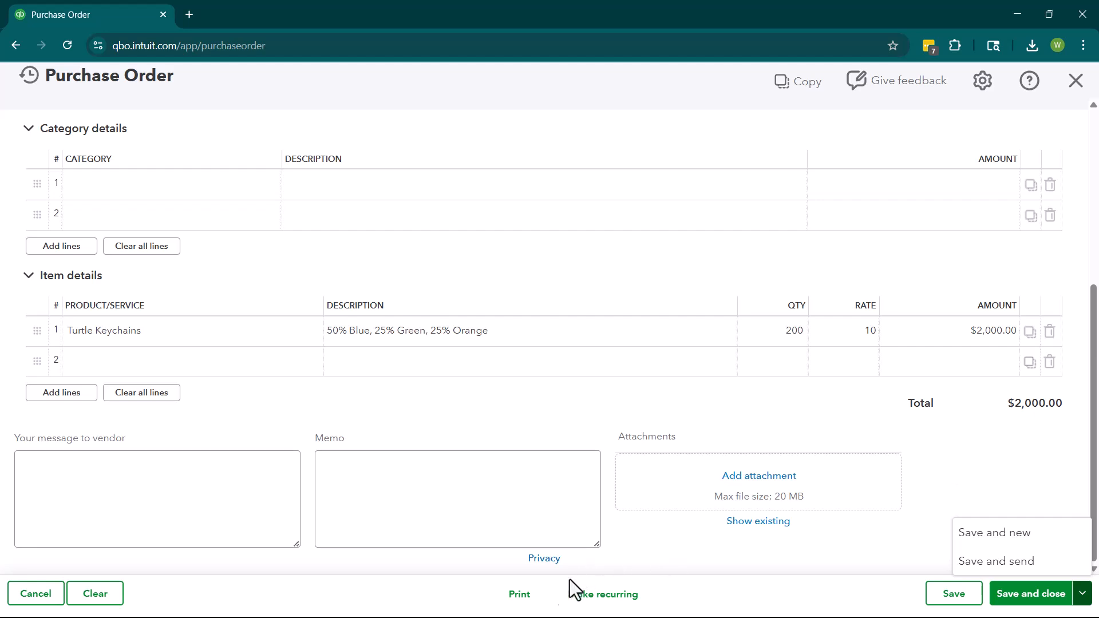
{"action": "mouse_move", "coordinate": [520, 594]}
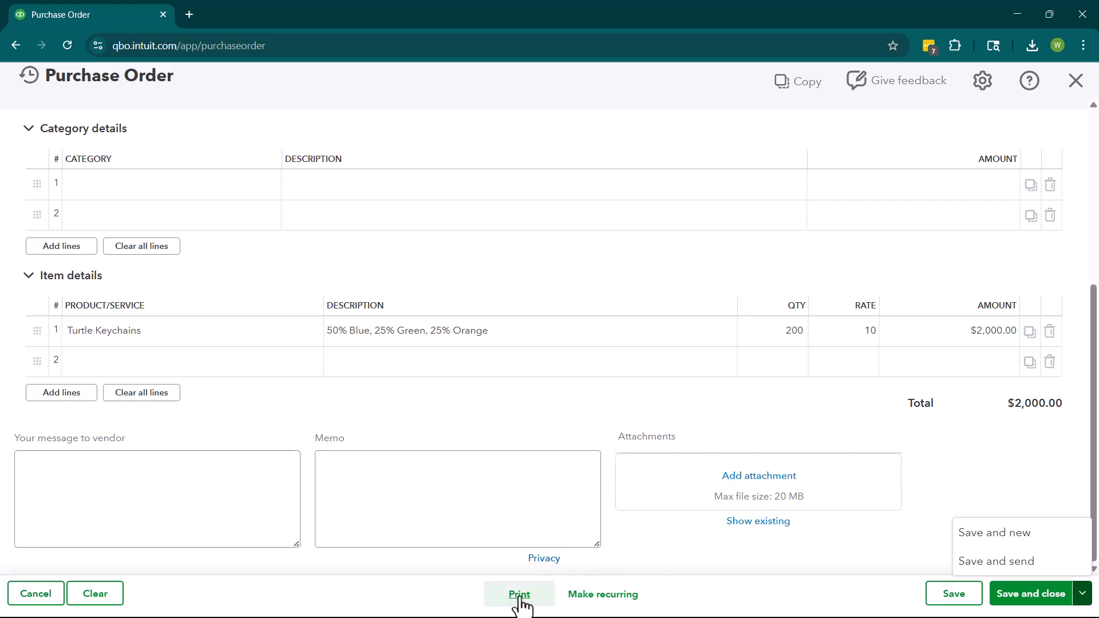
{"action": "mouse_move", "coordinate": [601, 594]}
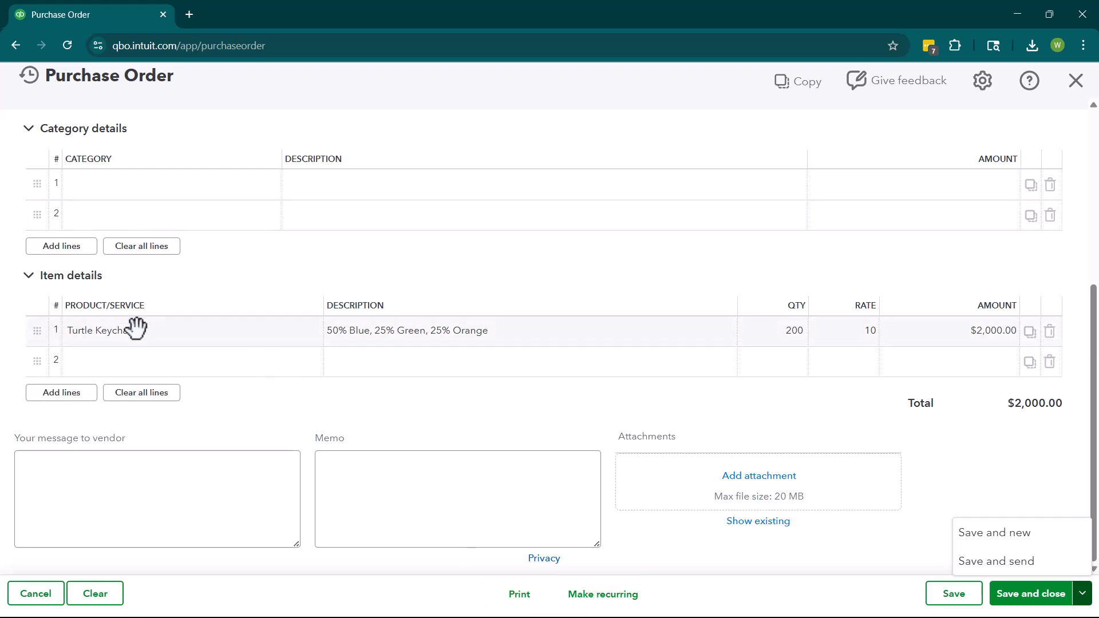
{"action": "mouse_move", "coordinate": [173, 331]}
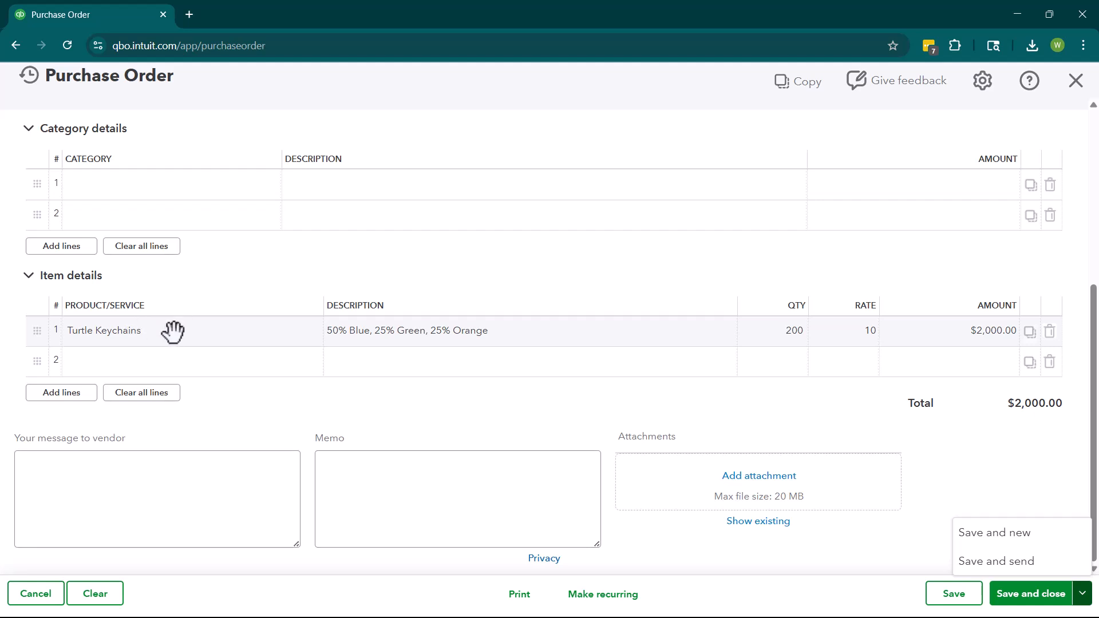
{"action": "mouse_move", "coordinate": [602, 594]}
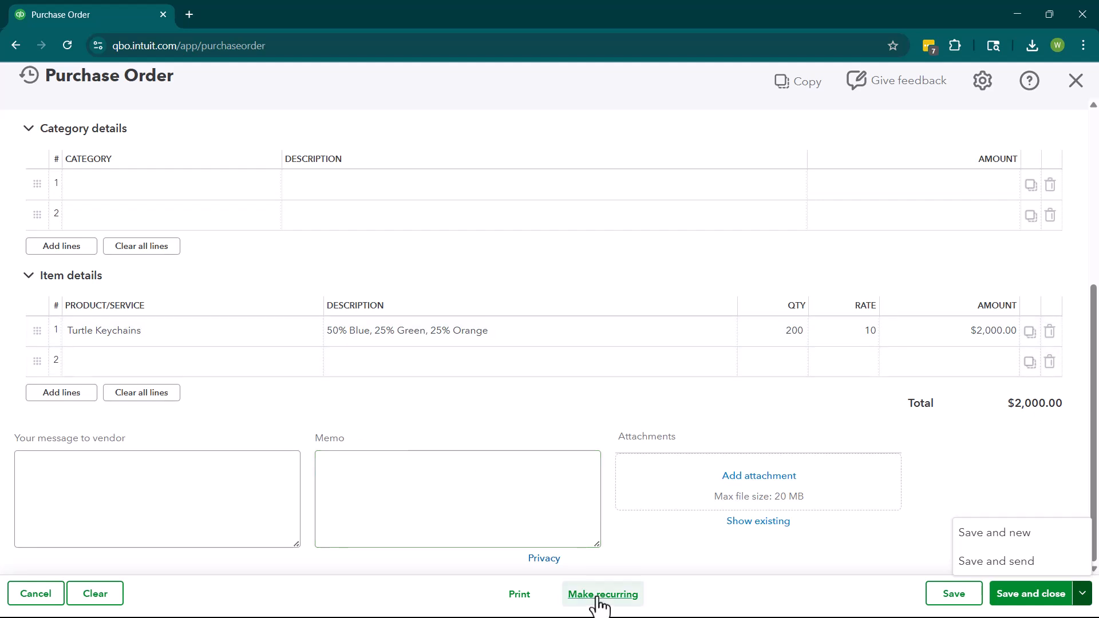
{"action": "mouse_move", "coordinate": [928, 601]}
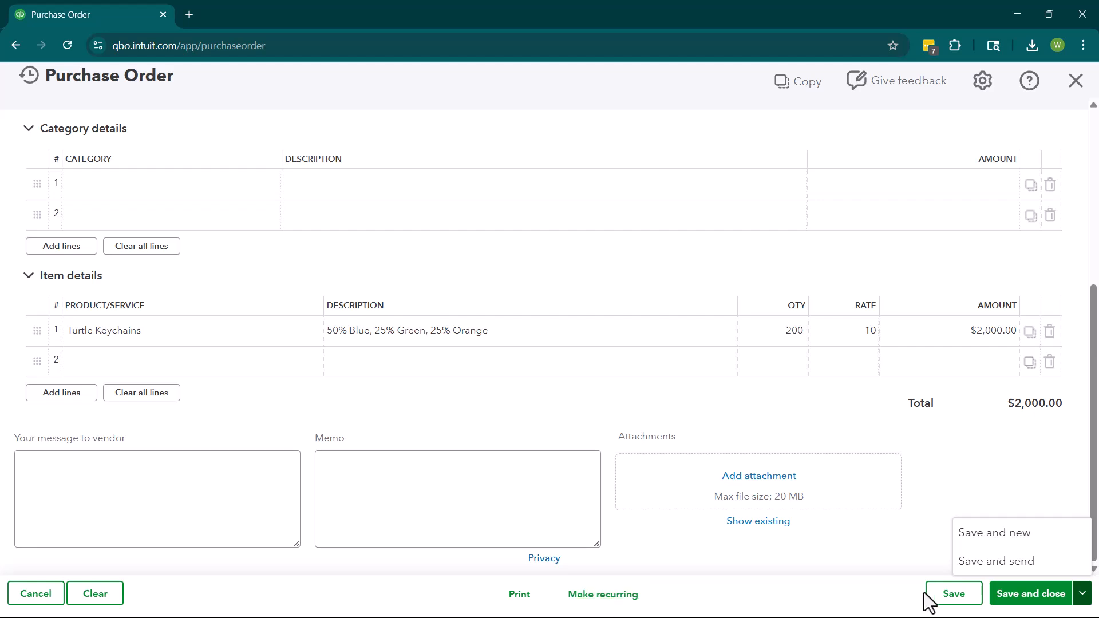
{"action": "mouse_move", "coordinate": [838, 575]}
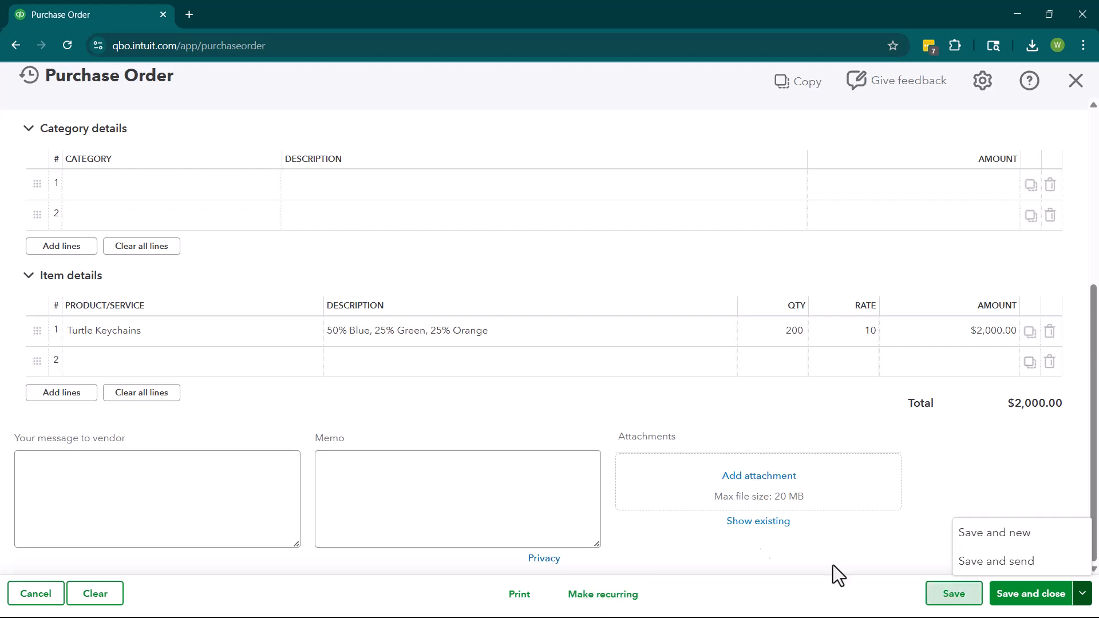
- Save the order as Purchase Order #1001 and review the other save options
{"action": "left_click", "coordinate": [952, 593]}
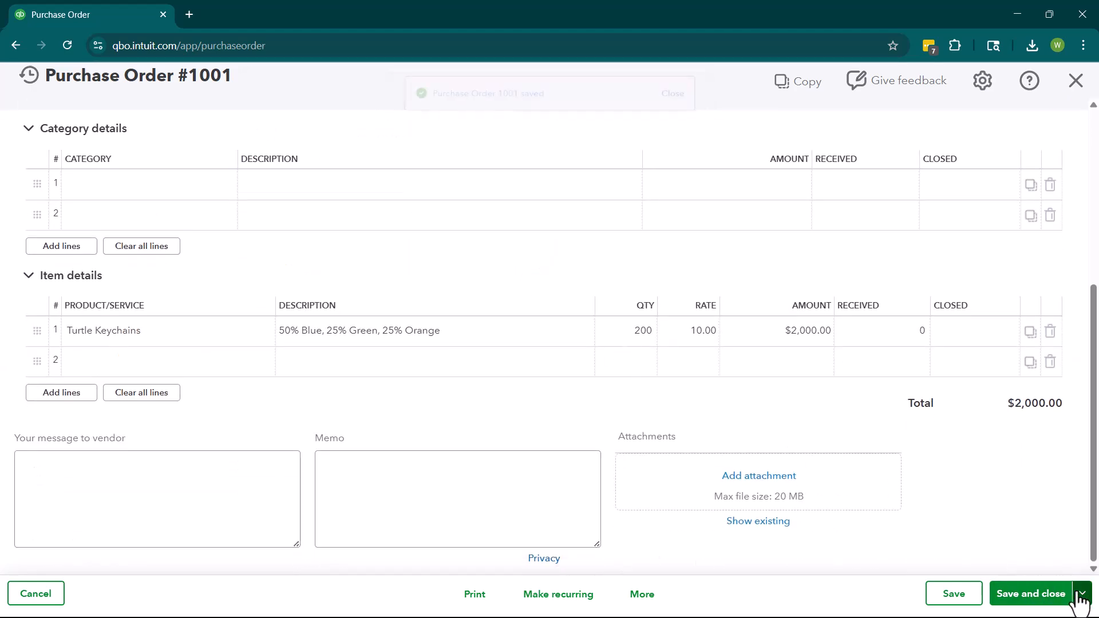
{"action": "left_click", "coordinate": [1084, 594]}
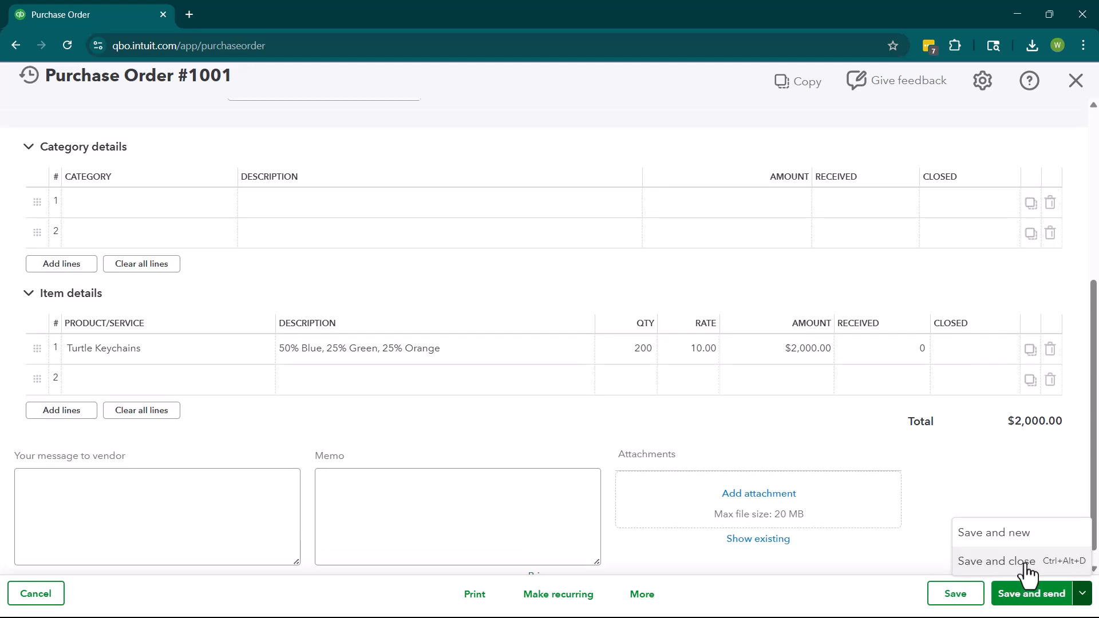
{"action": "mouse_move", "coordinate": [1010, 550]}
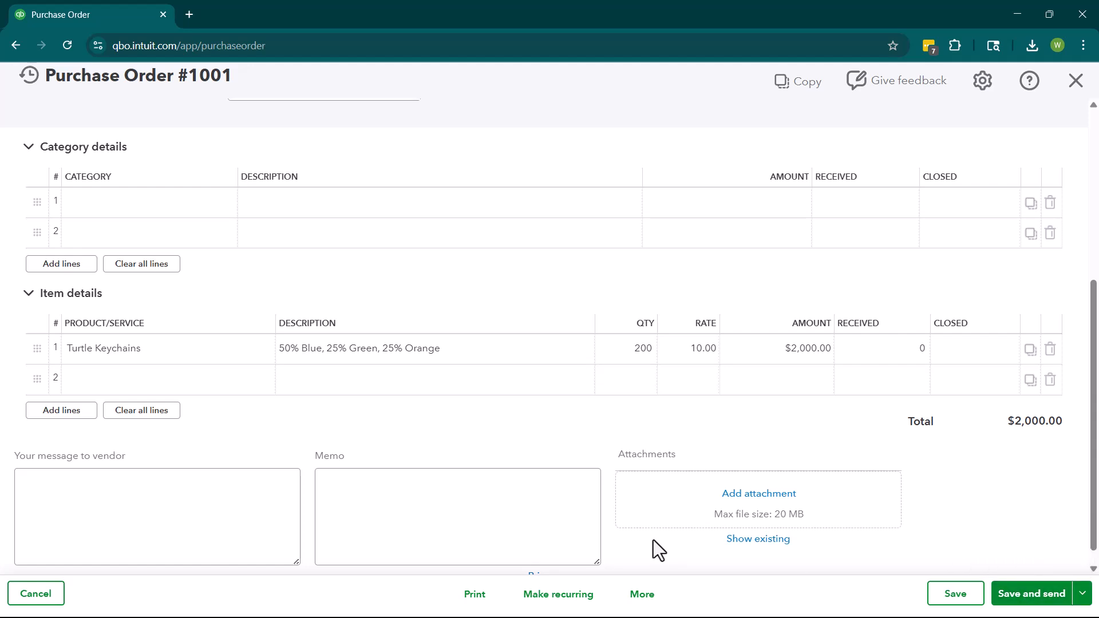
{"action": "mouse_move", "coordinate": [1008, 589]}
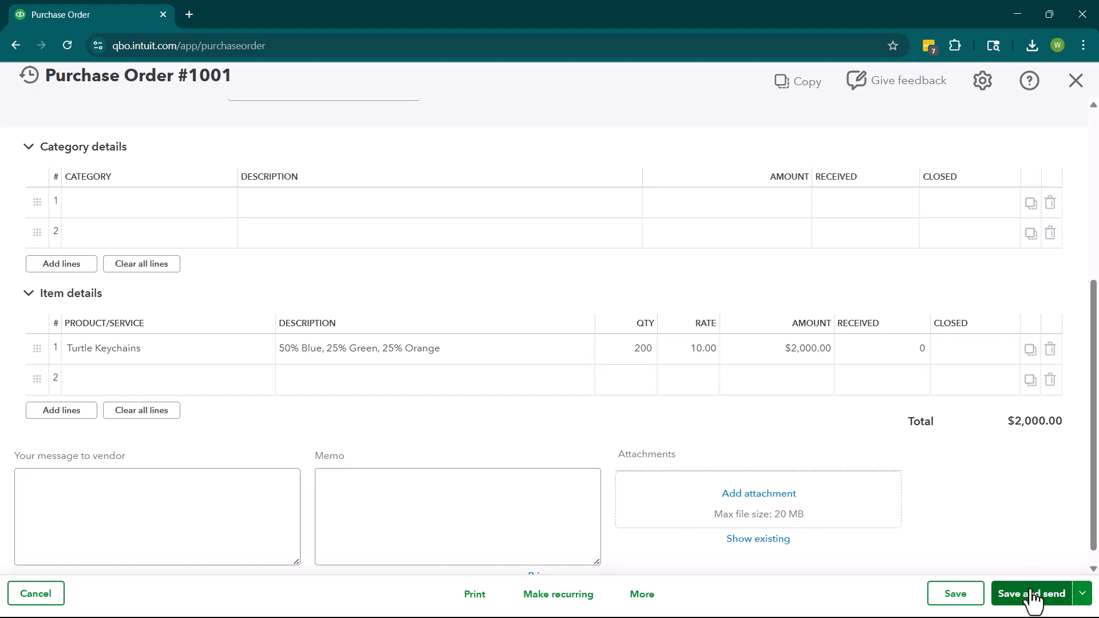
{"action": "left_click", "coordinate": [1032, 595]}
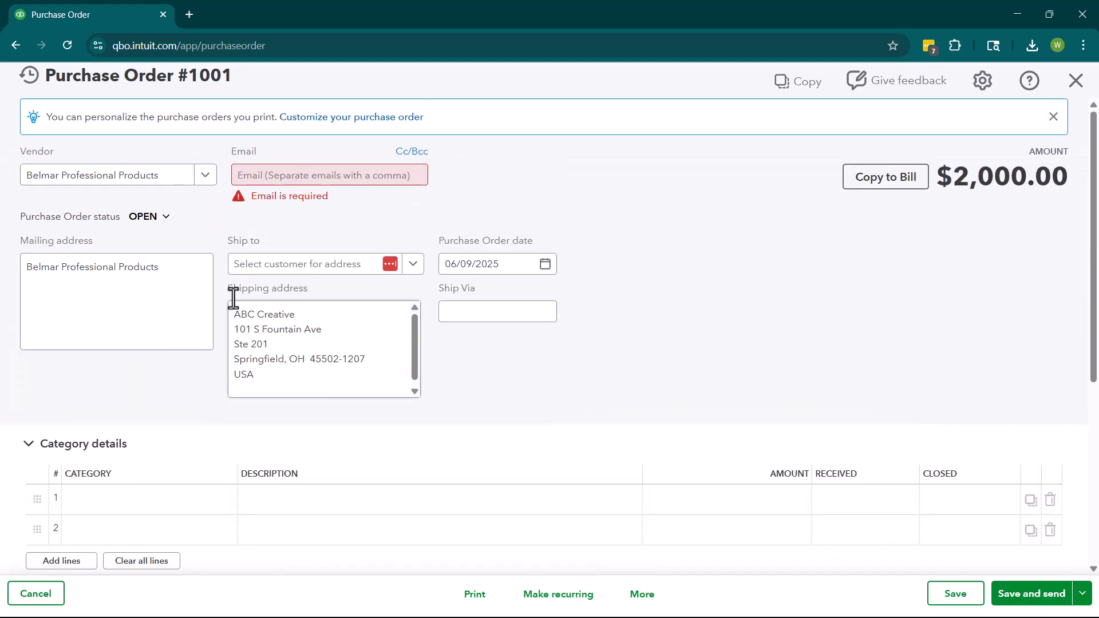
{"action": "left_click", "coordinate": [323, 174]}
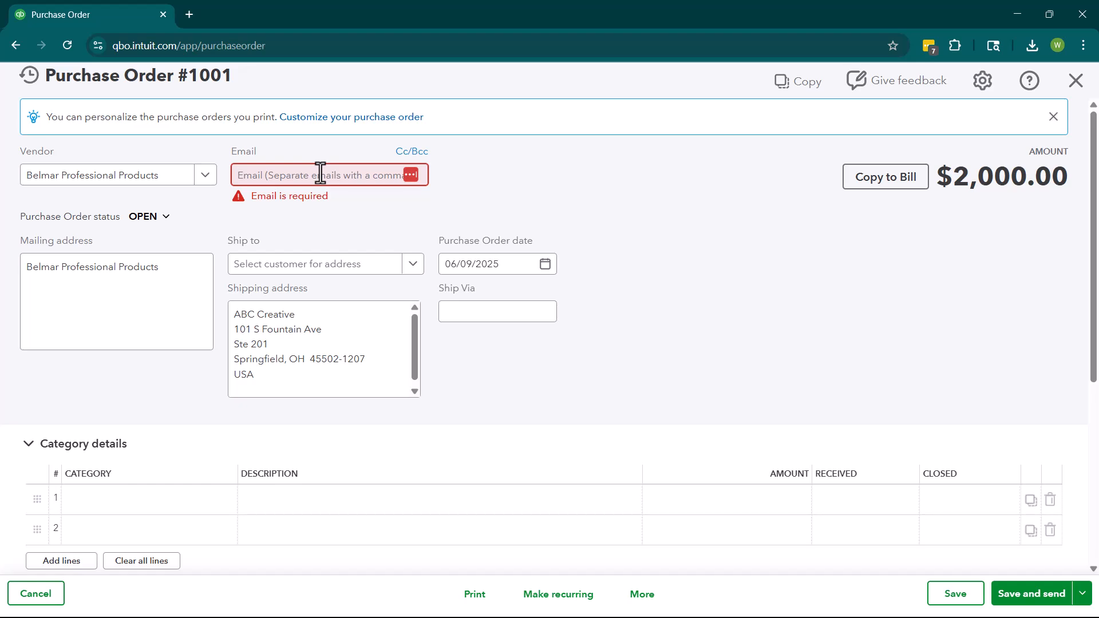
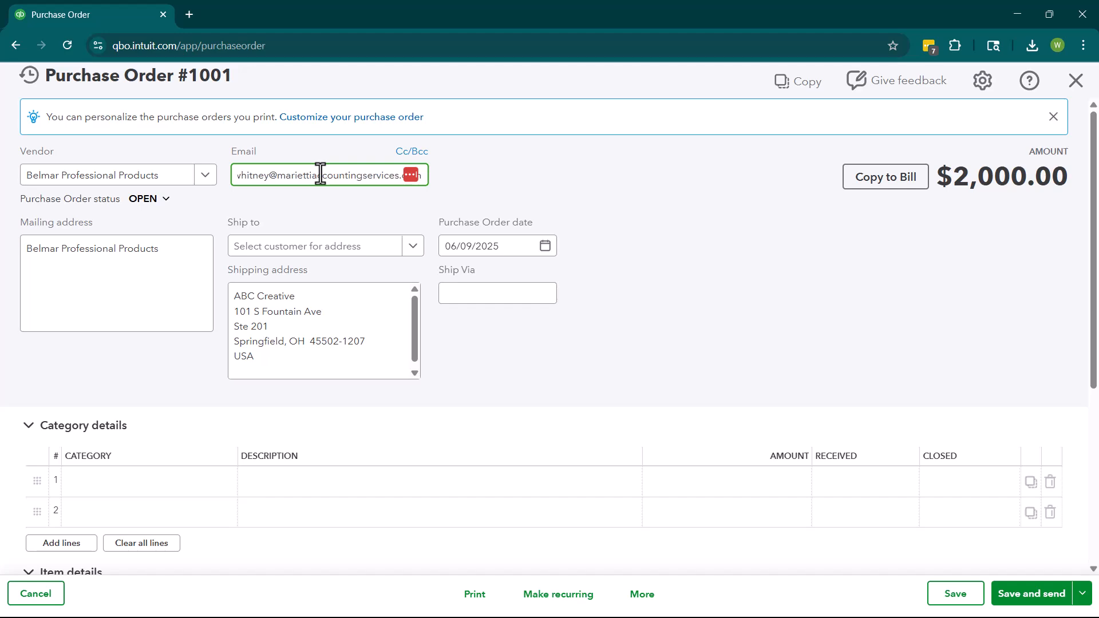
{"action": "scroll", "scroll_direction": "down", "scroll_amount": 3}
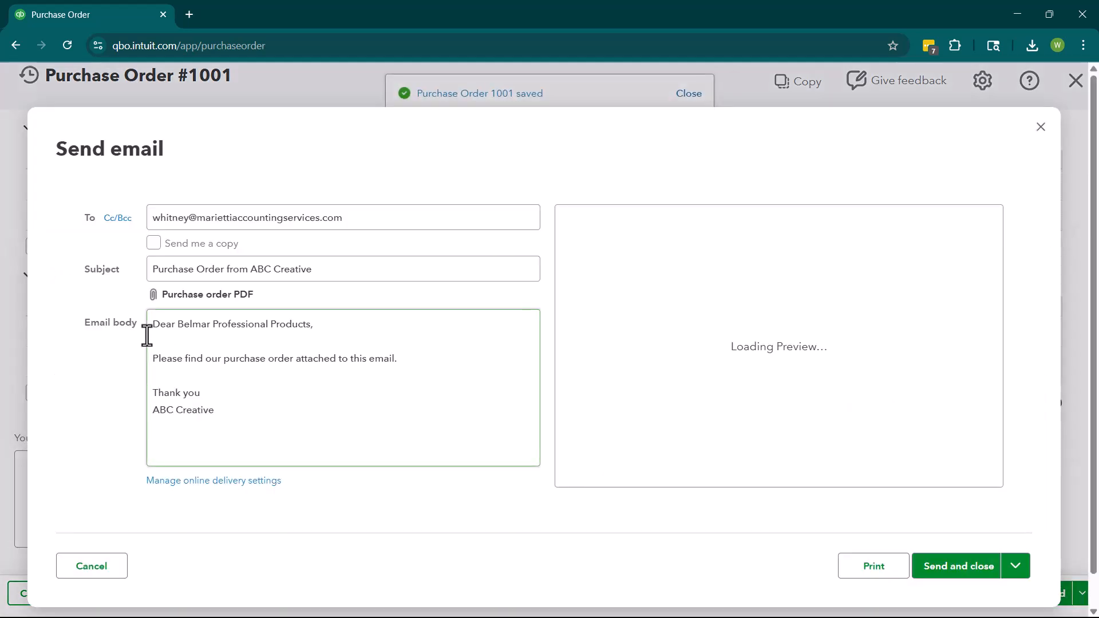
{"action": "mouse_move", "coordinate": [268, 260]}
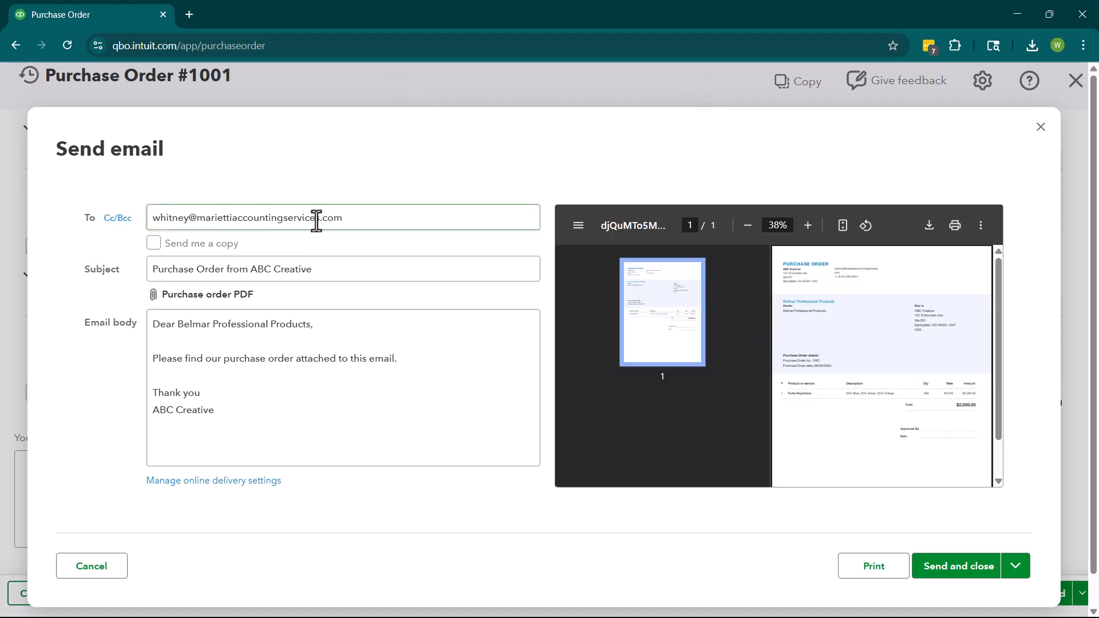
- Turn on Send me a copy and review the PDF preview of Purchase Order 1001
{"action": "left_click", "coordinate": [155, 243]}
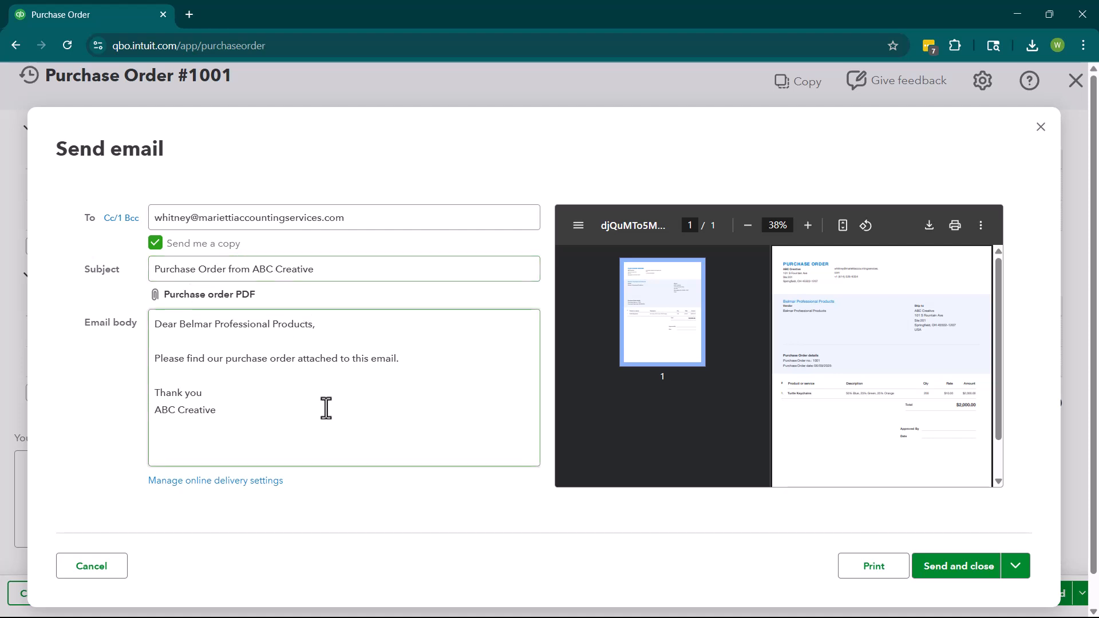
{"action": "scroll", "scroll_direction": "down", "scroll_amount": 3}
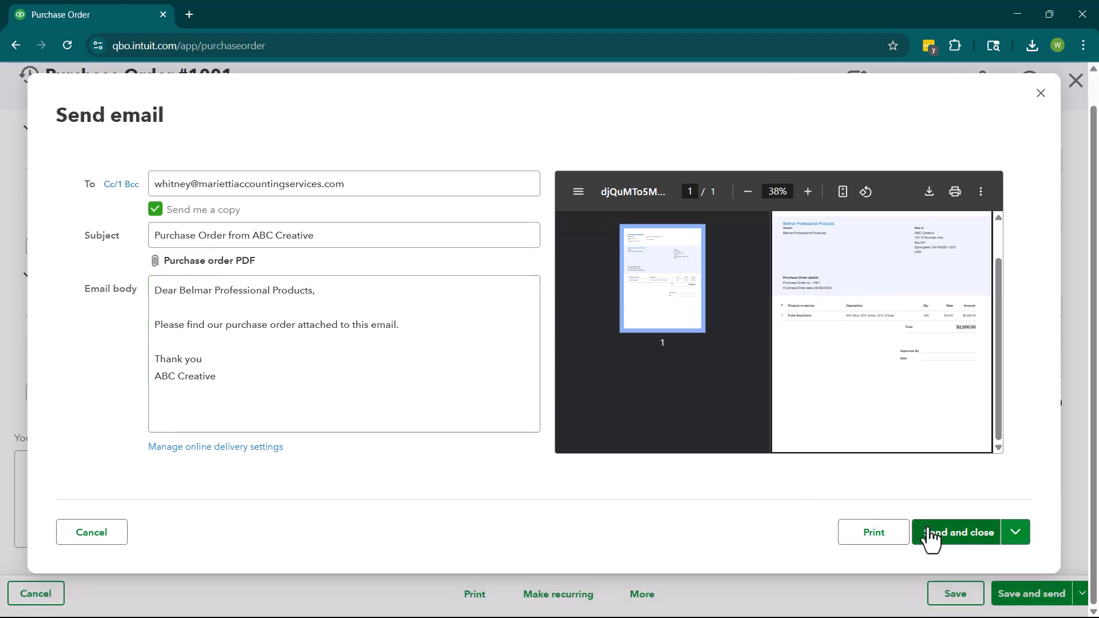
{"action": "mouse_move", "coordinate": [288, 517]}
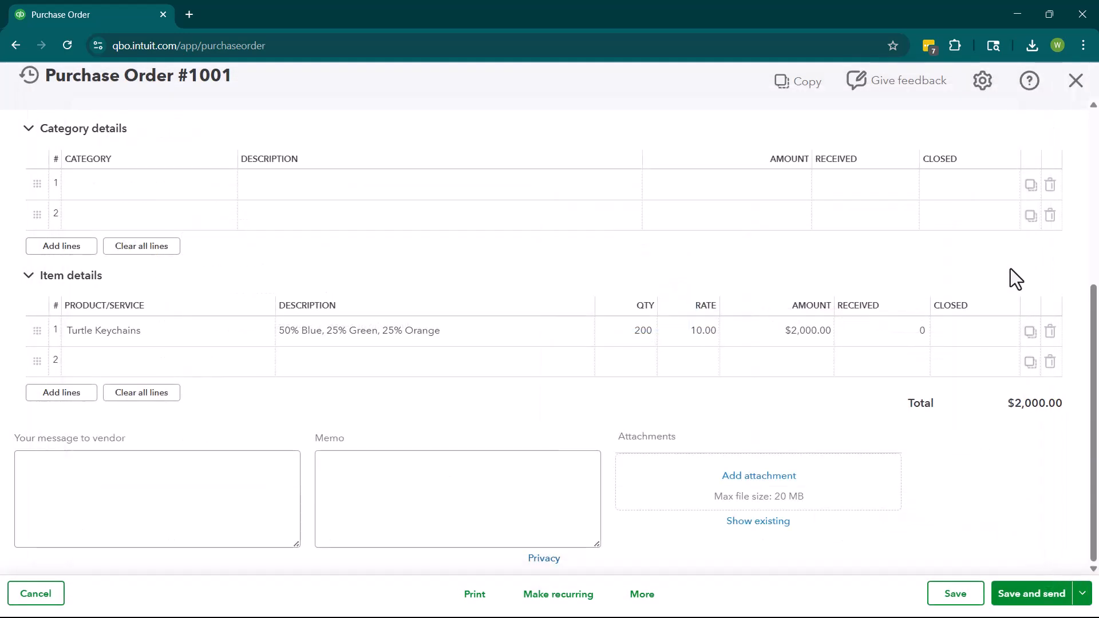
{"action": "mouse_move", "coordinate": [1076, 81]}
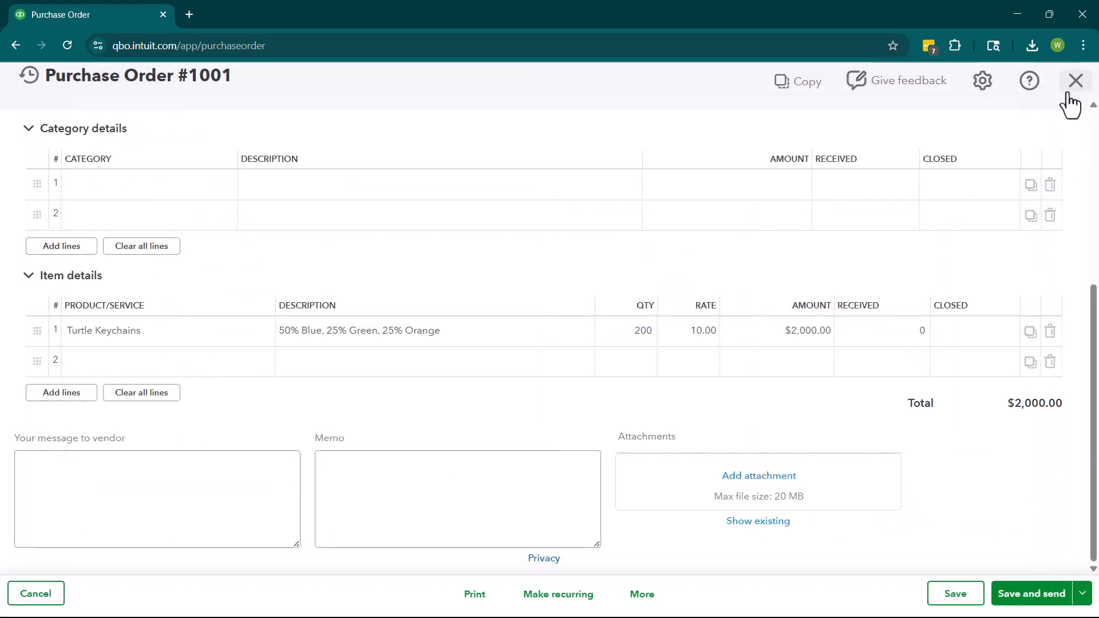
- Close purchase order #1001 and show it Open in the Purchase orders list, sorted by total amount
{"action": "left_click", "coordinate": [1077, 80]}
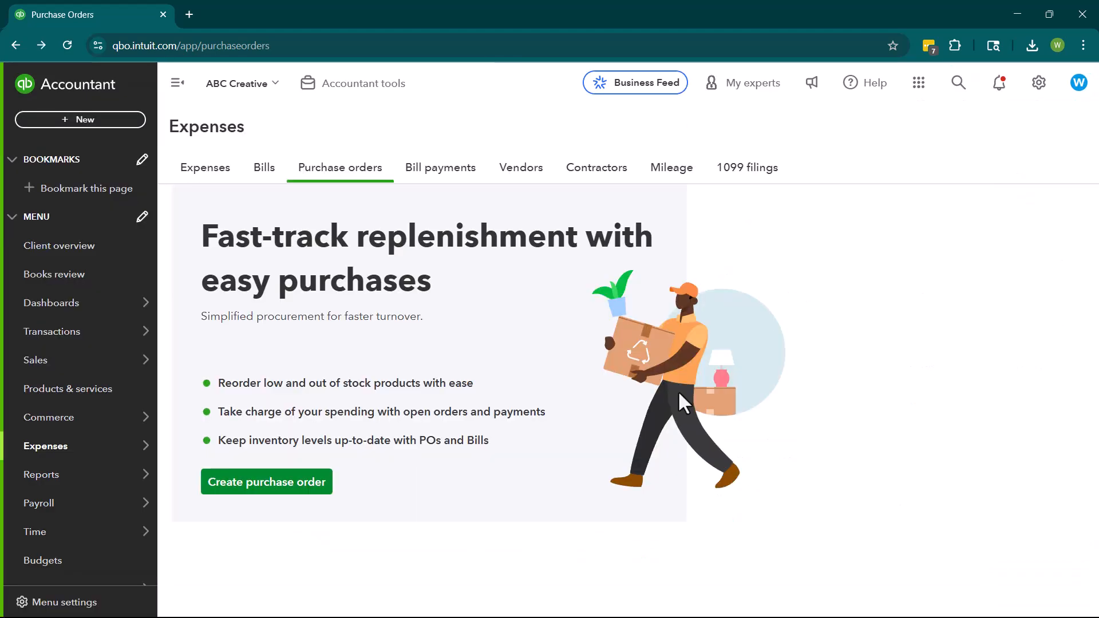
{"action": "mouse_move", "coordinate": [535, 388]}
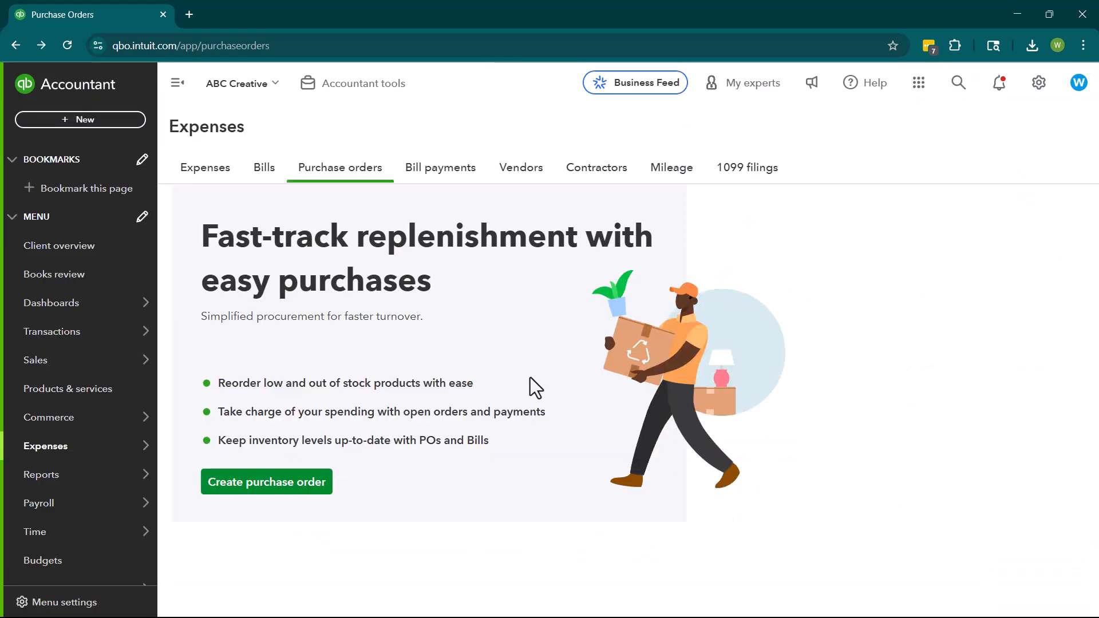
{"action": "left_click", "coordinate": [68, 45]}
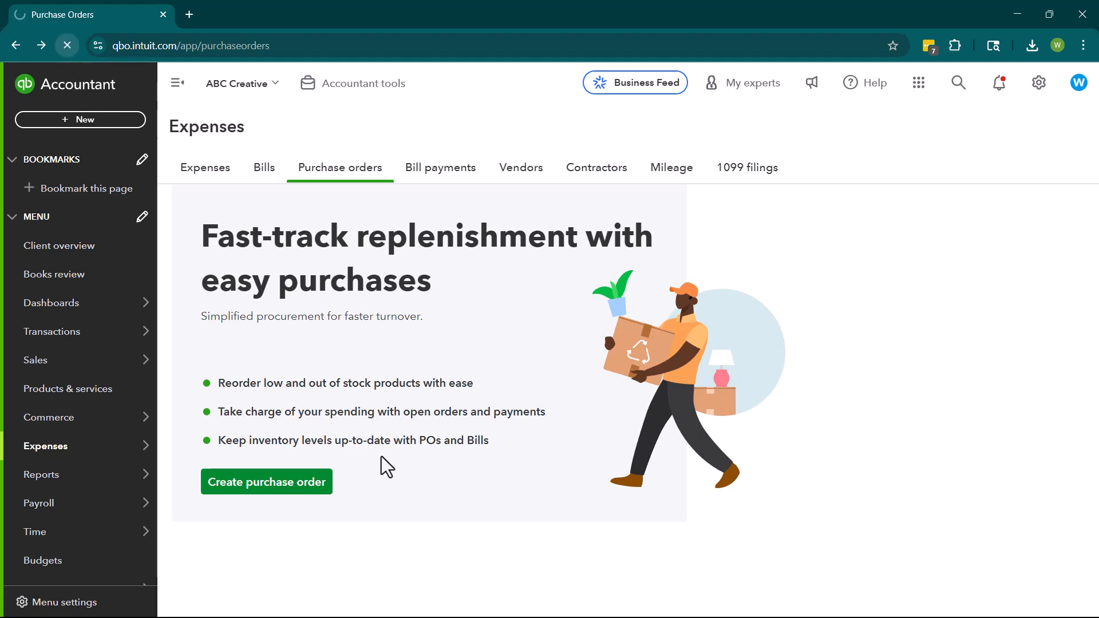
{"action": "left_click", "coordinate": [267, 482]}
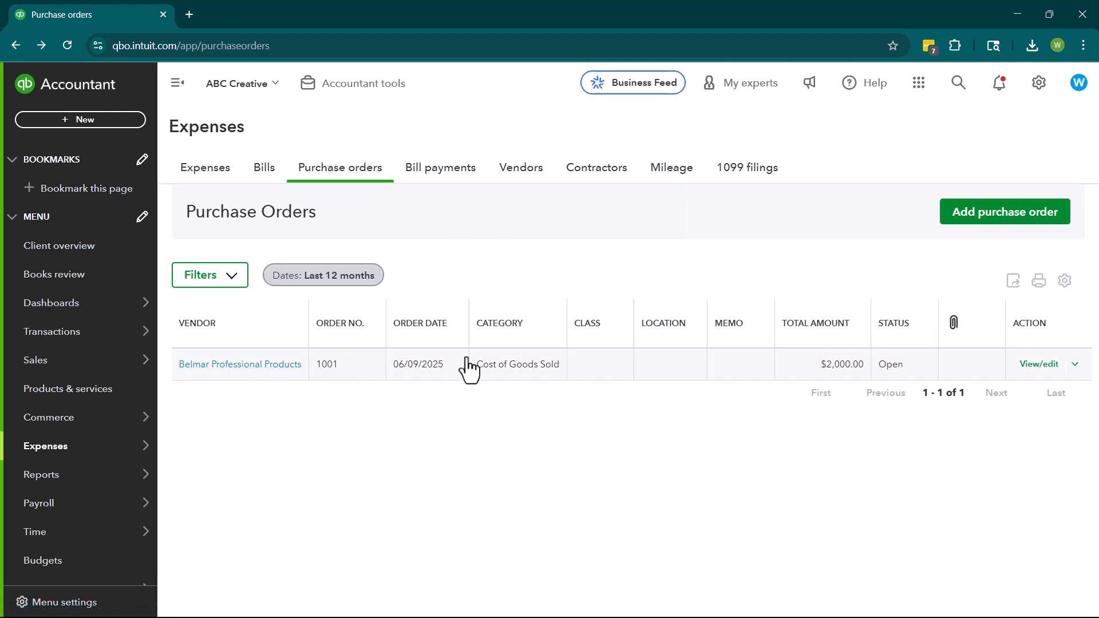
{"action": "left_click", "coordinate": [816, 323]}
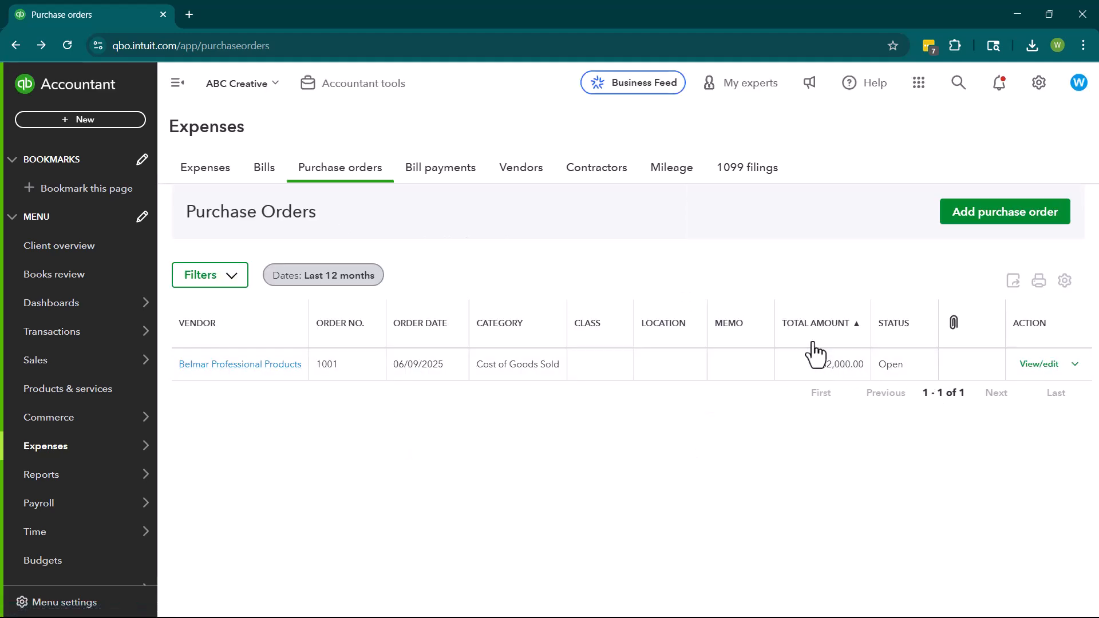